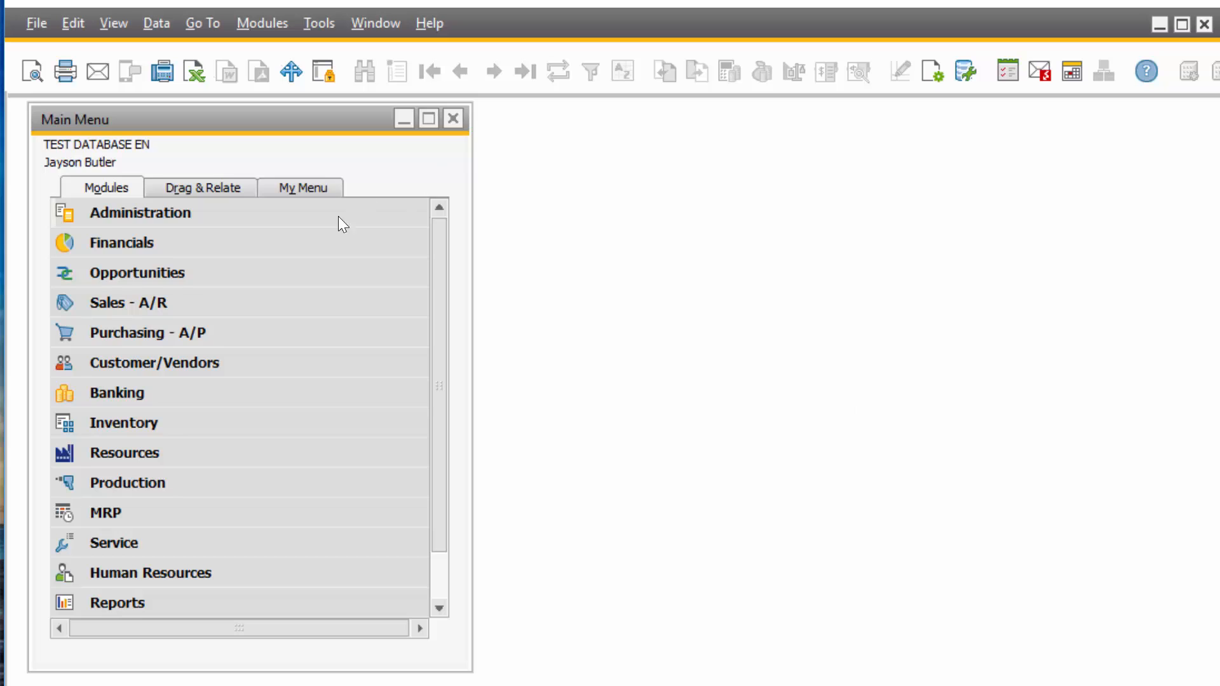
Step: Expand Administration > Add-Ons > B1 iPayment in the main menu to list its functions
left_click(140, 213)
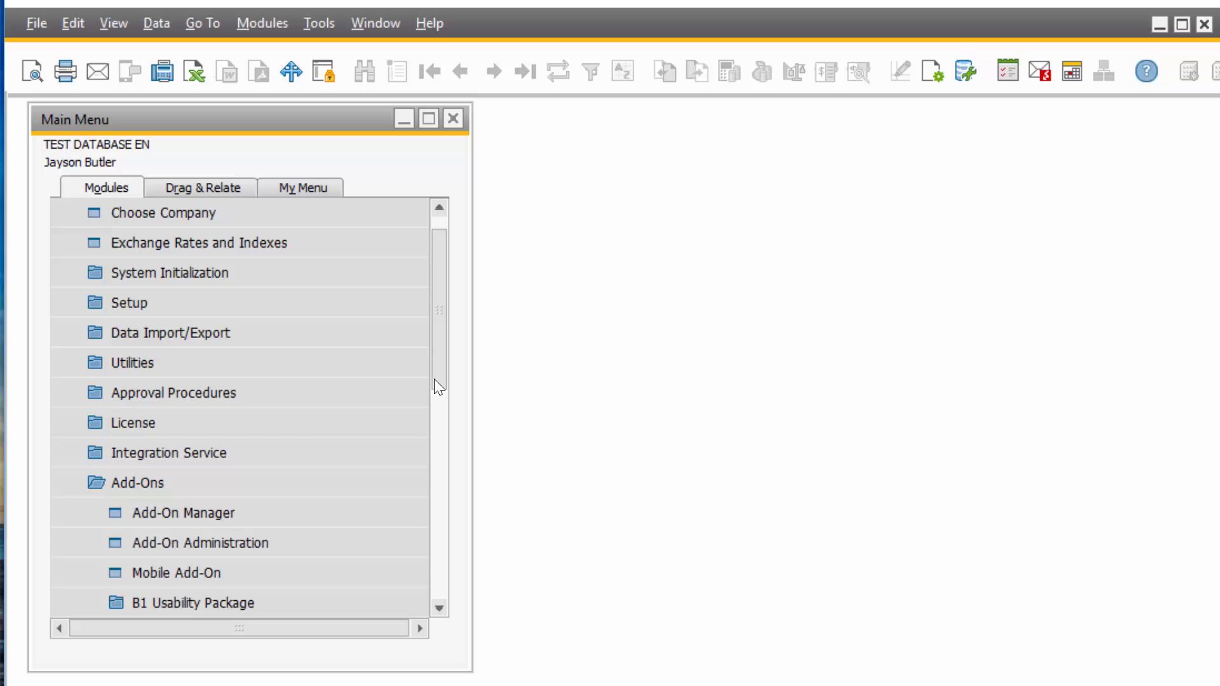
scroll("down", 3)
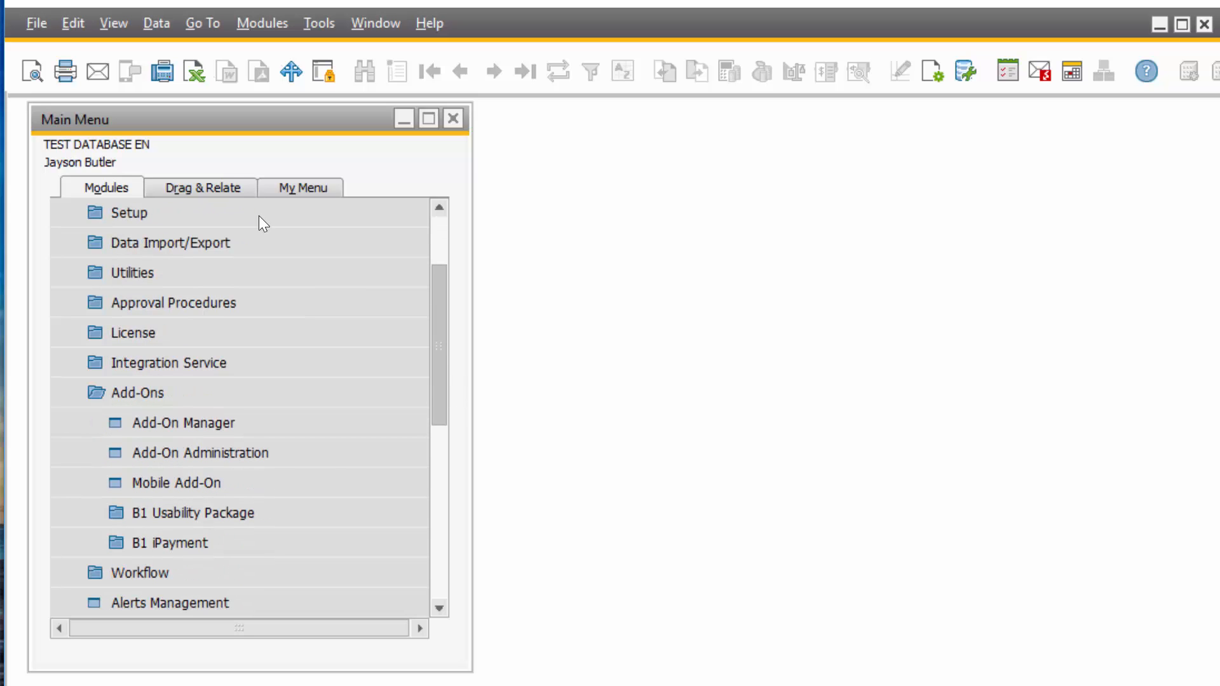
left_click(169, 543)
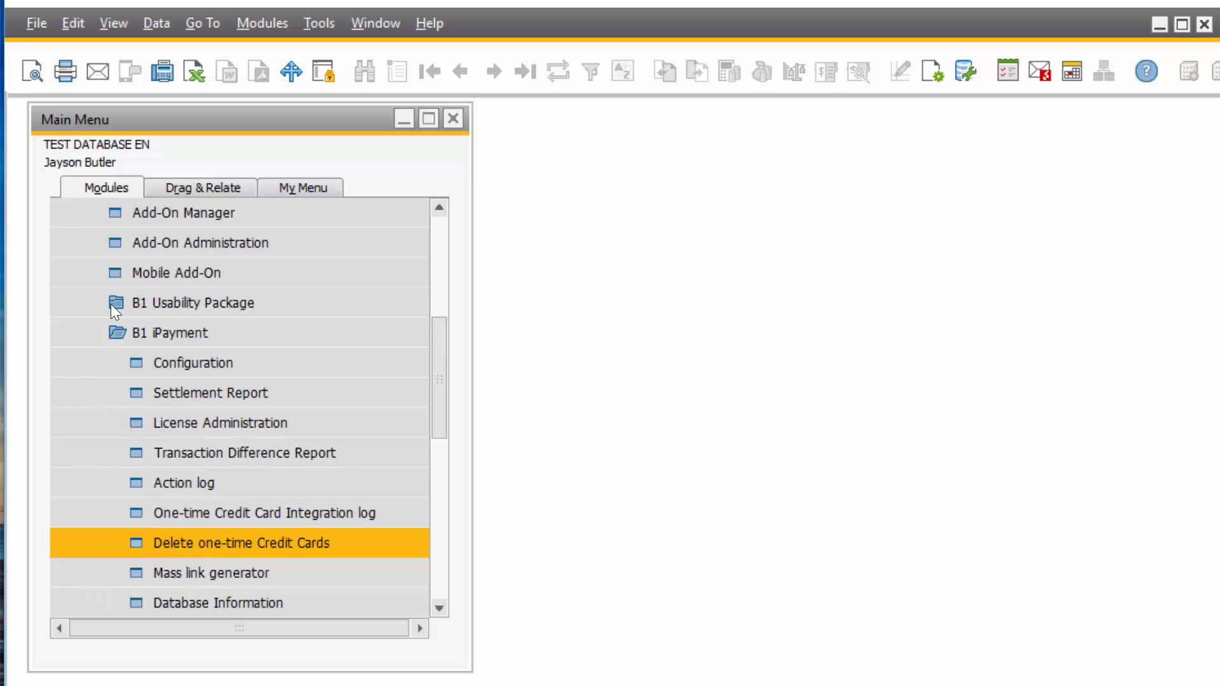
Step: In the iPayment Configuration, keep Authorize.NET as the payment gateway and return to its settings
double_click(193, 362)
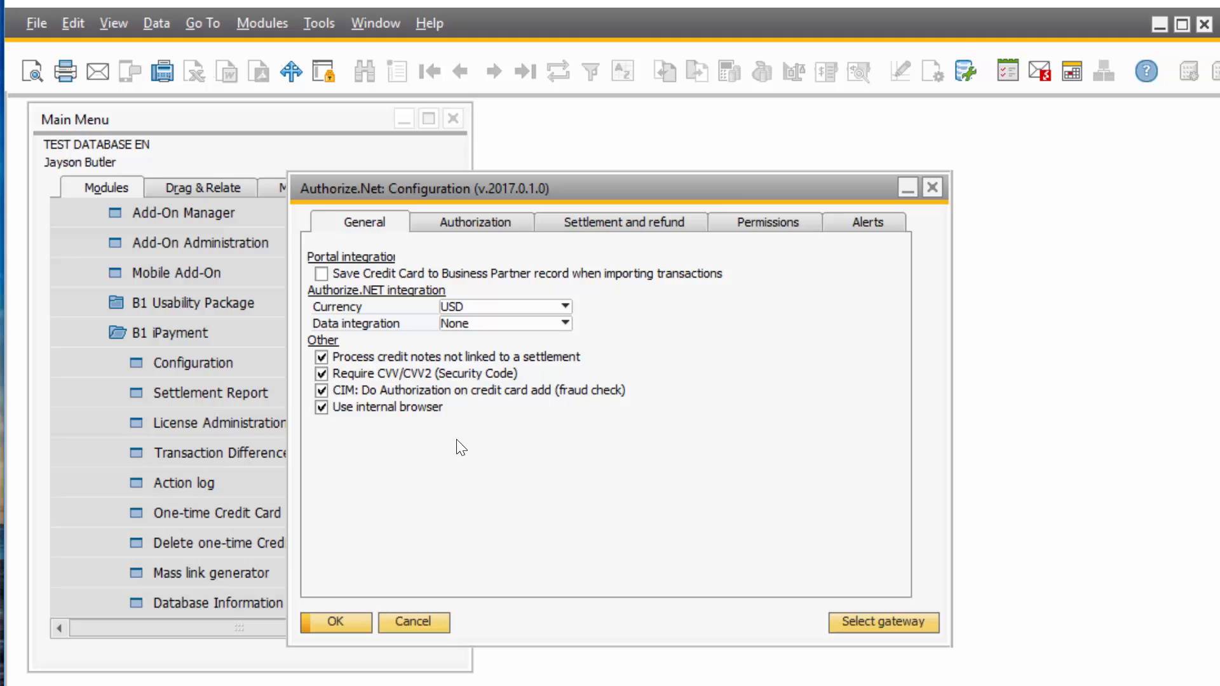
mouse_move(805, 611)
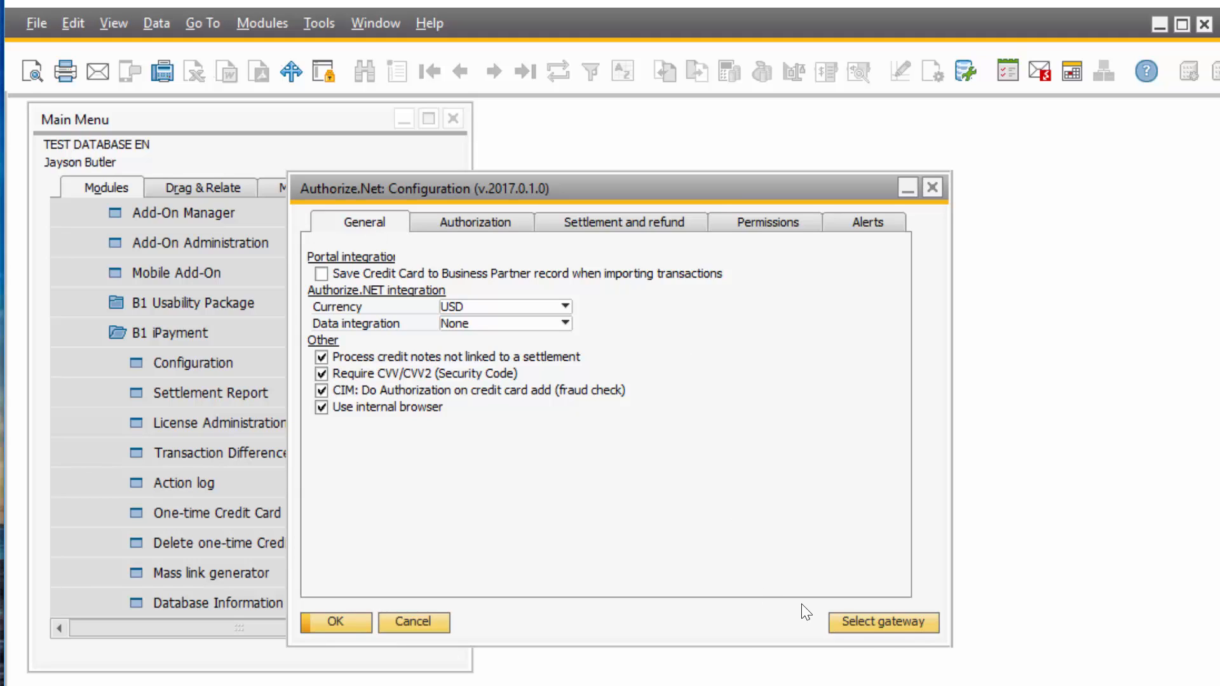
left_click(882, 622)
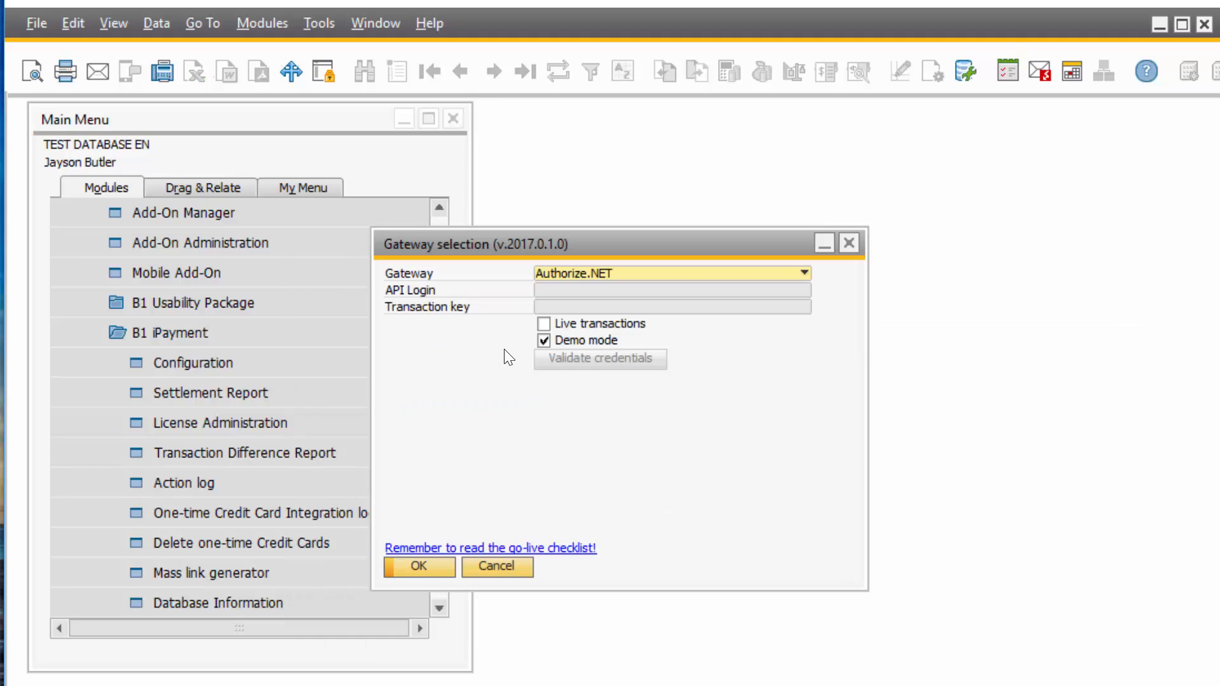
mouse_move(822, 290)
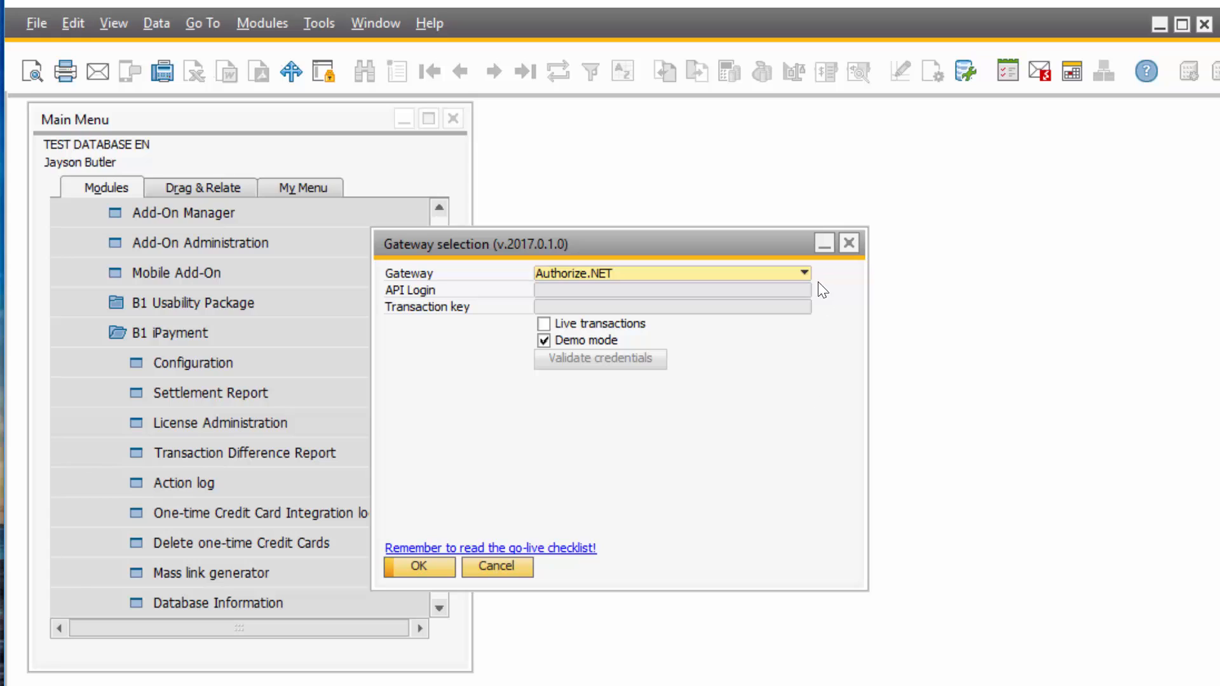
left_click(803, 273)
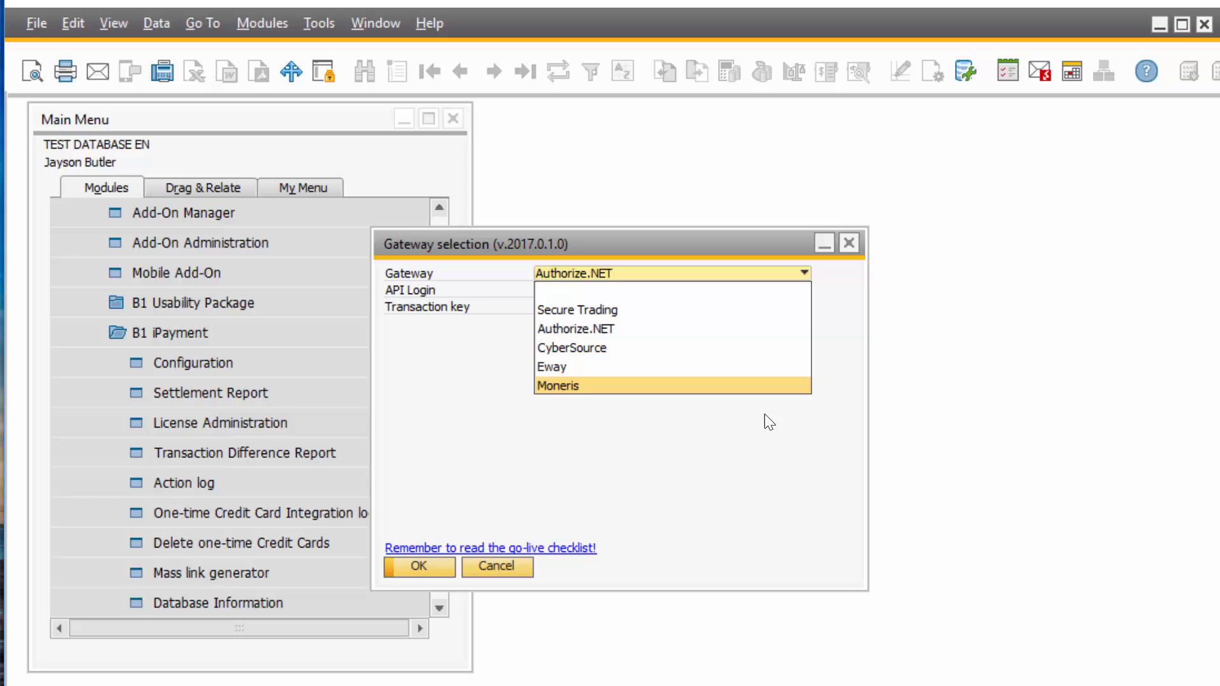
mouse_move(747, 328)
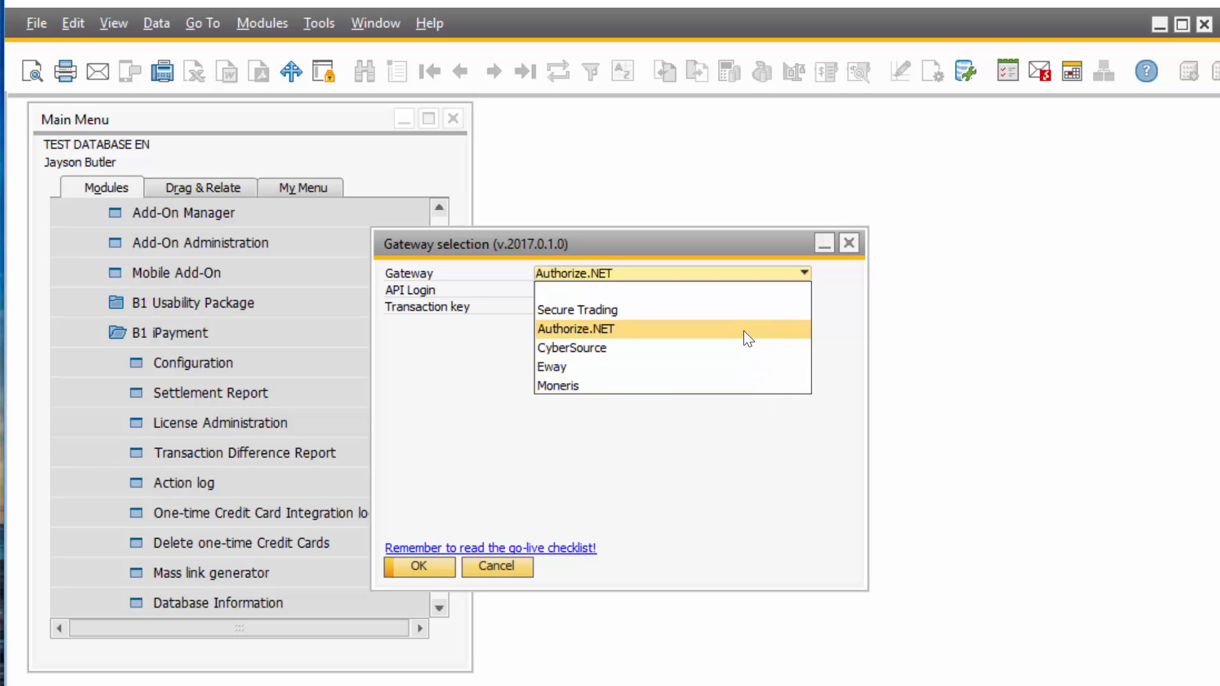
left_click(576, 328)
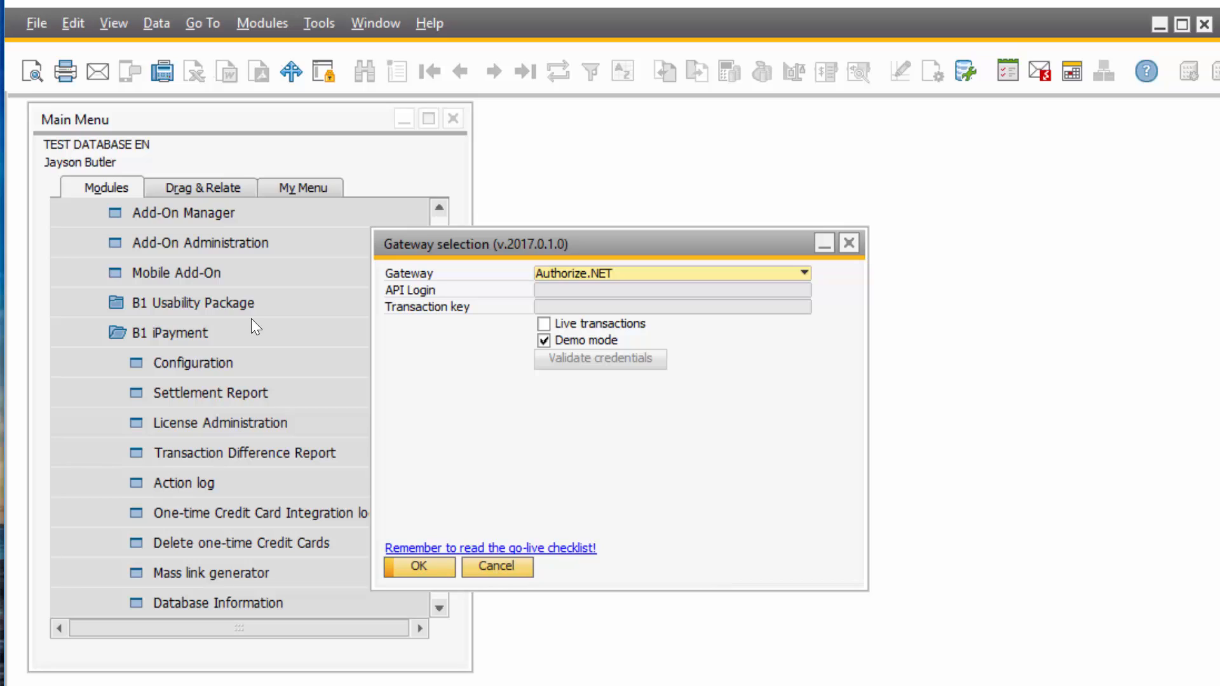
left_click(418, 565)
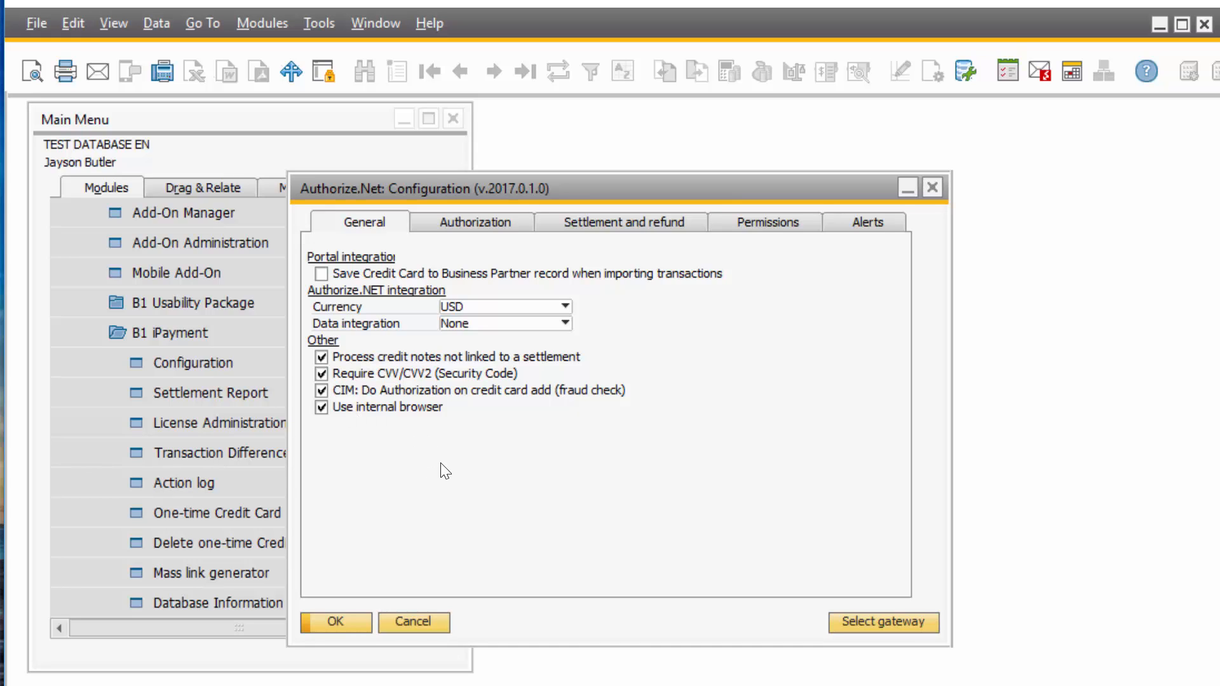
mouse_move(529, 226)
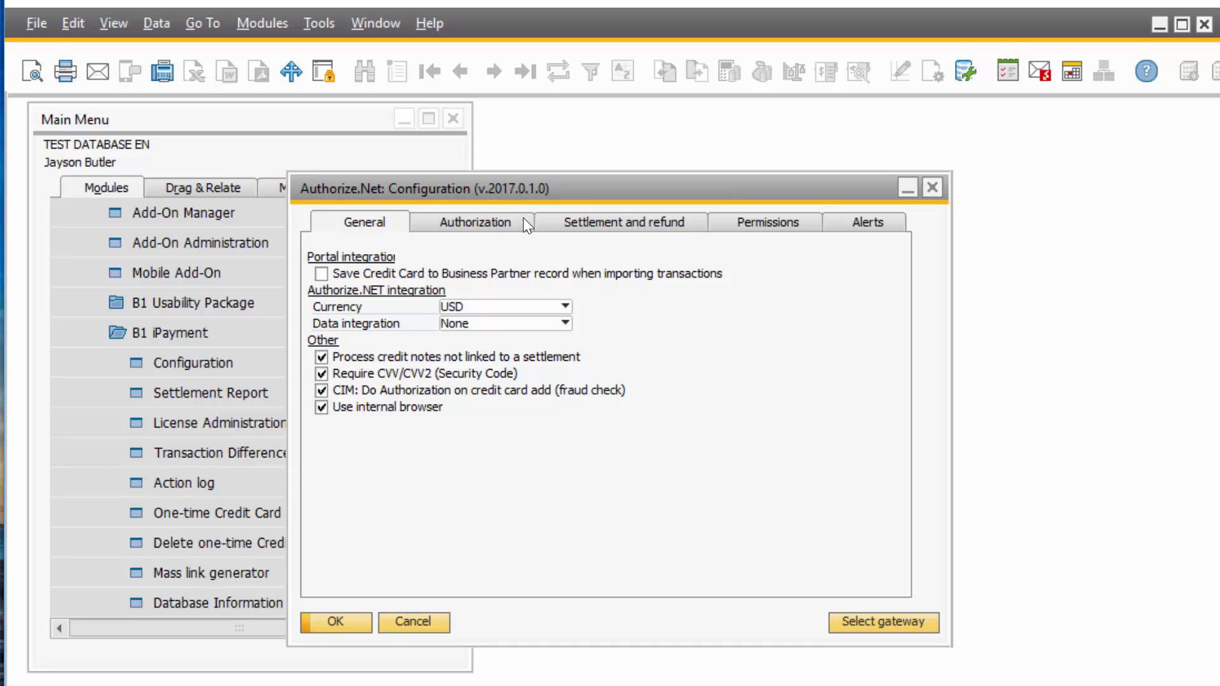
Step: Review Authorization settings, keep Show authorization popup for sales orders and toggle automatic reauthorization
left_click(474, 221)
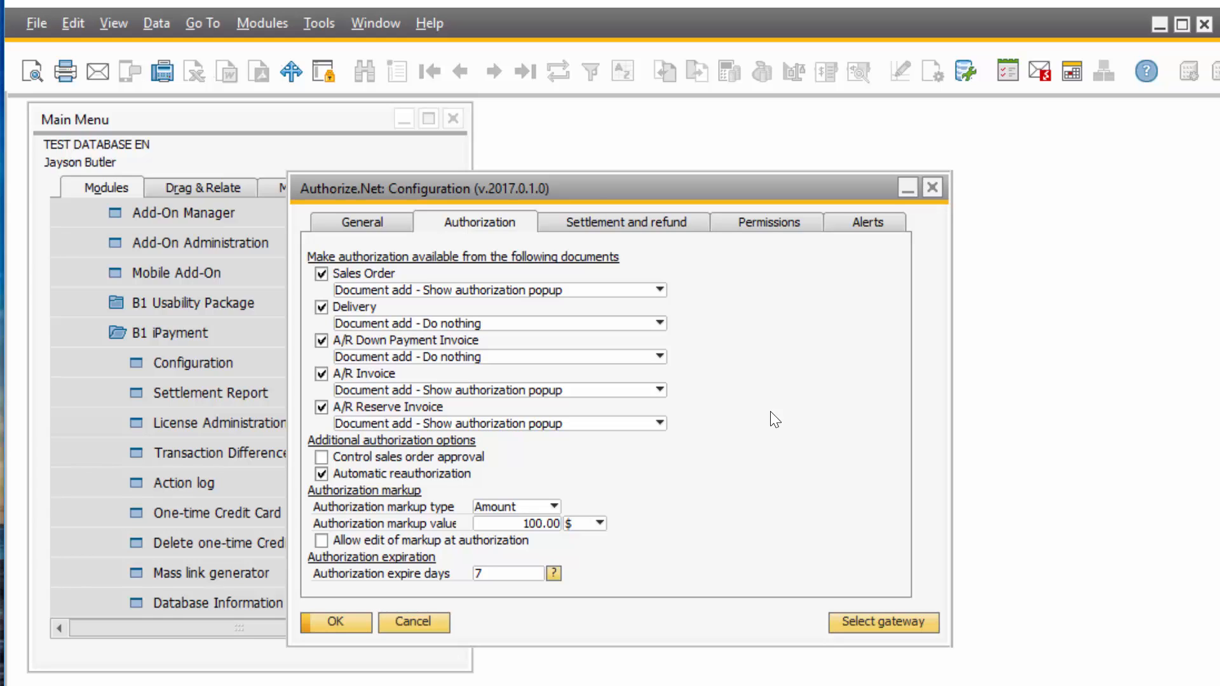
mouse_move(302, 276)
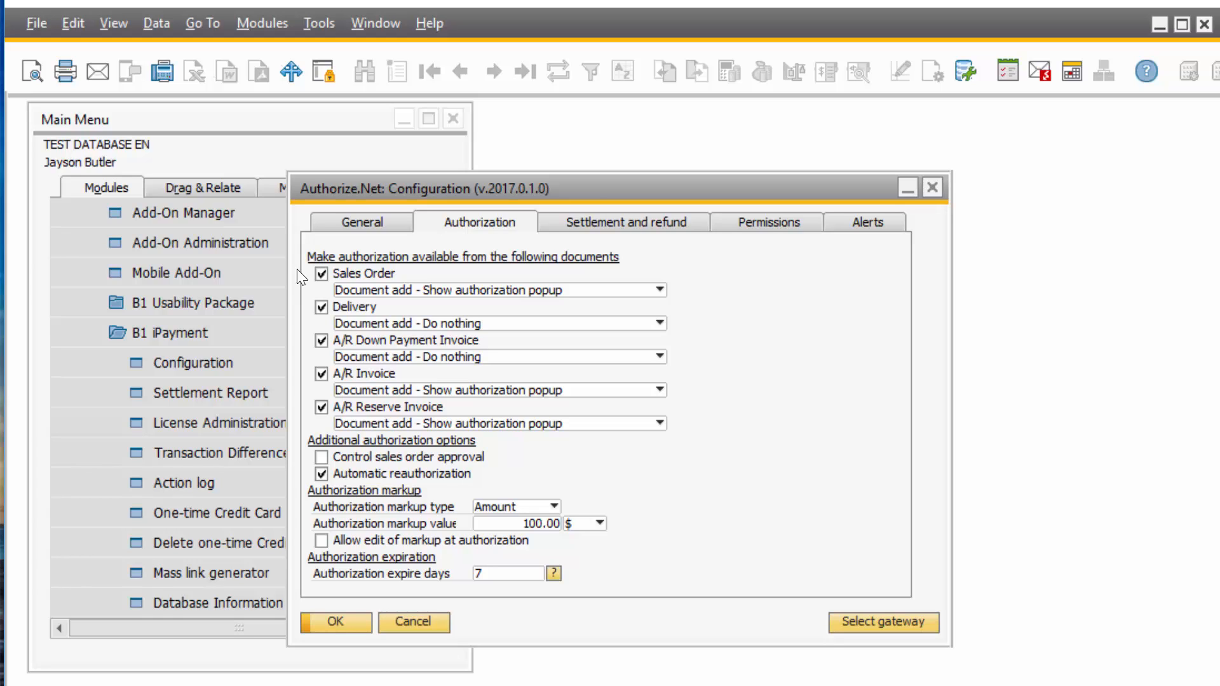
mouse_move(404, 306)
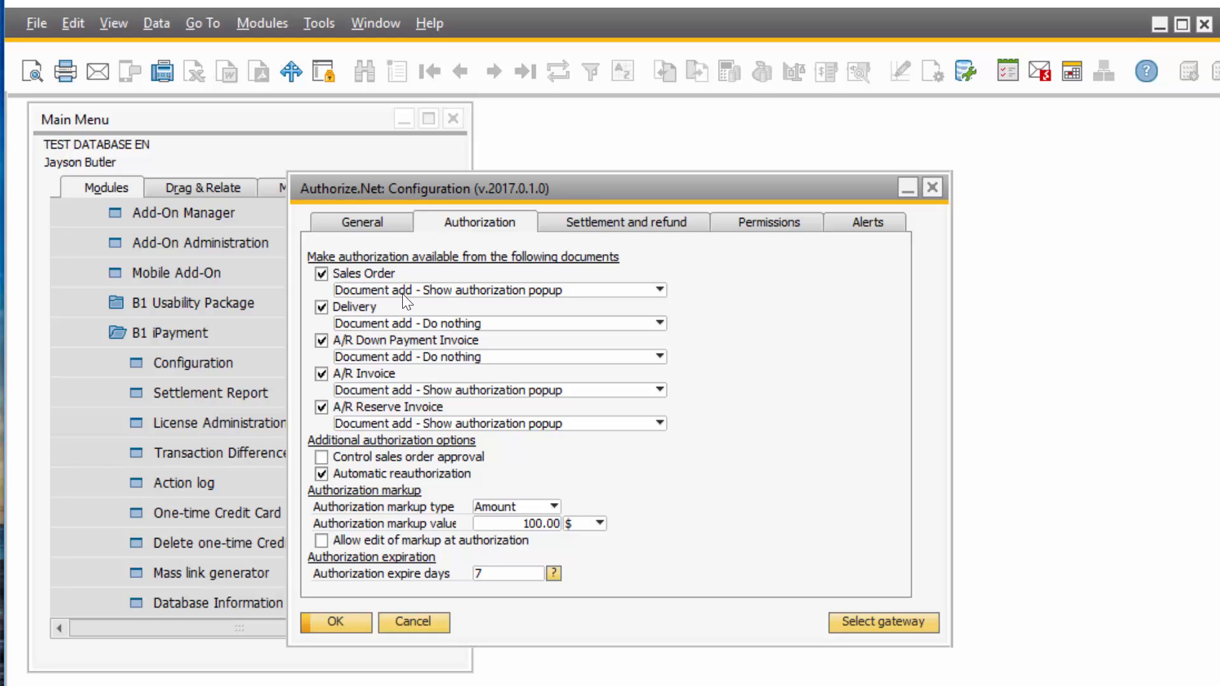
mouse_move(446, 302)
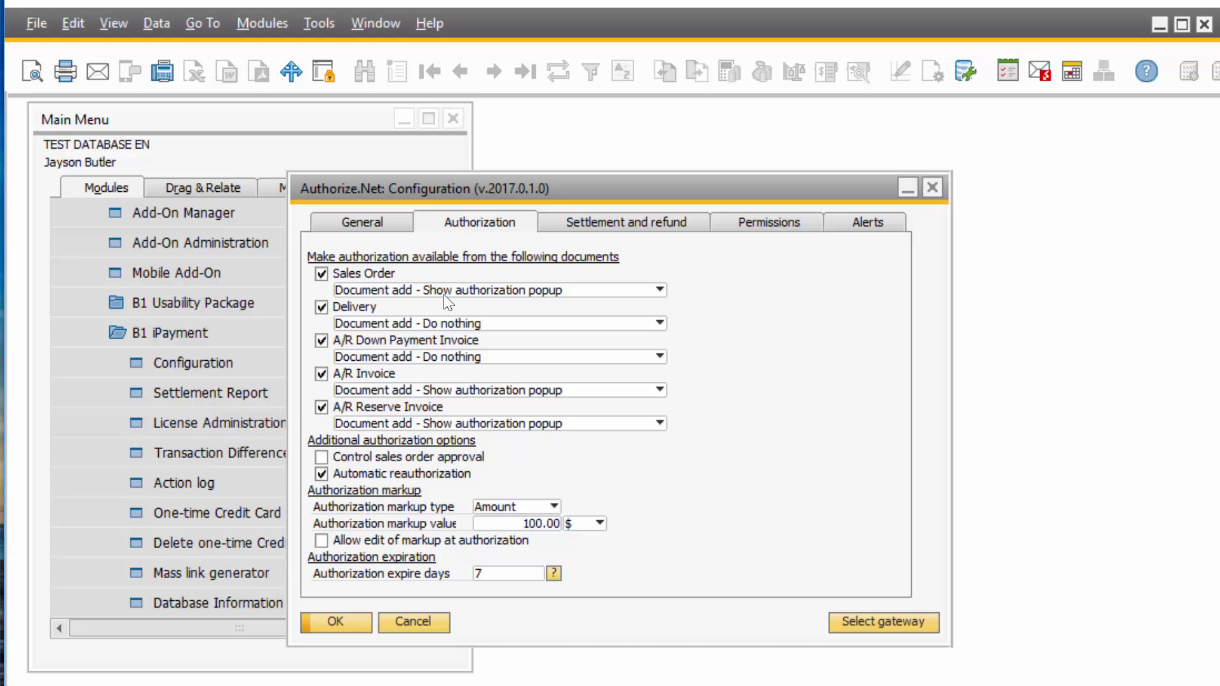
mouse_move(667, 297)
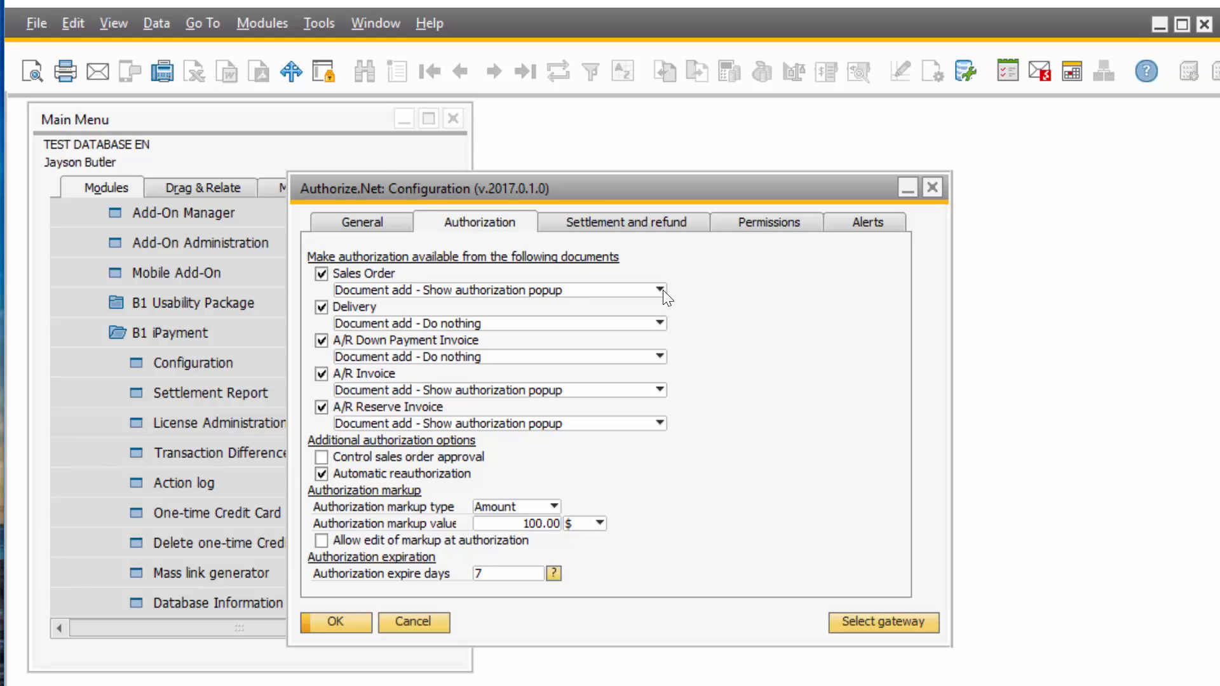
left_click(660, 290)
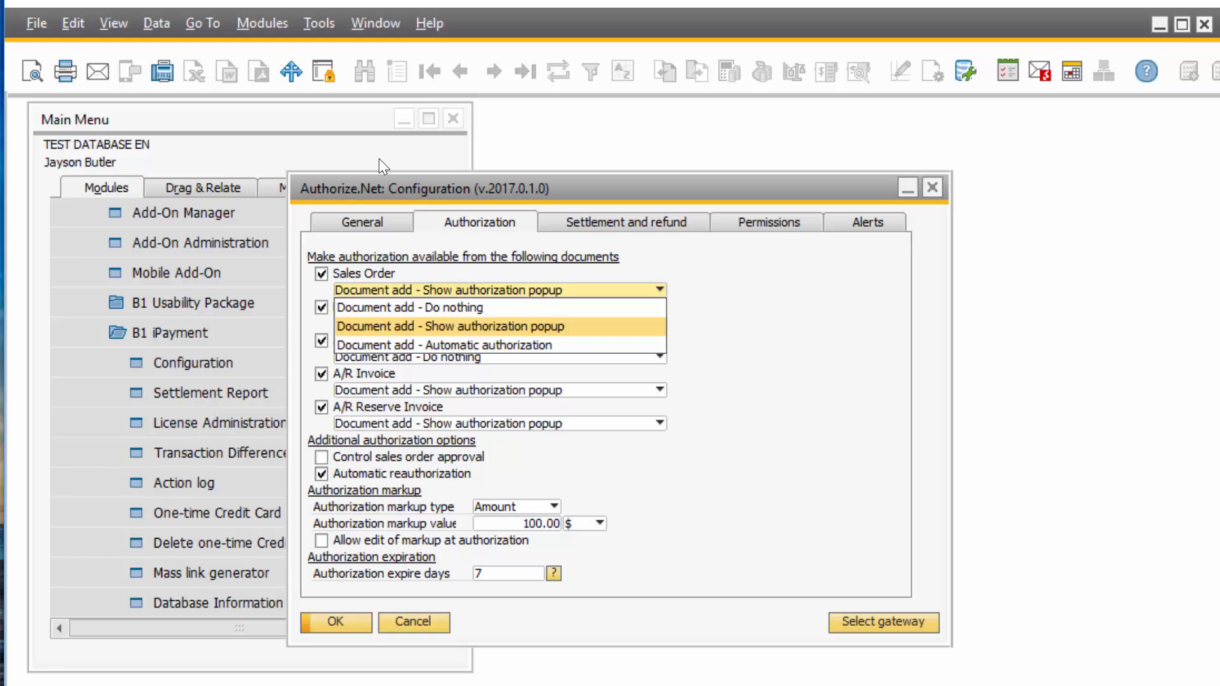
mouse_move(707, 297)
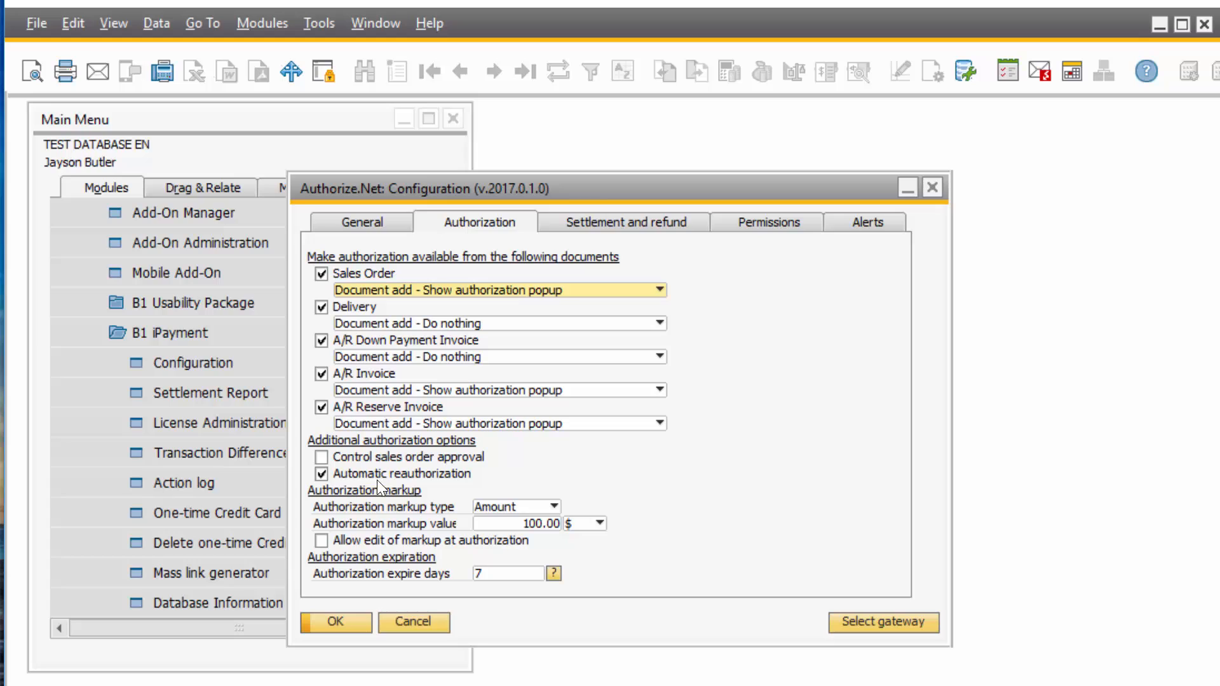
mouse_move(348, 506)
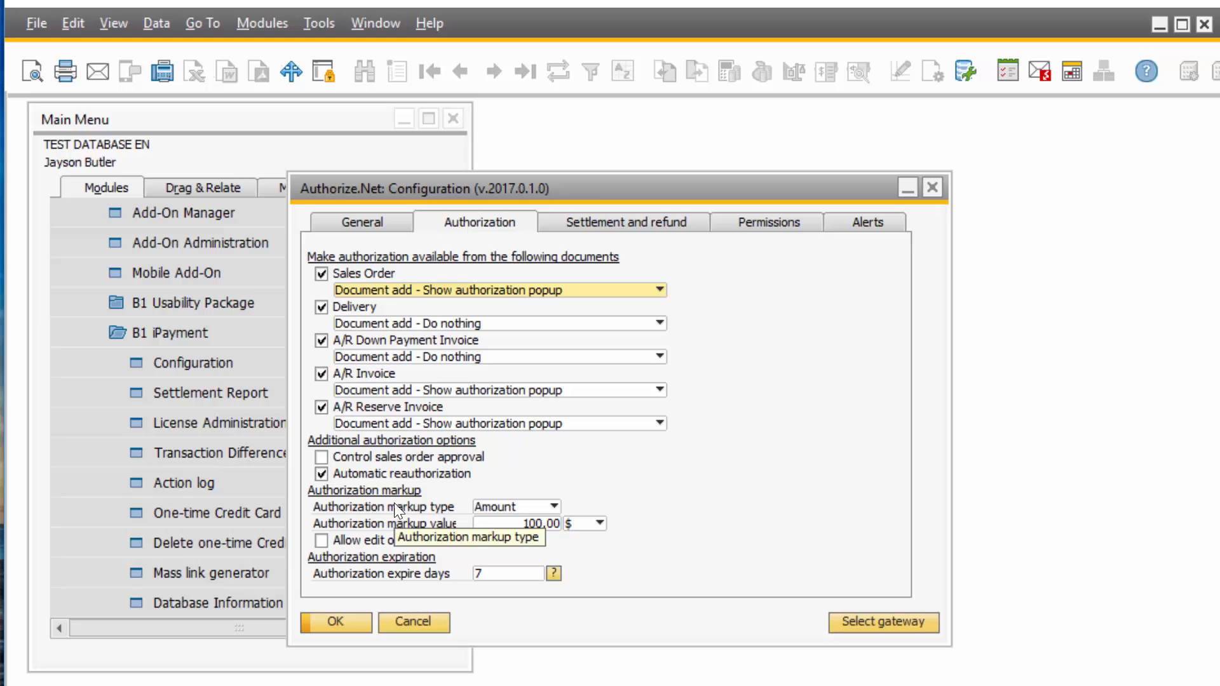
mouse_move(642, 507)
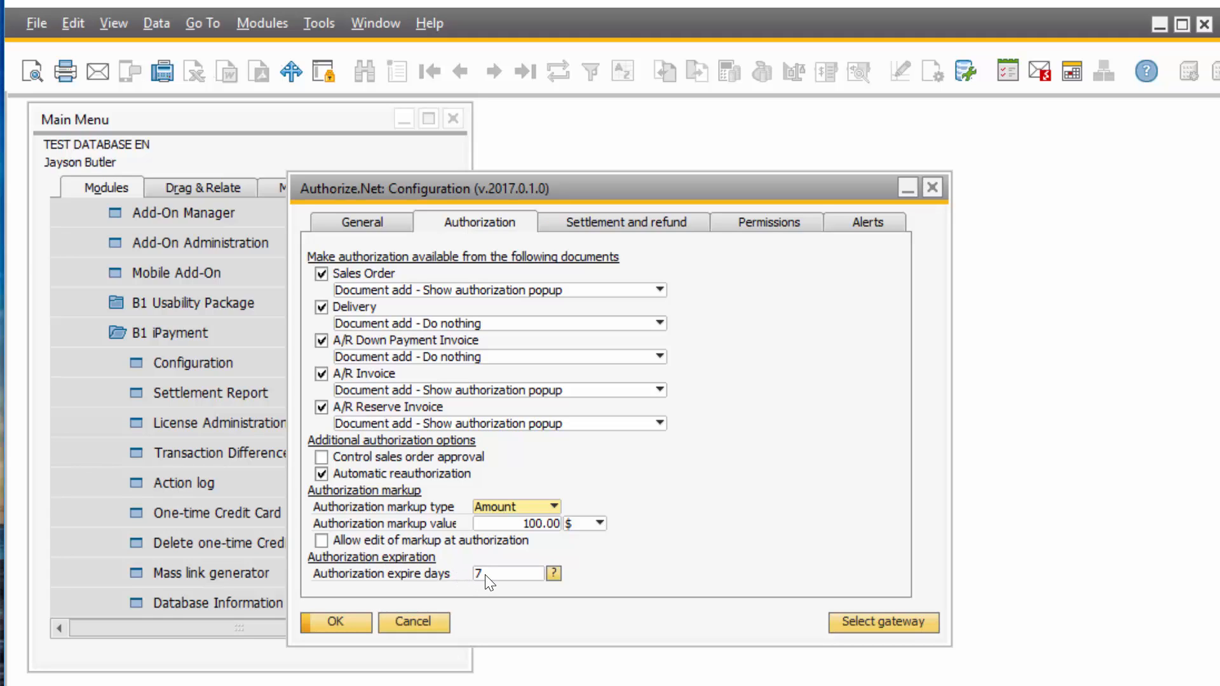
mouse_move(503, 581)
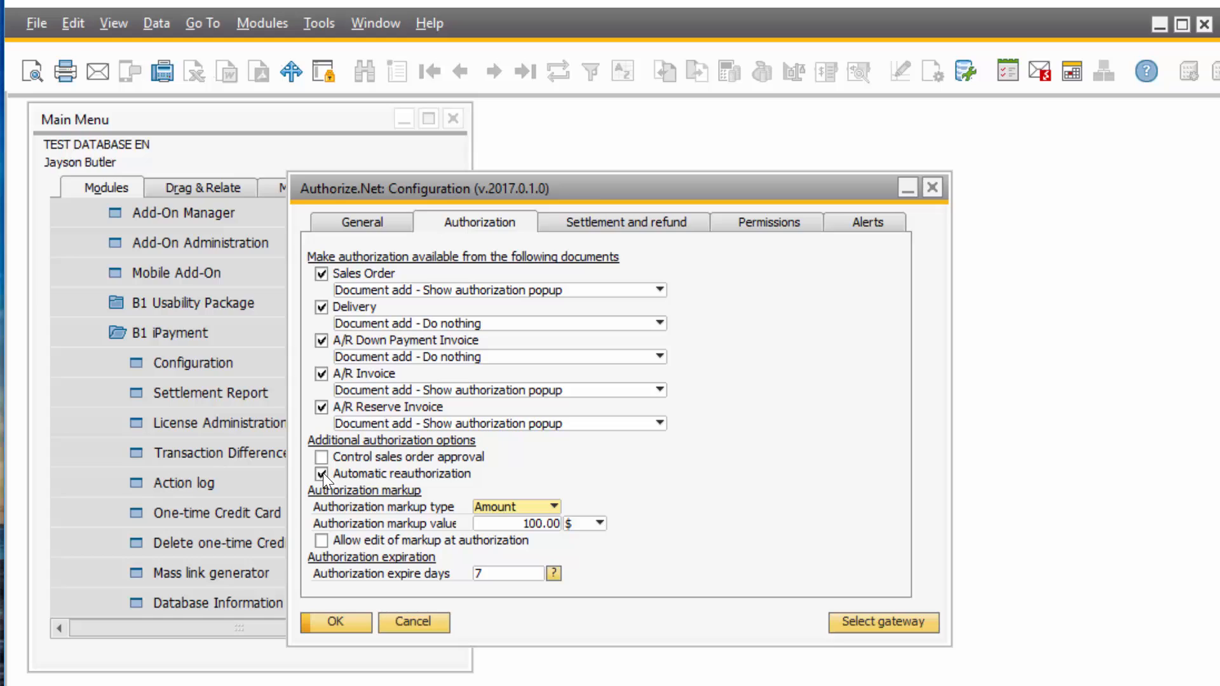
left_click(320, 474)
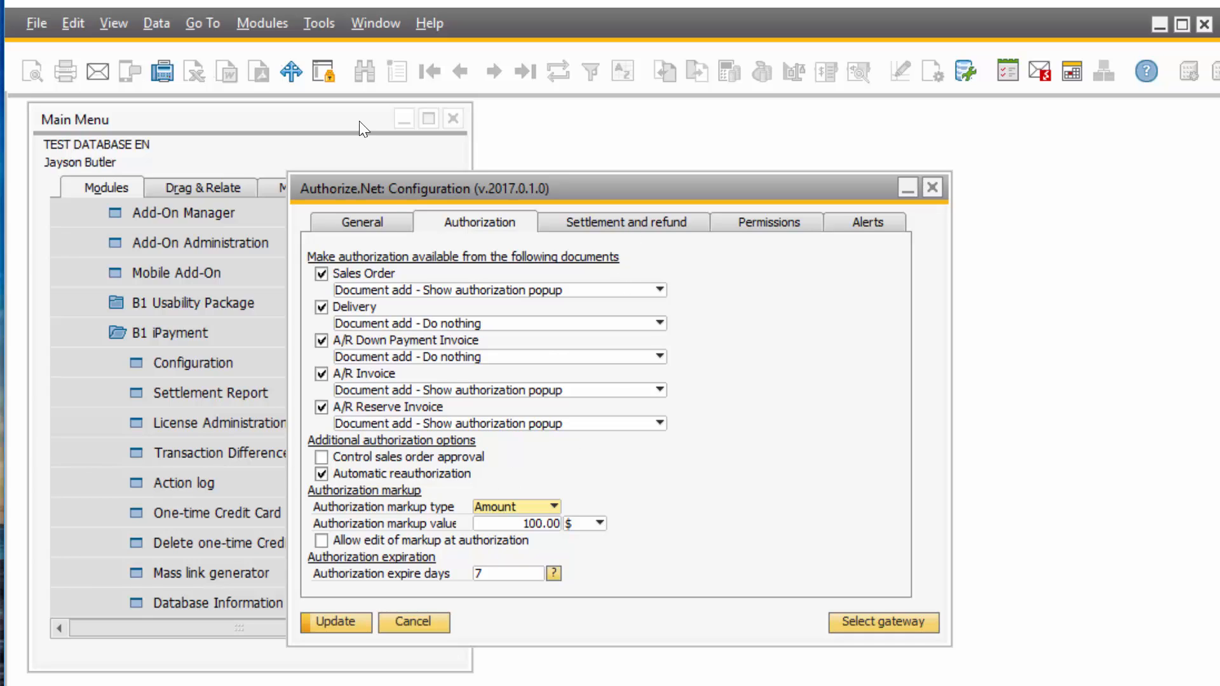
Step: Review the Settlement and refund options, then the Permissions settings with an empty refund-users field
left_click(623, 221)
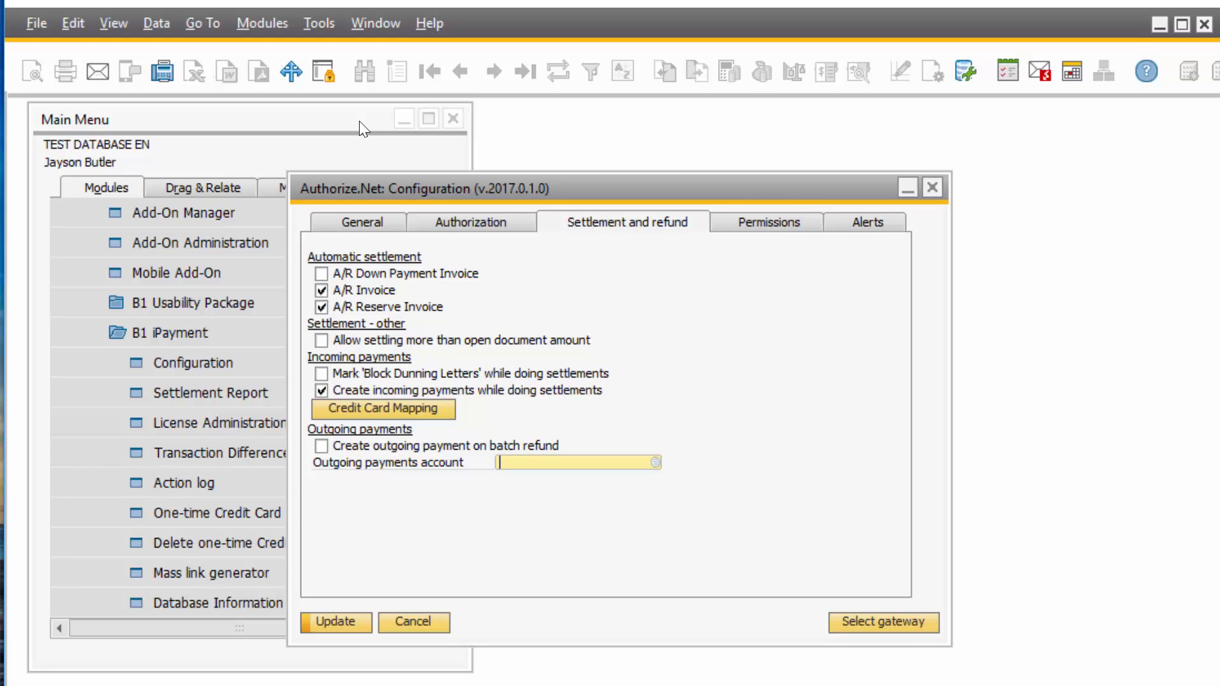
mouse_move(483, 267)
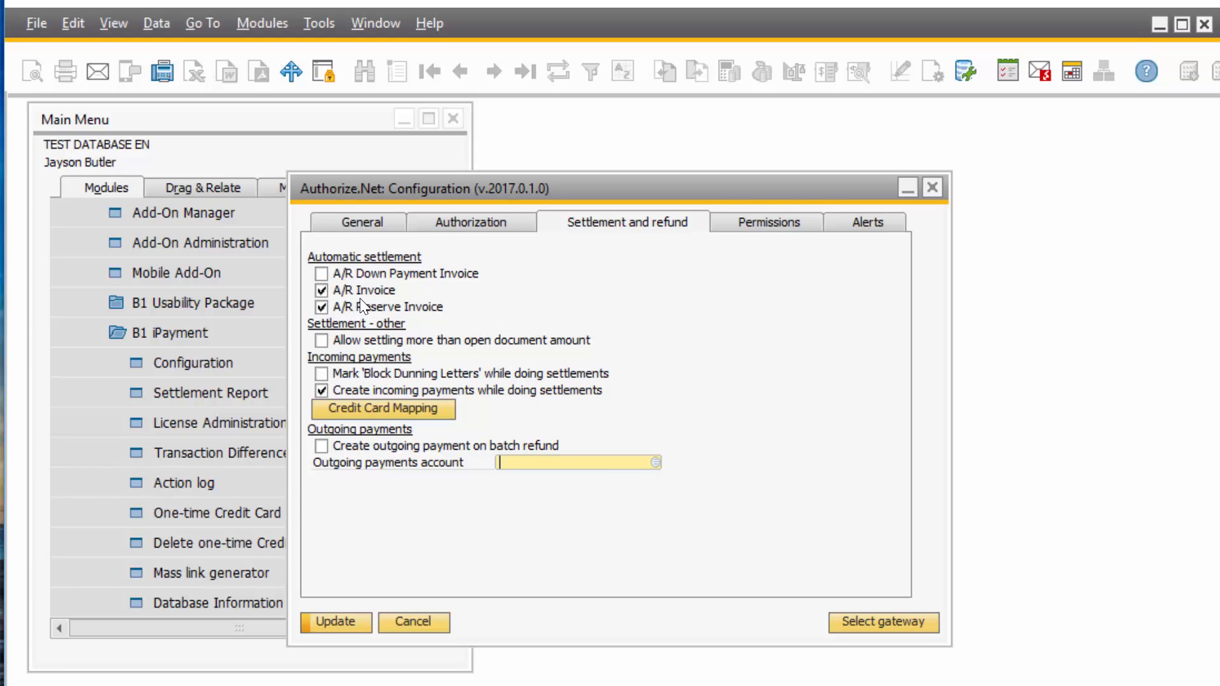
mouse_move(358, 306)
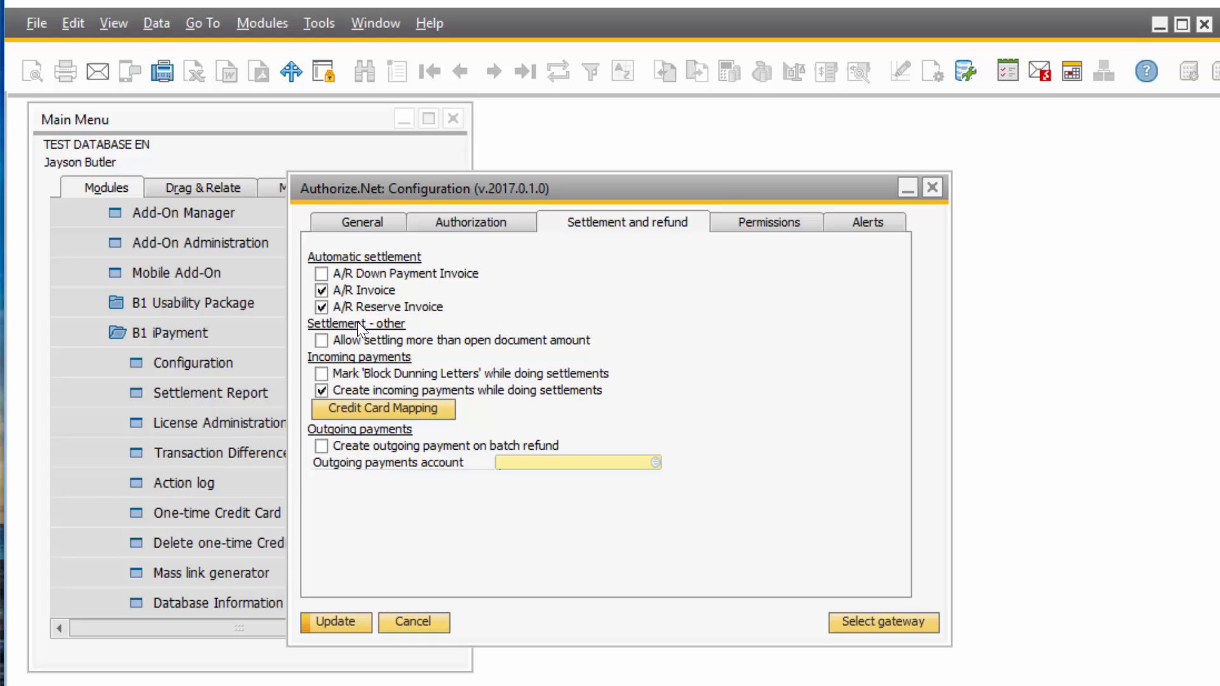
mouse_move(455, 407)
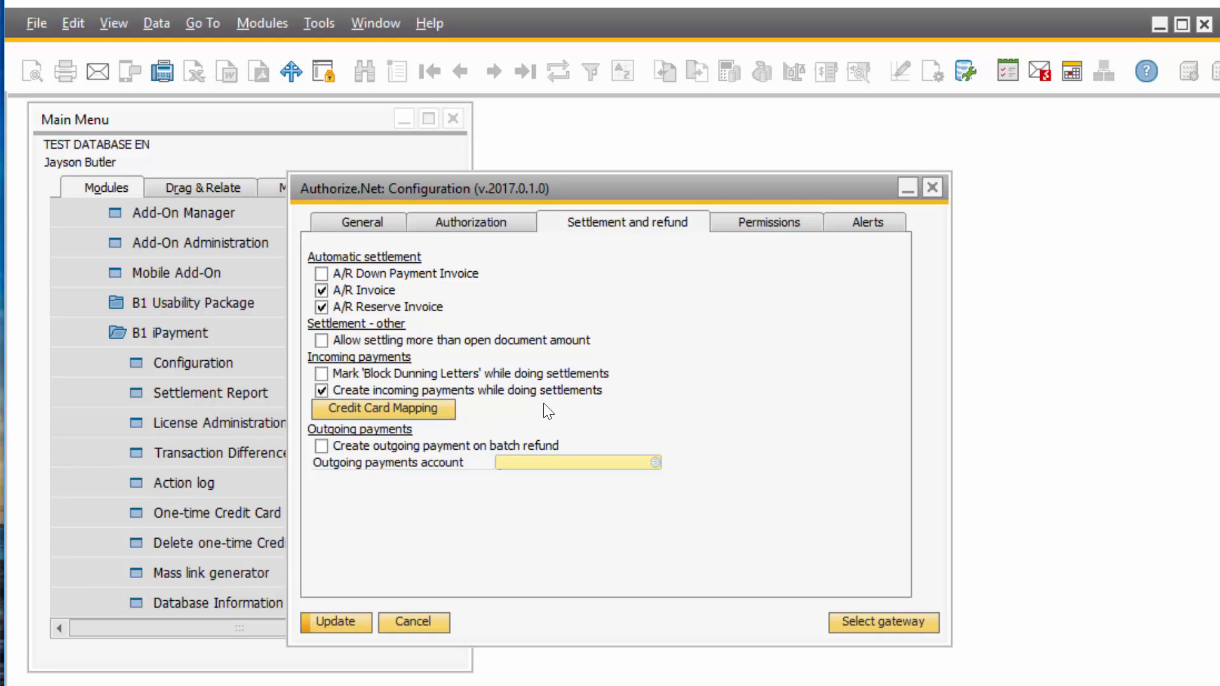
left_click(576, 463)
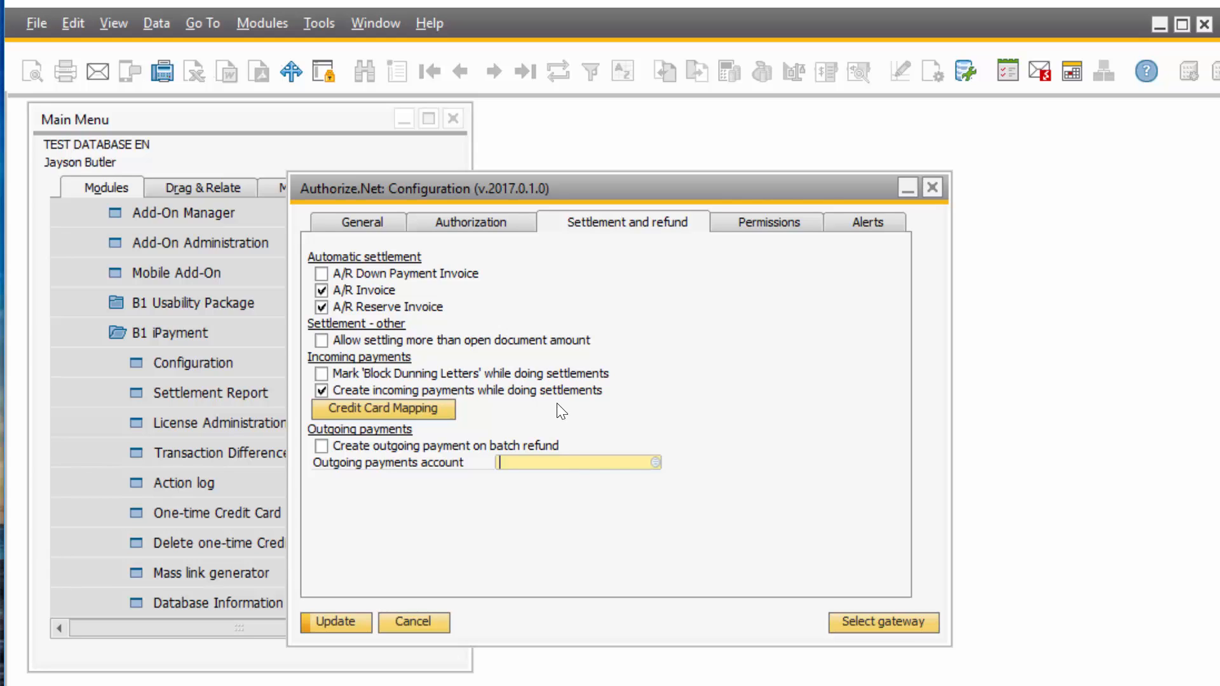
left_click(767, 221)
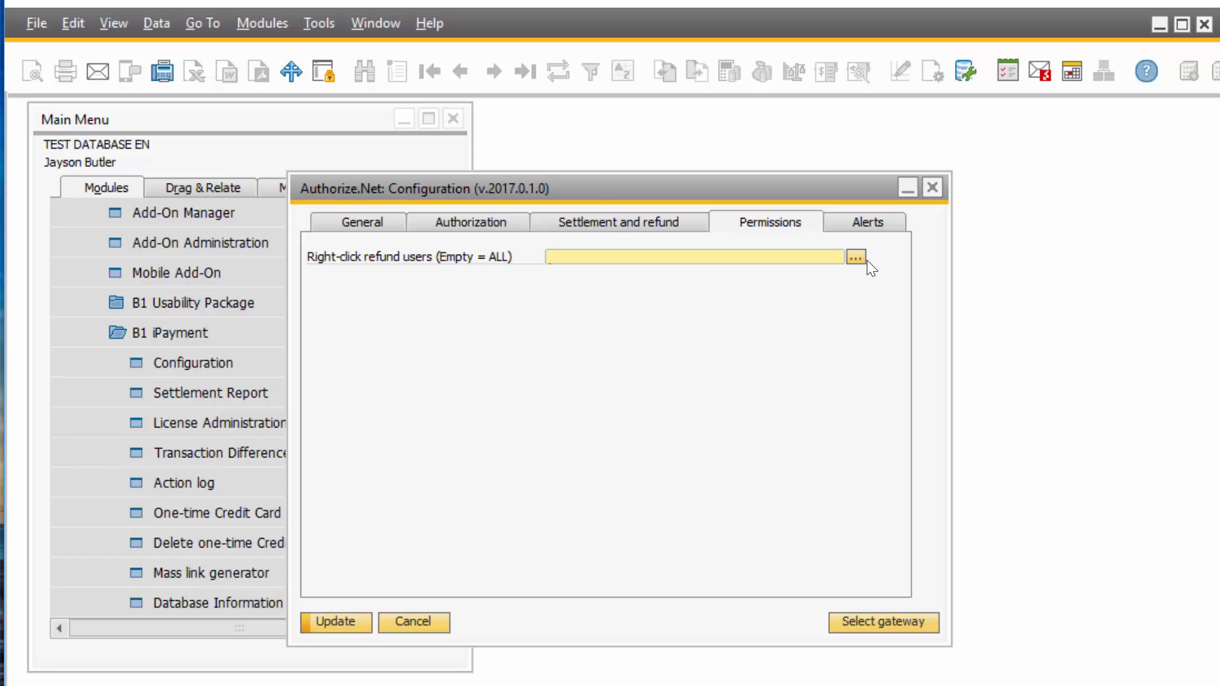
Step: Check the refund user list and alert recipients, then cancel the Authorize.Net configuration without saving
left_click(855, 256)
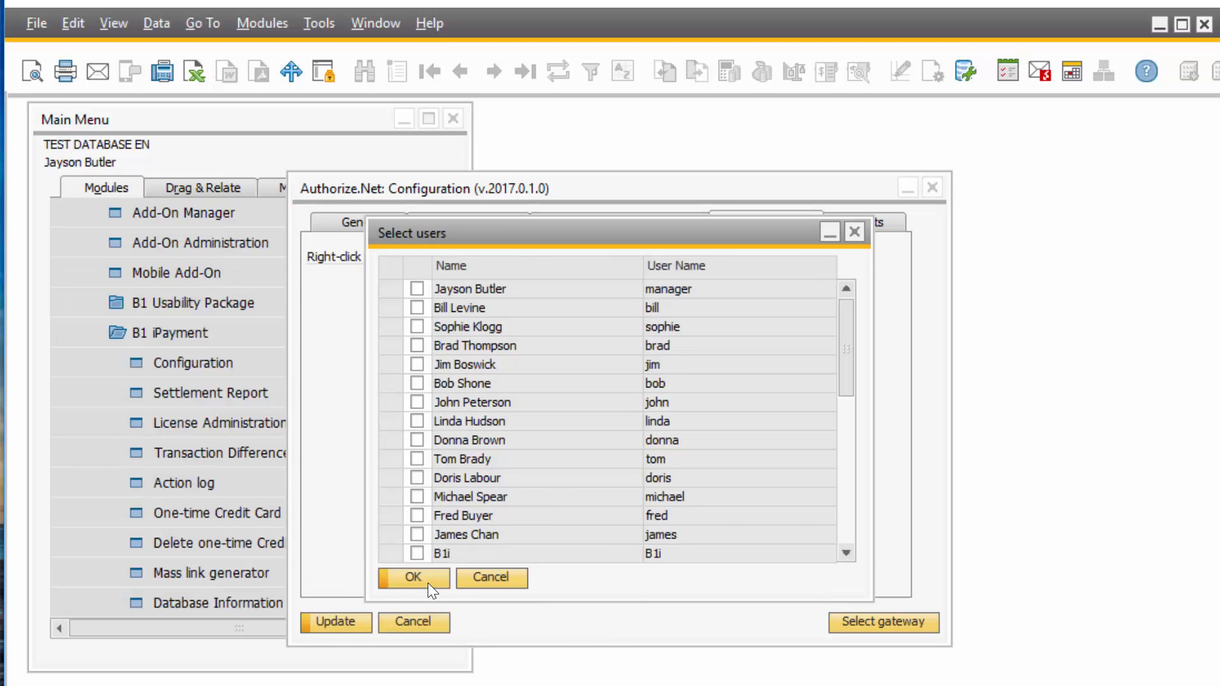
left_click(413, 577)
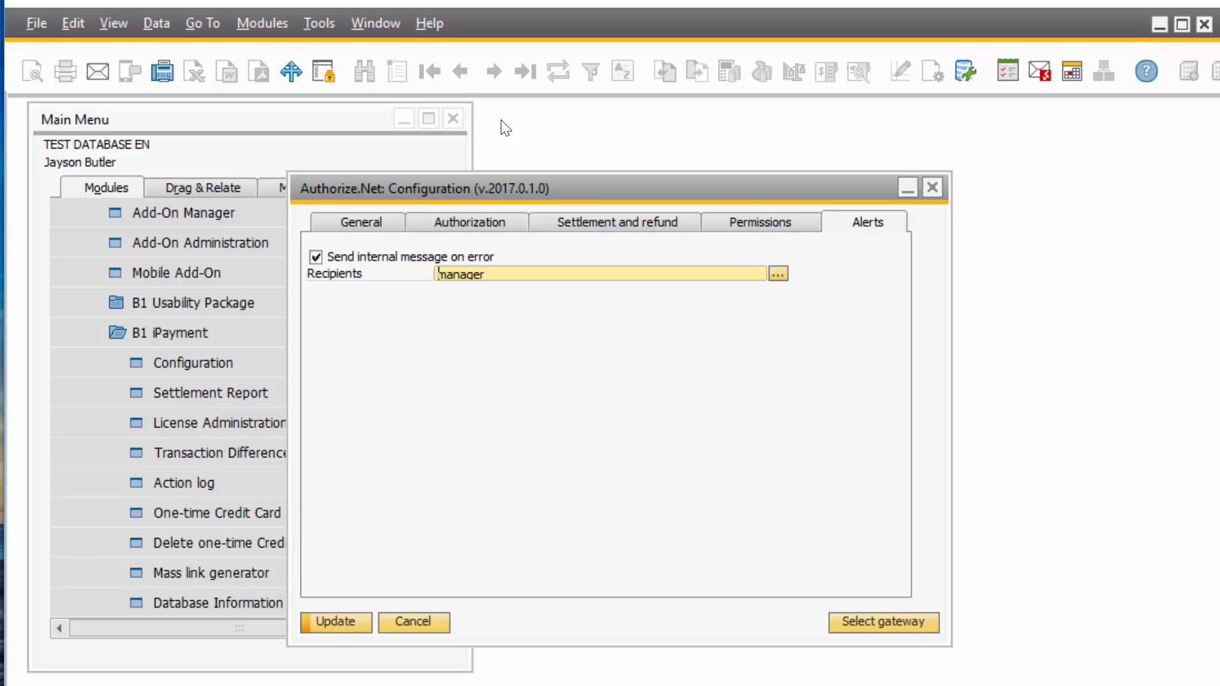
mouse_move(855, 312)
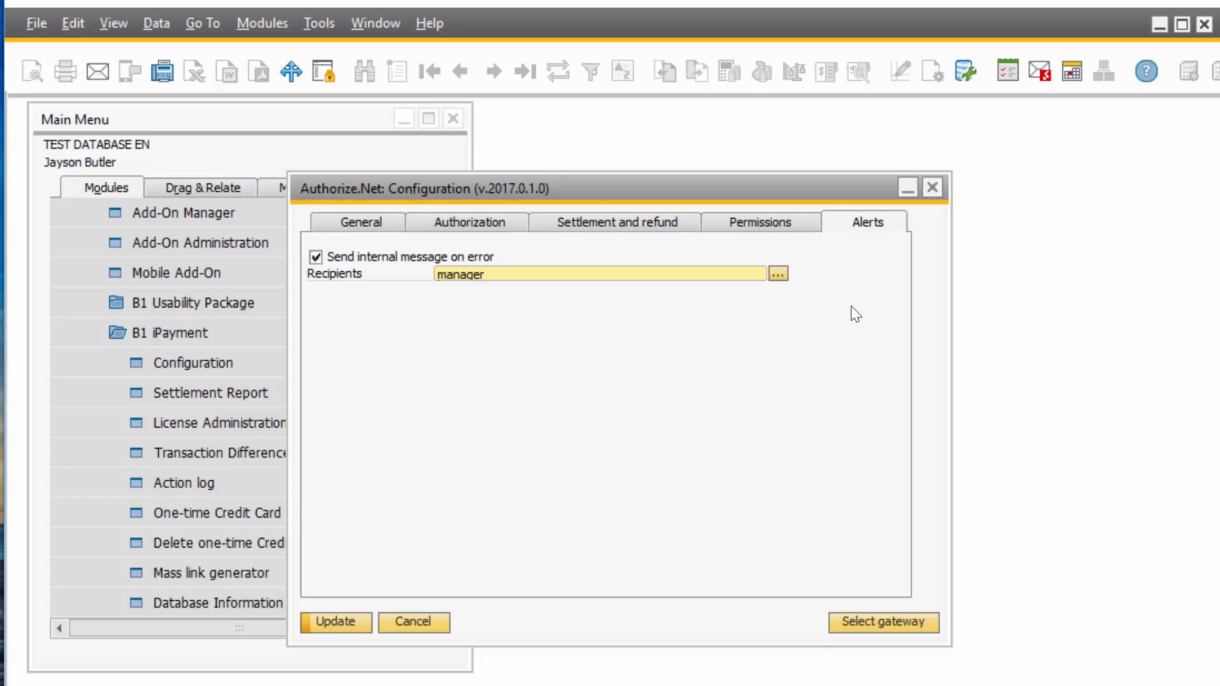
mouse_move(440, 625)
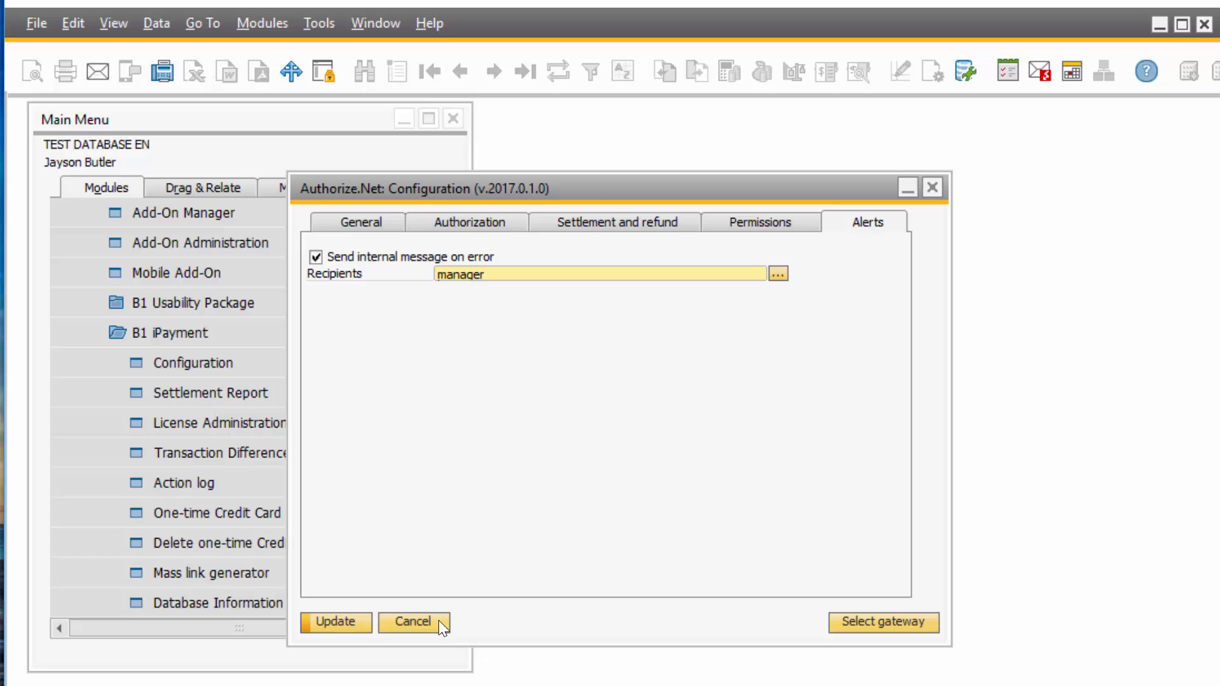
left_click(412, 621)
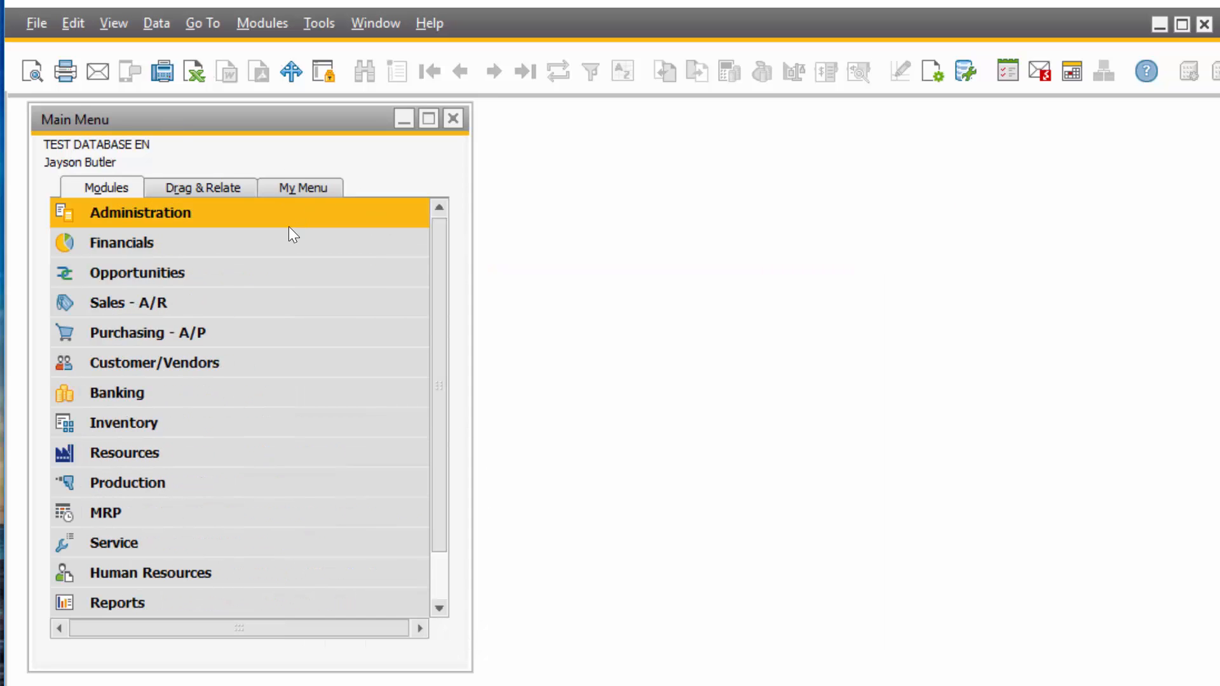
Step: Show the Payment Terms details of Maxi-Teq's (C20000) business partner record
left_click(154, 362)
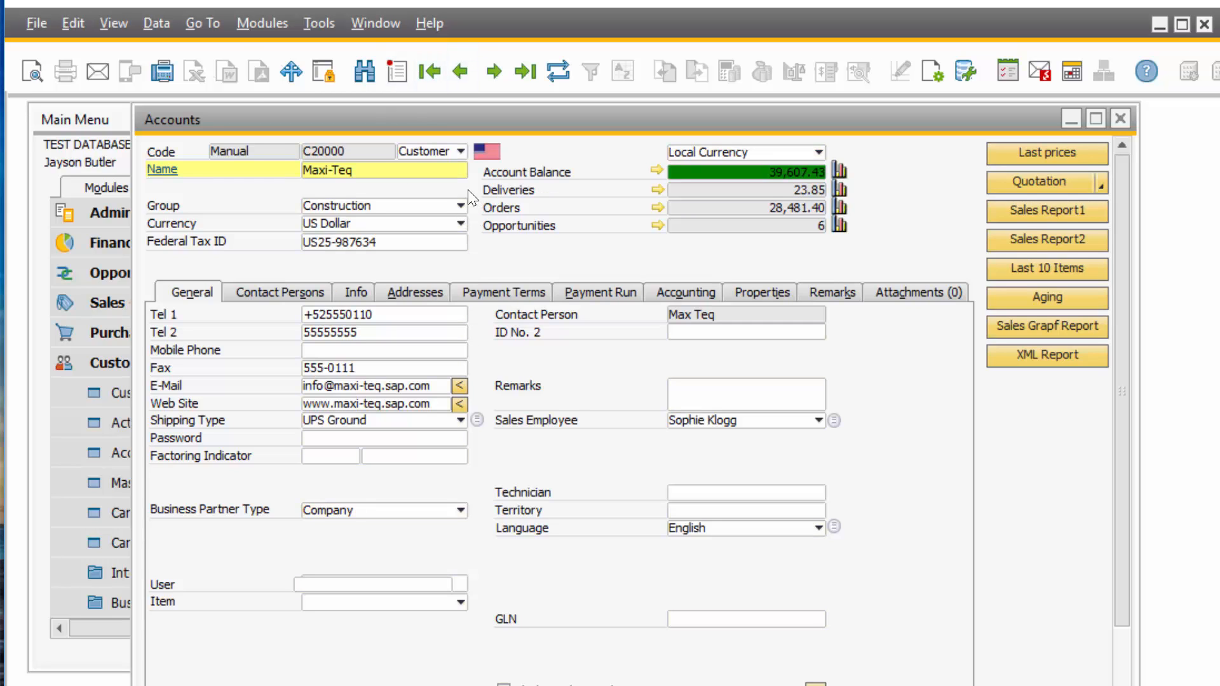
mouse_move(173, 347)
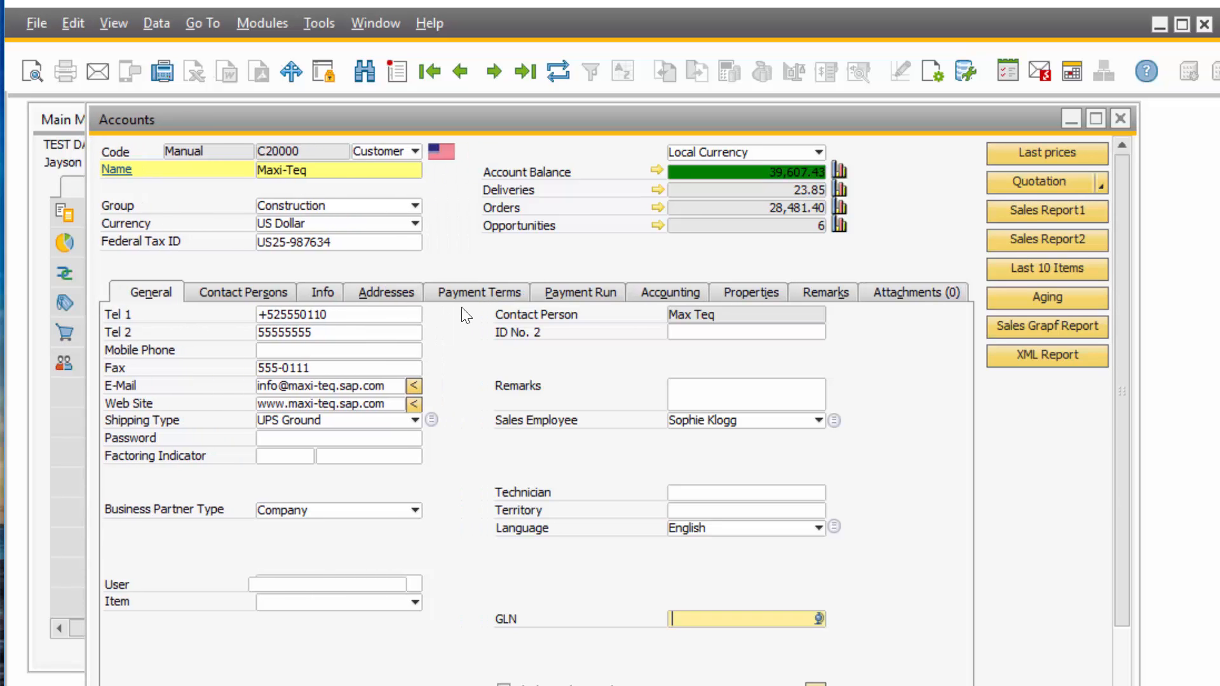
left_click(479, 292)
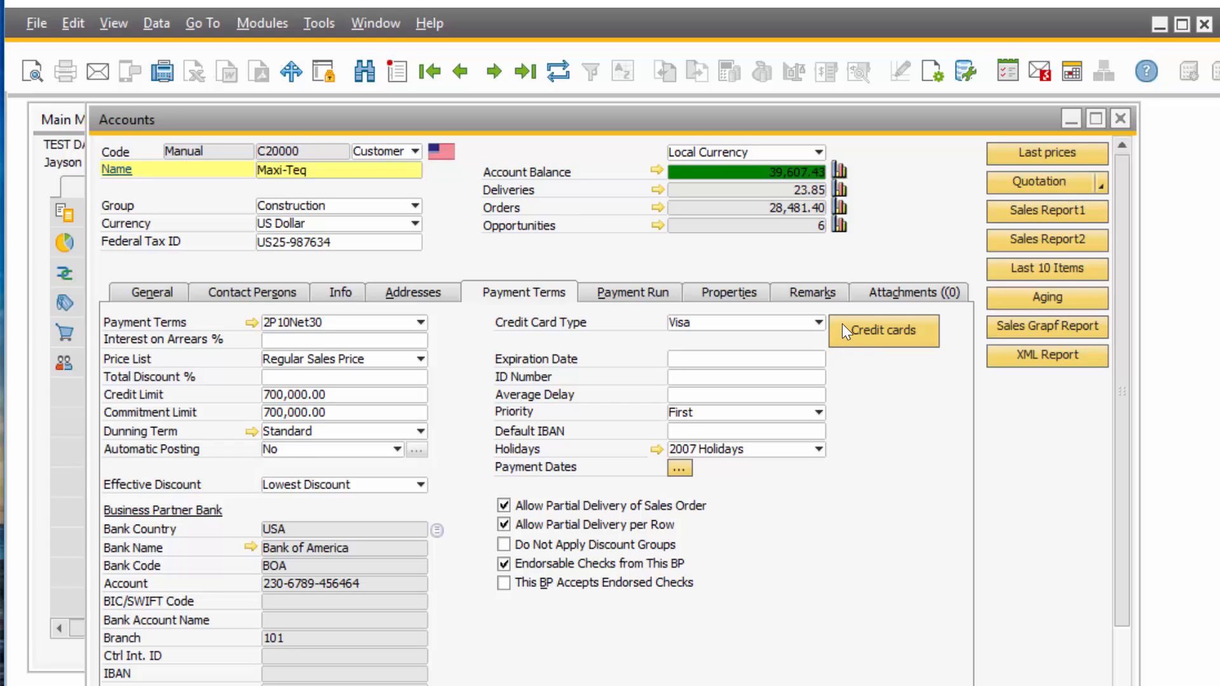
mouse_move(927, 320)
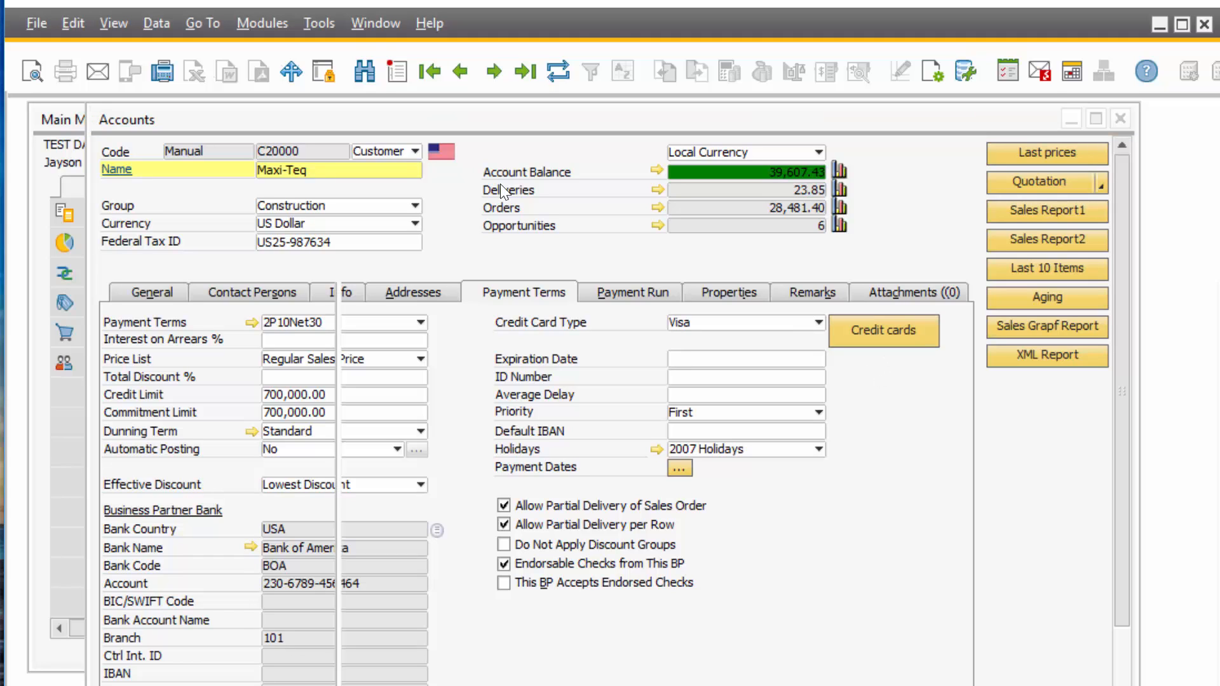
Step: List Maxi-Teq's stored credit cards (Visa, Card 3, American Express) and select entries
left_click(883, 331)
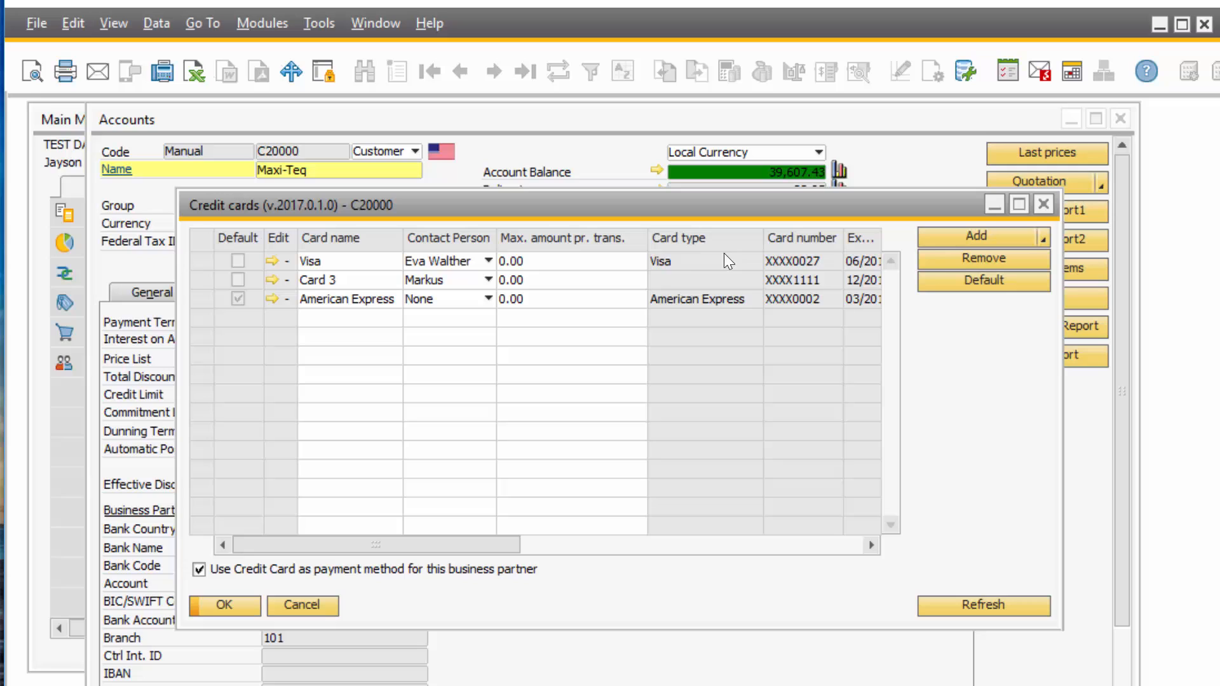
left_click_drag(622, 204, 611, 217)
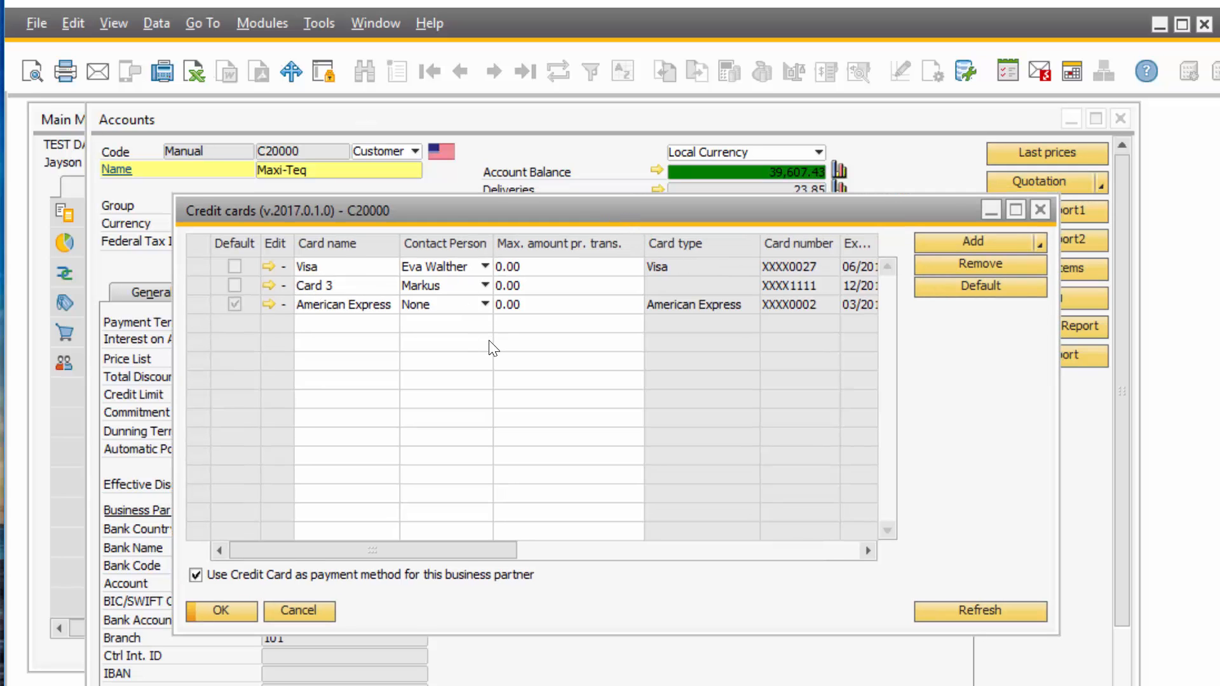
left_click(343, 304)
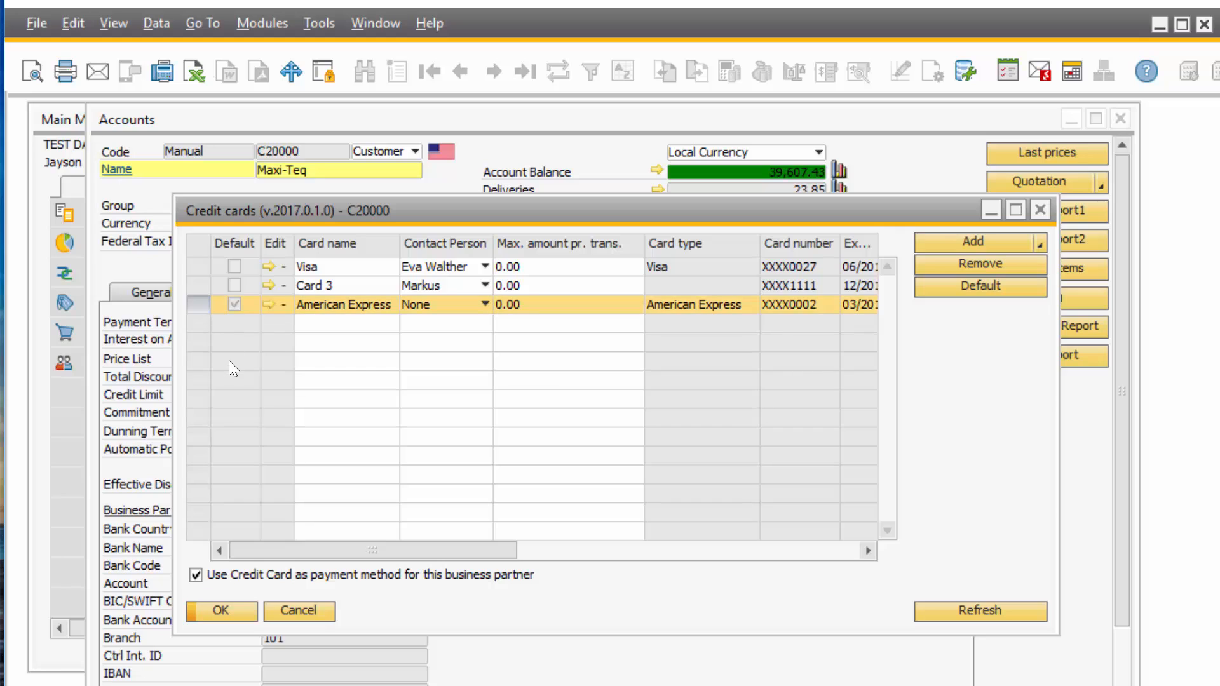
mouse_move(241, 368)
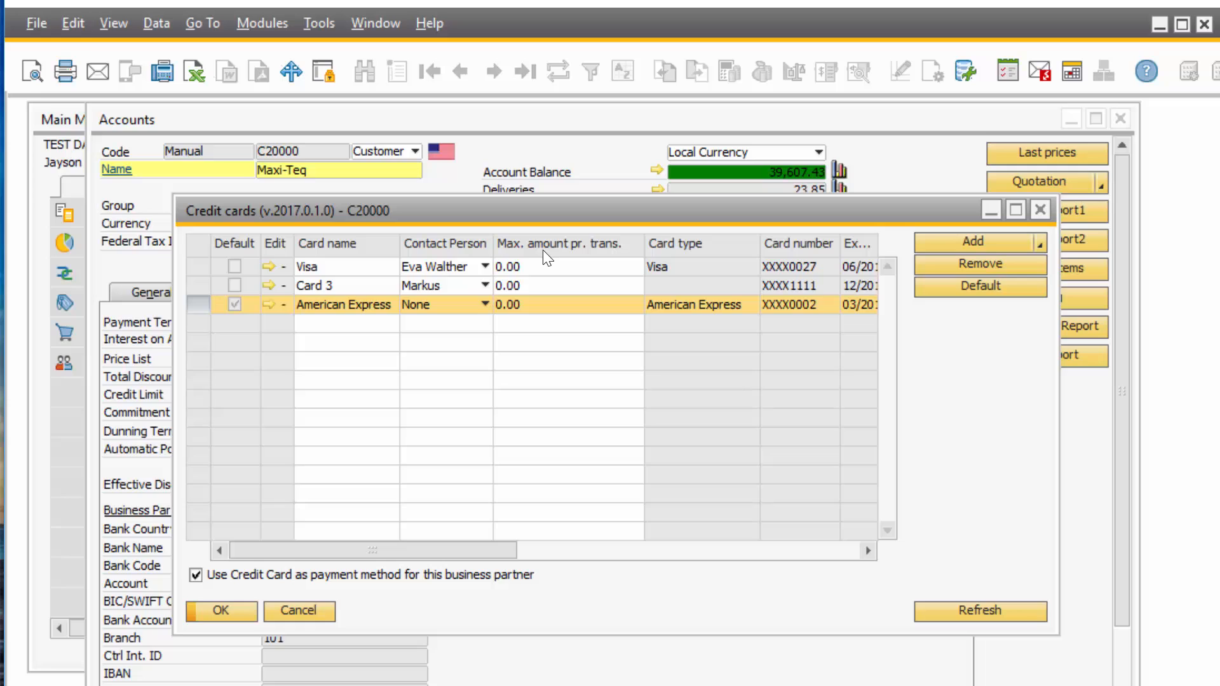
left_click(568, 266)
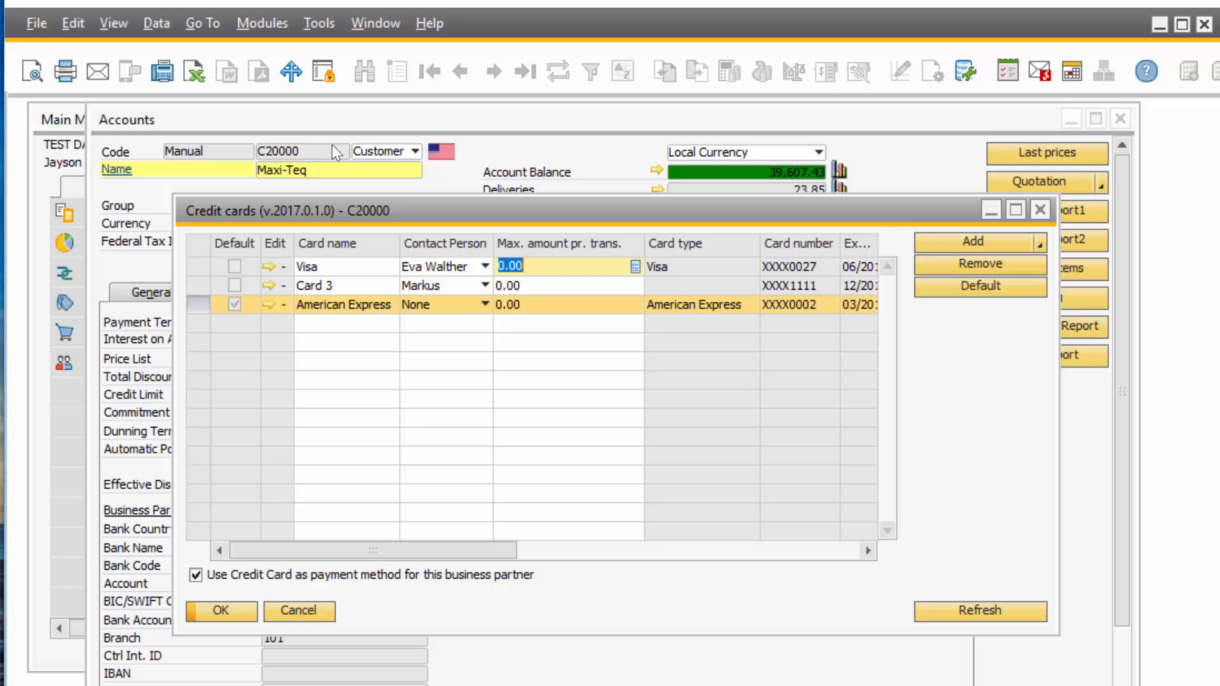
mouse_move(173, 342)
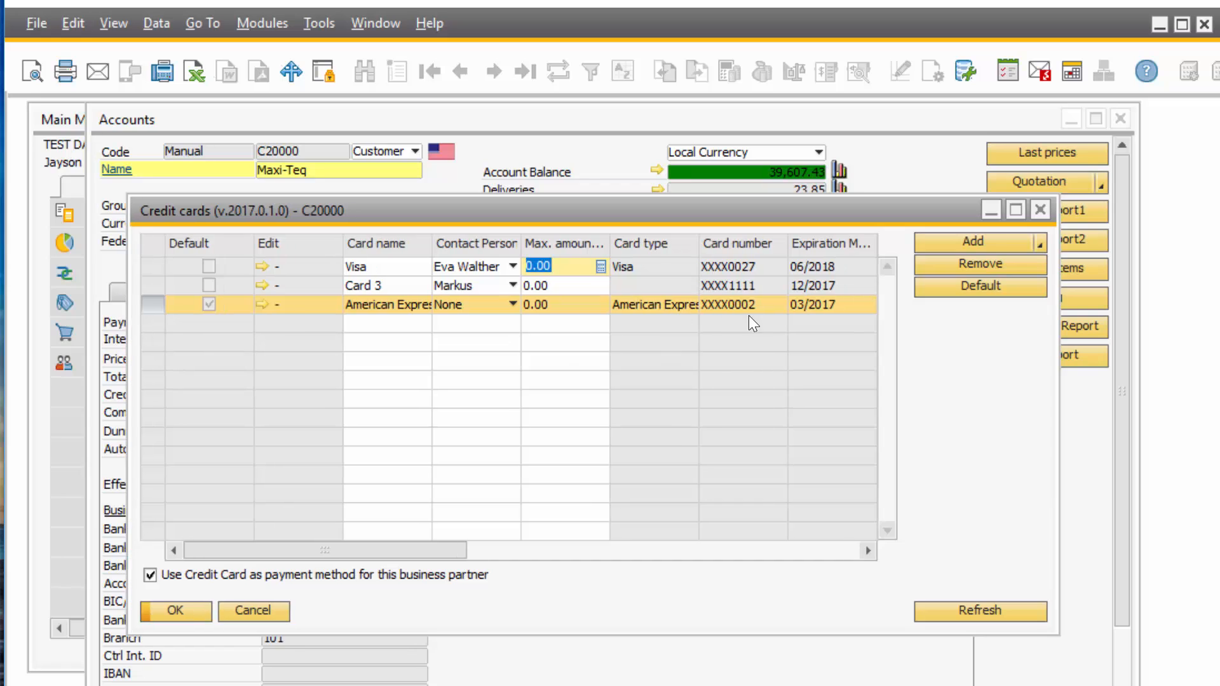
mouse_move(756, 365)
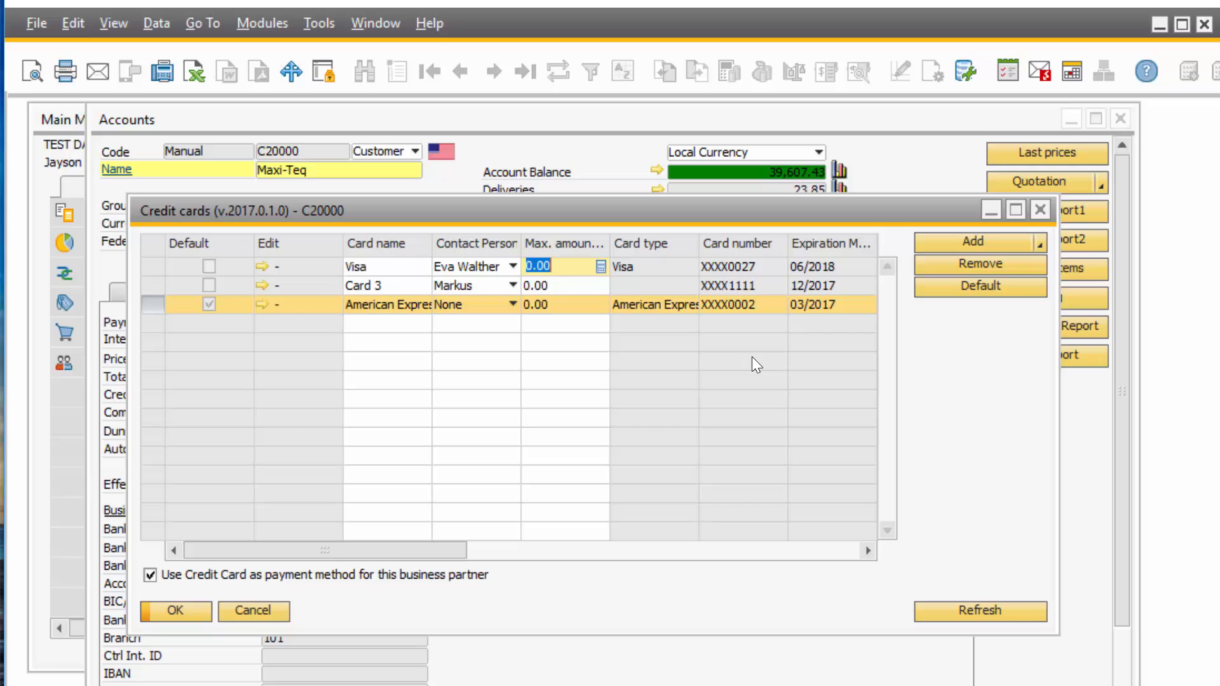
mouse_move(1002, 248)
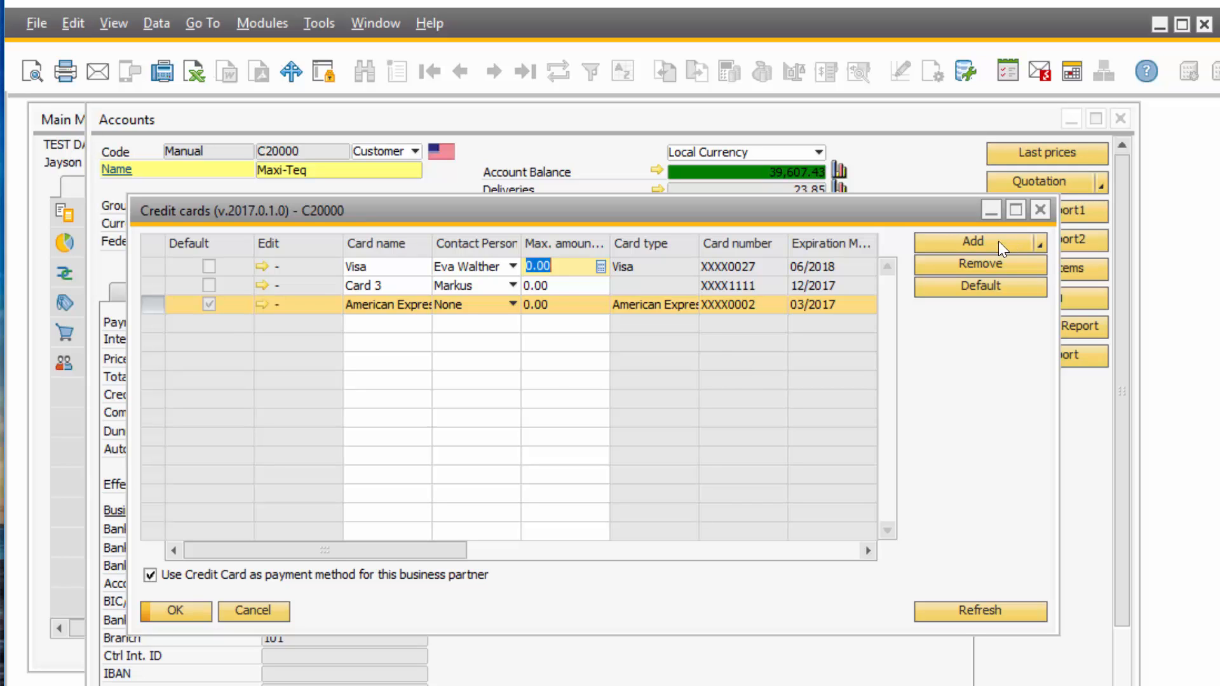
Step: Start adding a new credit card, acknowledging the notice and reaching the empty card entry form
left_click(972, 242)
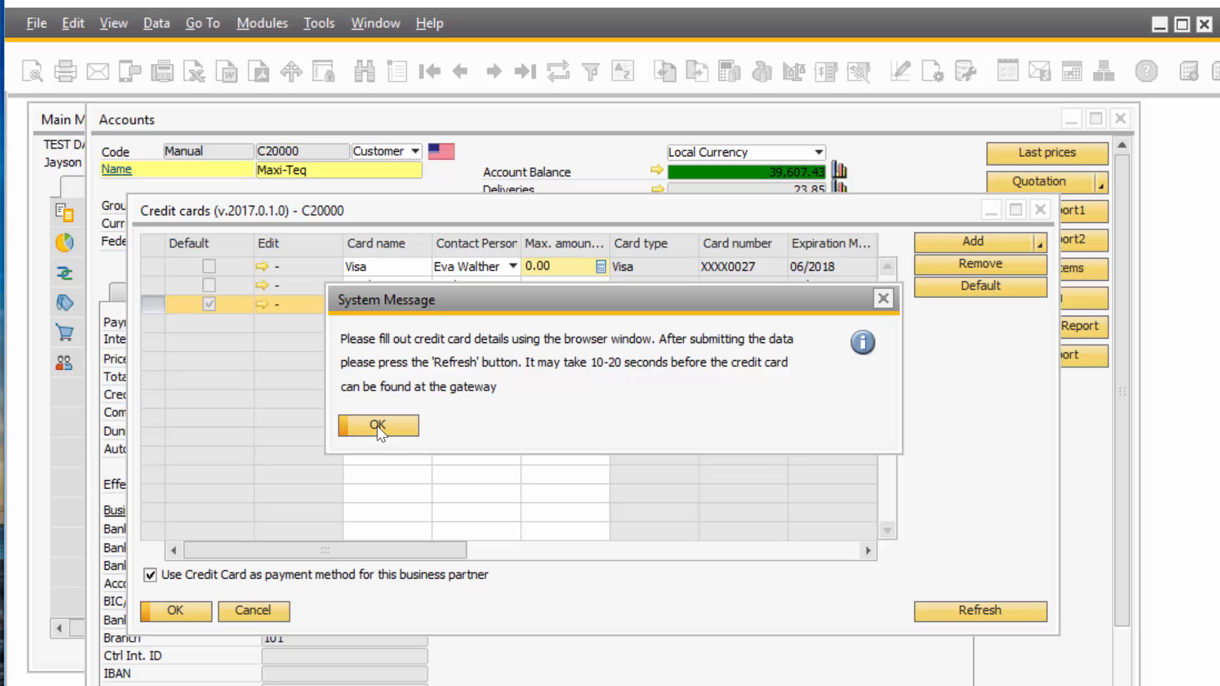
left_click(377, 425)
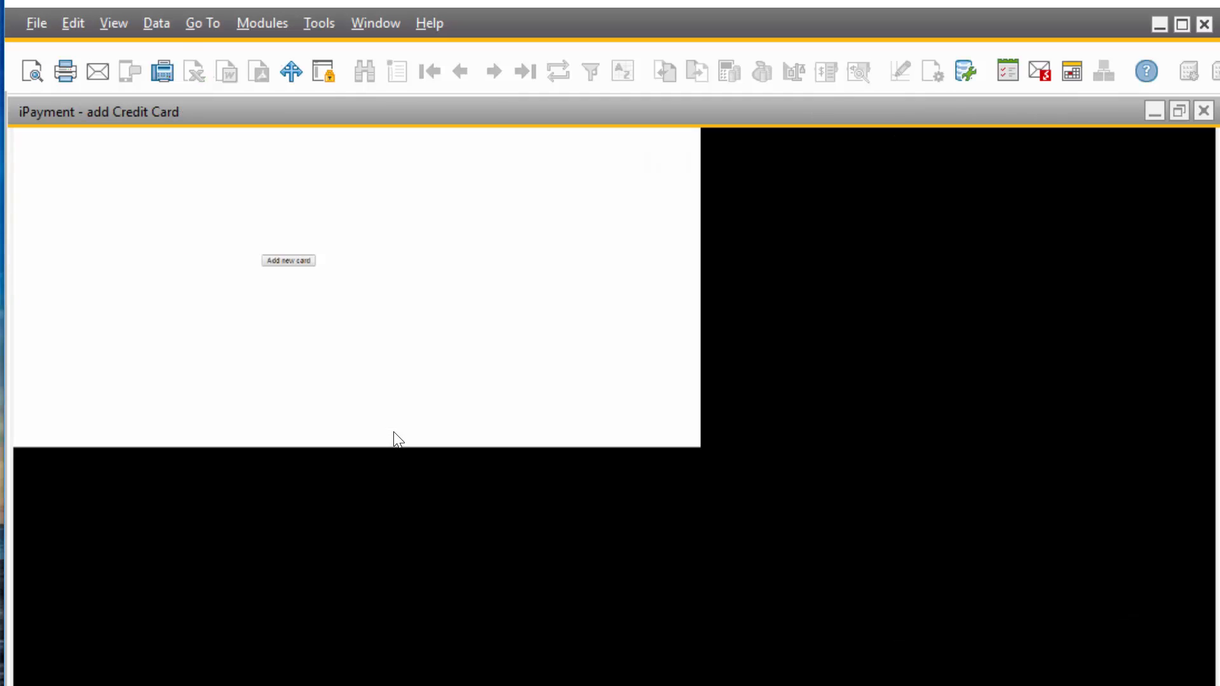
left_click(289, 260)
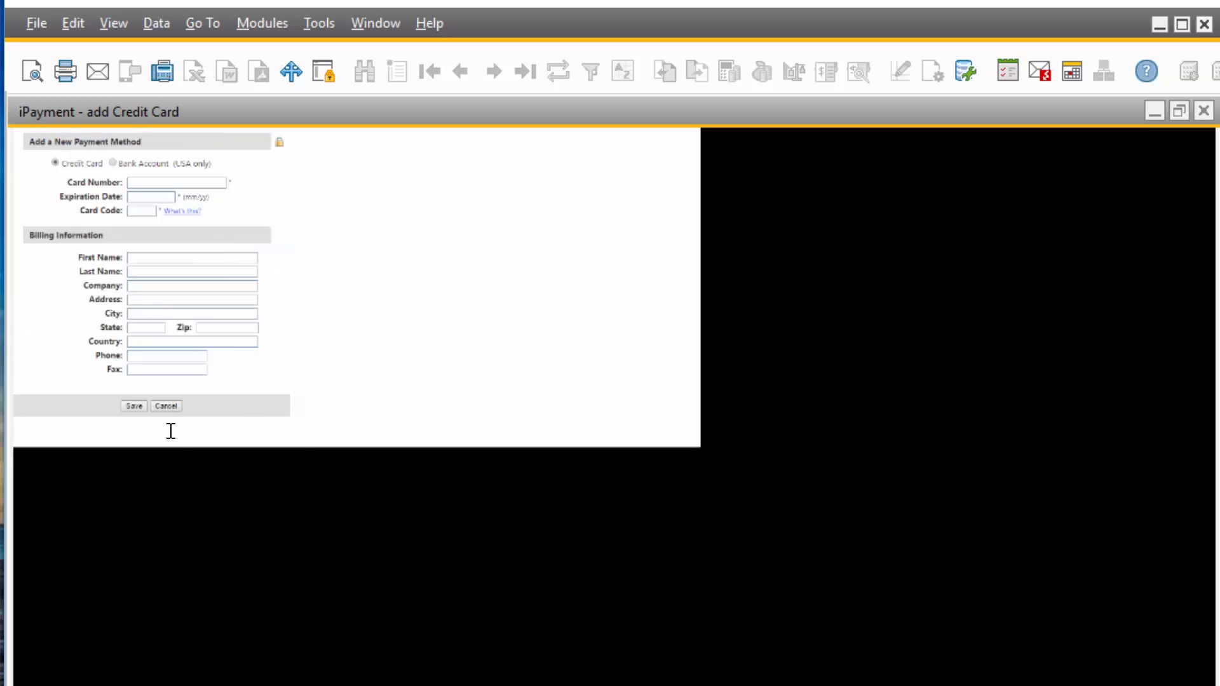
mouse_move(142, 225)
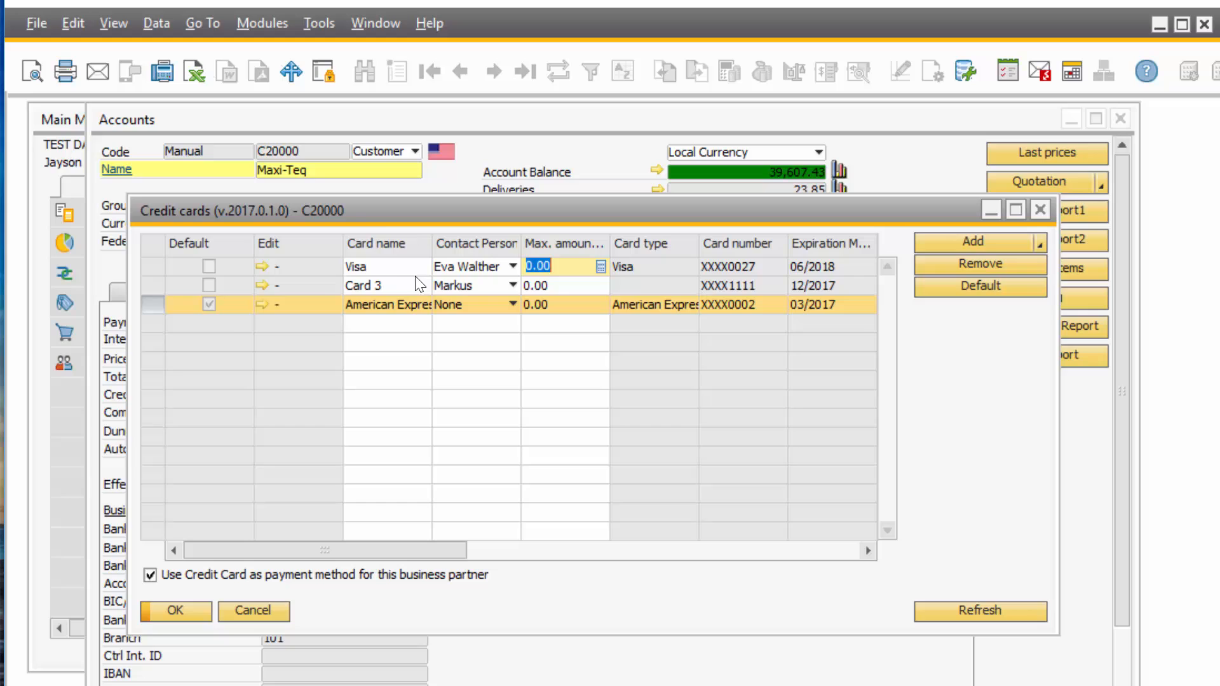
mouse_move(428, 368)
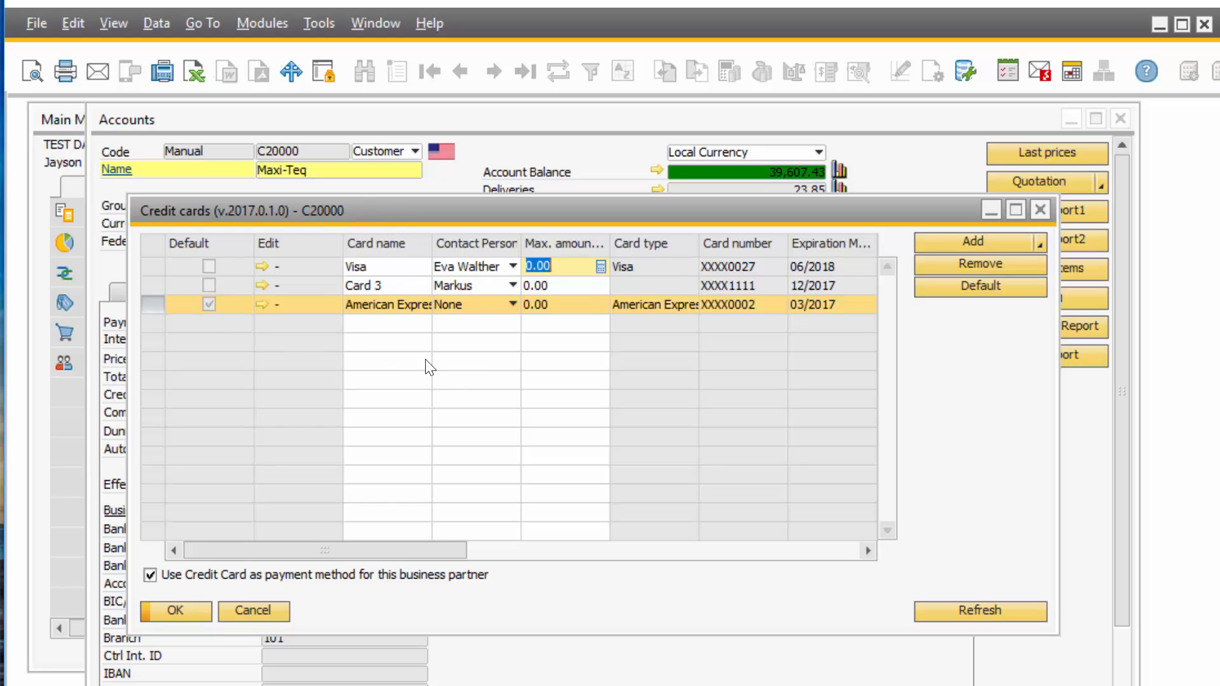
mouse_move(469, 361)
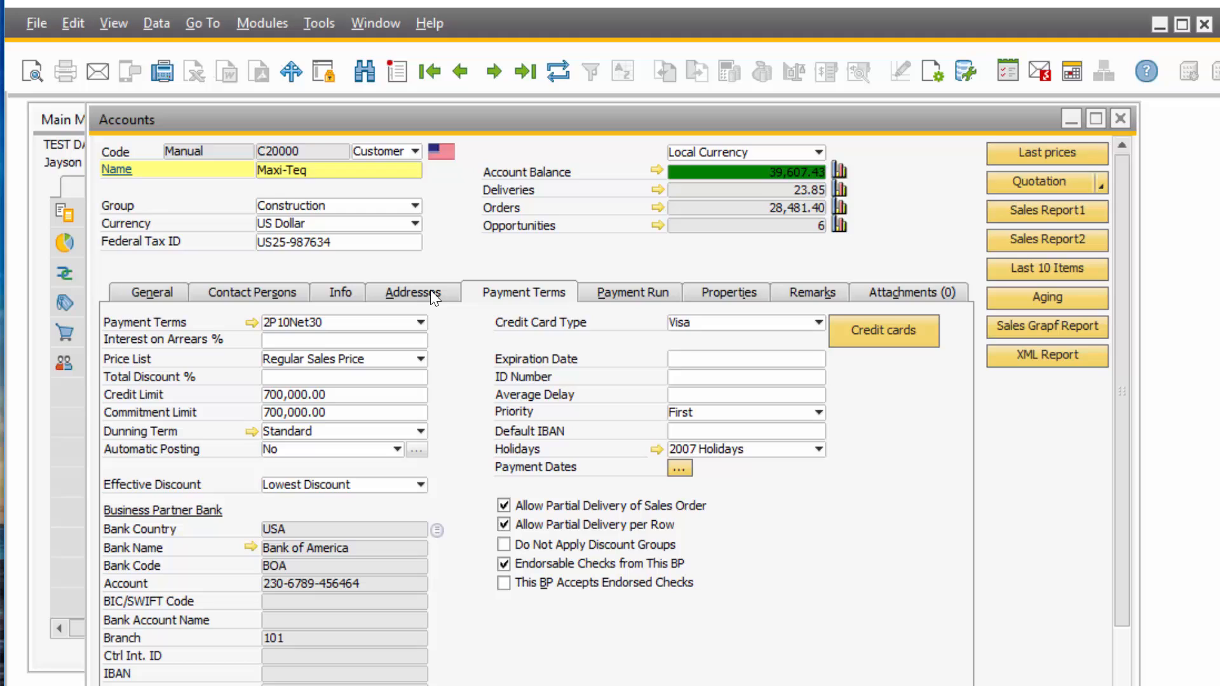
Step: Close the customer record and start a new sales order for Maxi-Teq (C20000)
left_click(1119, 119)
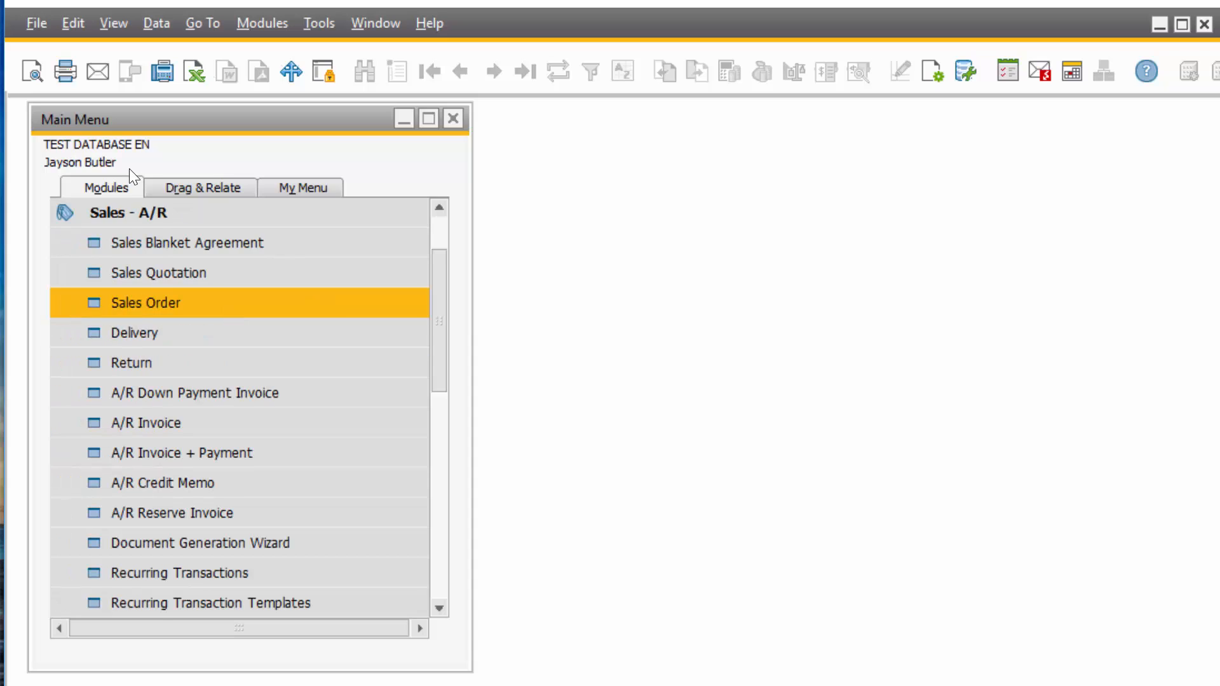
mouse_move(228, 312)
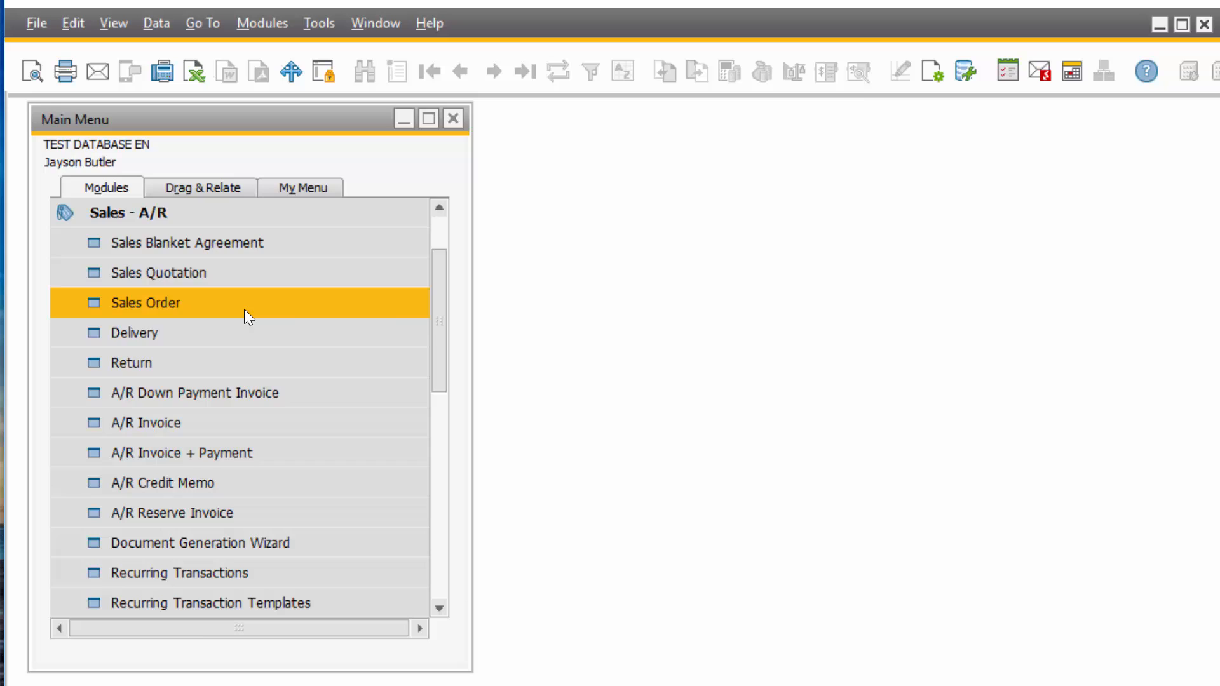
double_click(145, 302)
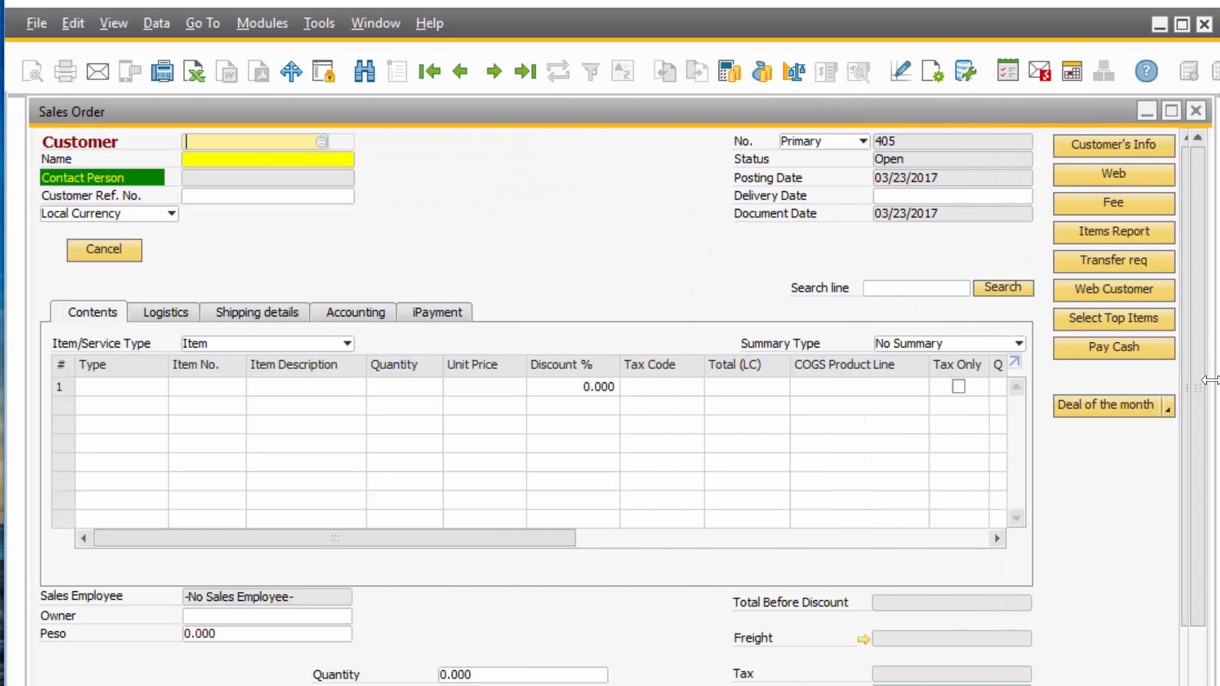
left_click(338, 141)
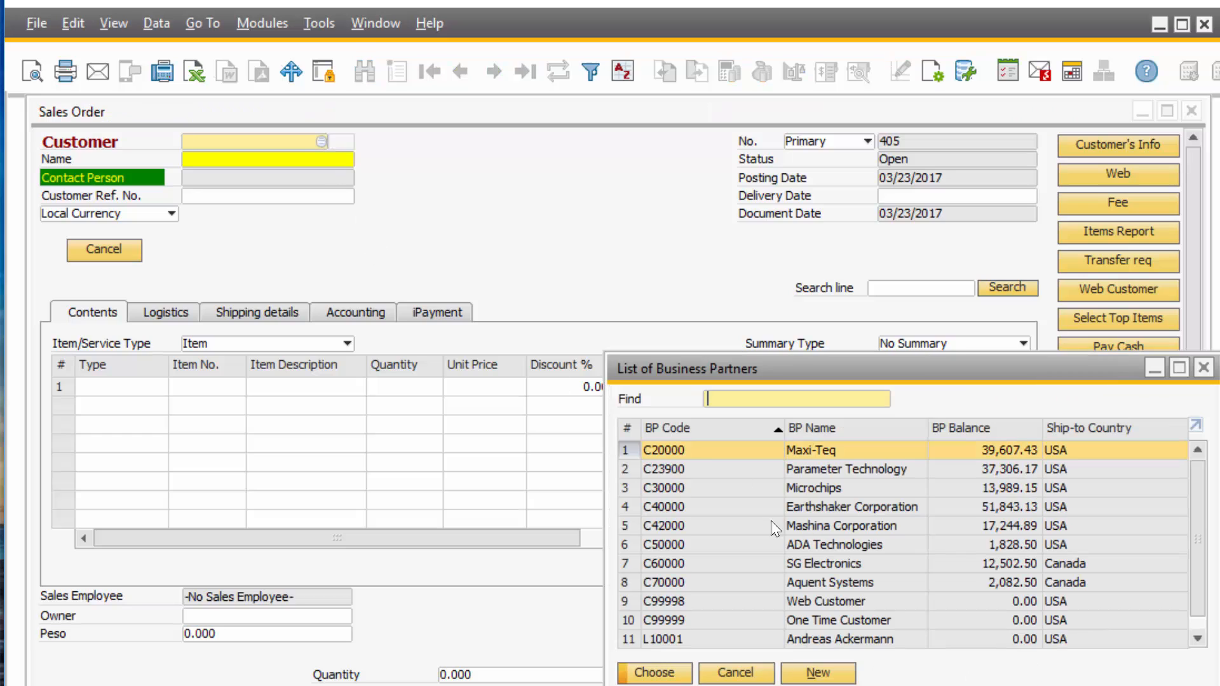
left_click(654, 672)
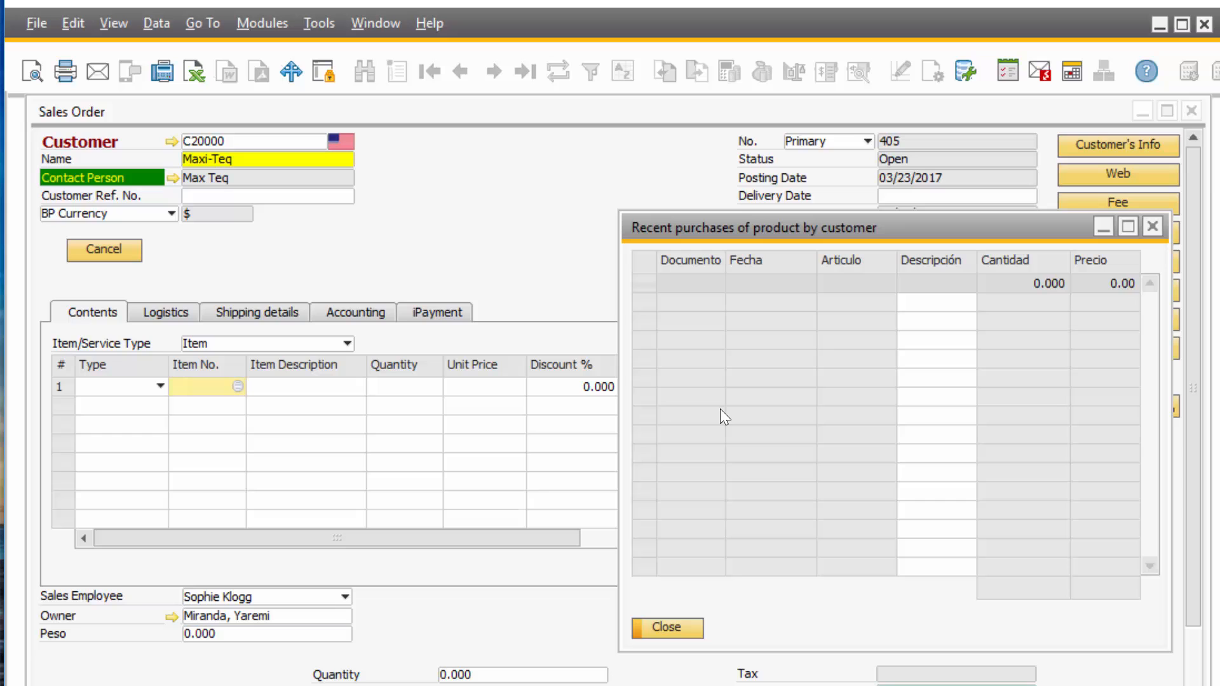
left_click(664, 626)
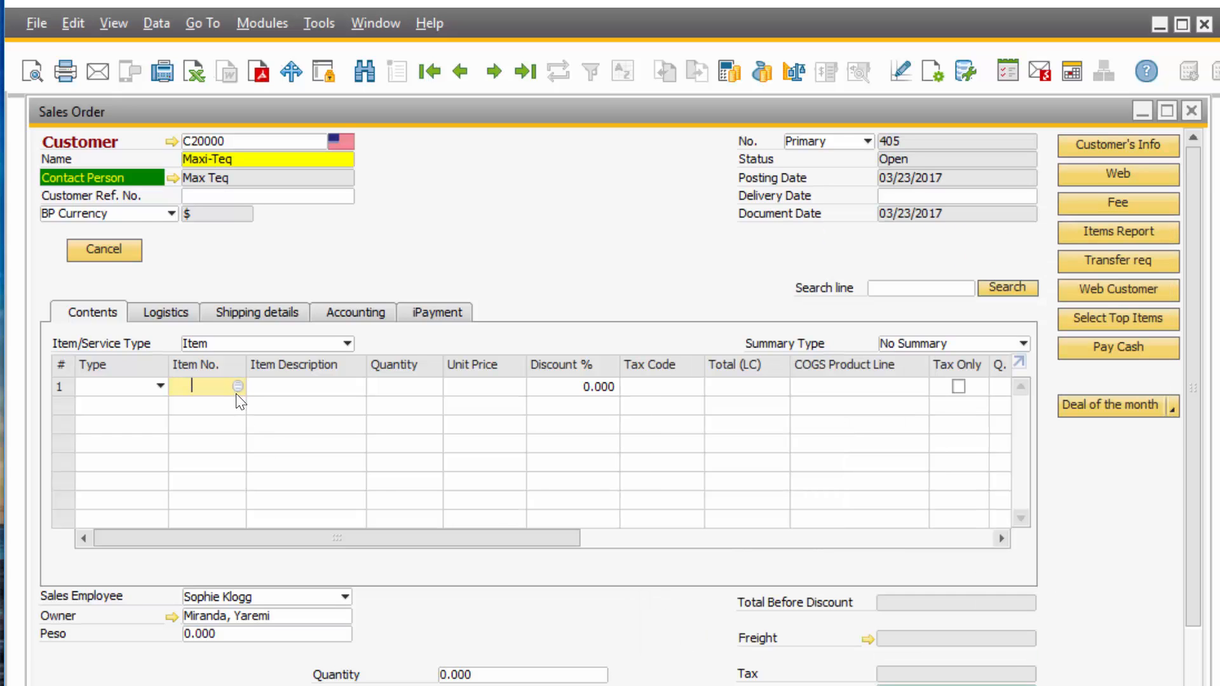
Step: Add the three J.B. Officeprint items to the order, 1,350.00 before tax
left_click(240, 386)
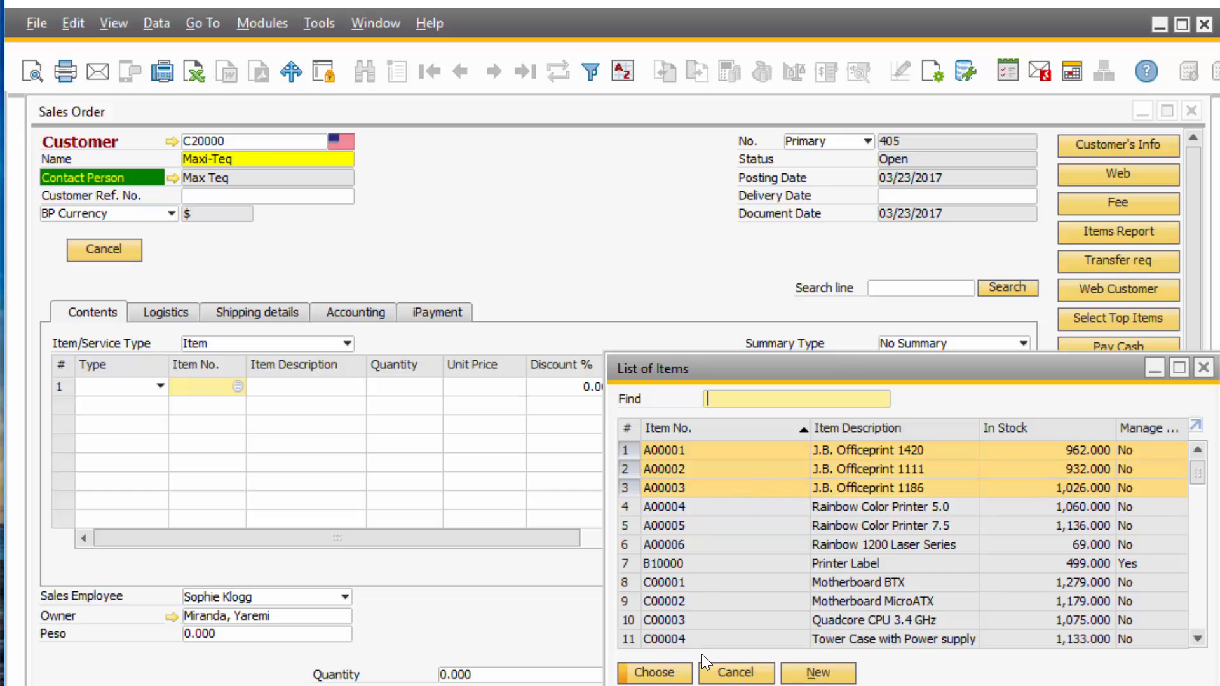
left_click(653, 672)
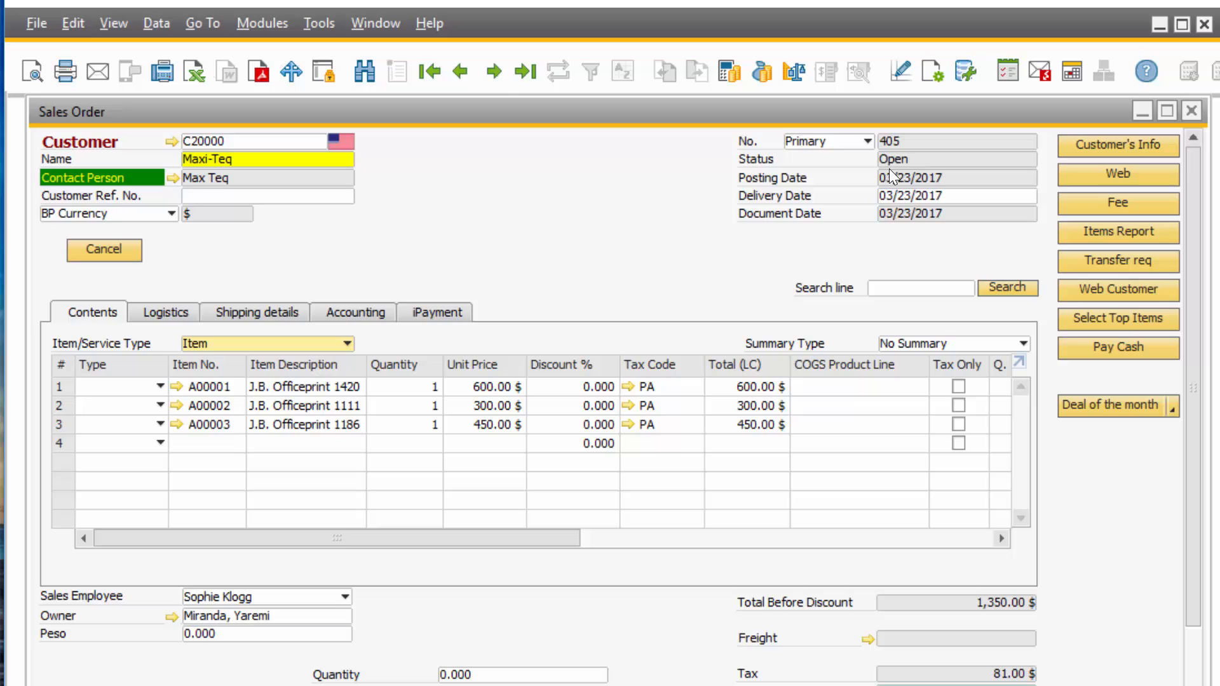
mouse_move(418, 325)
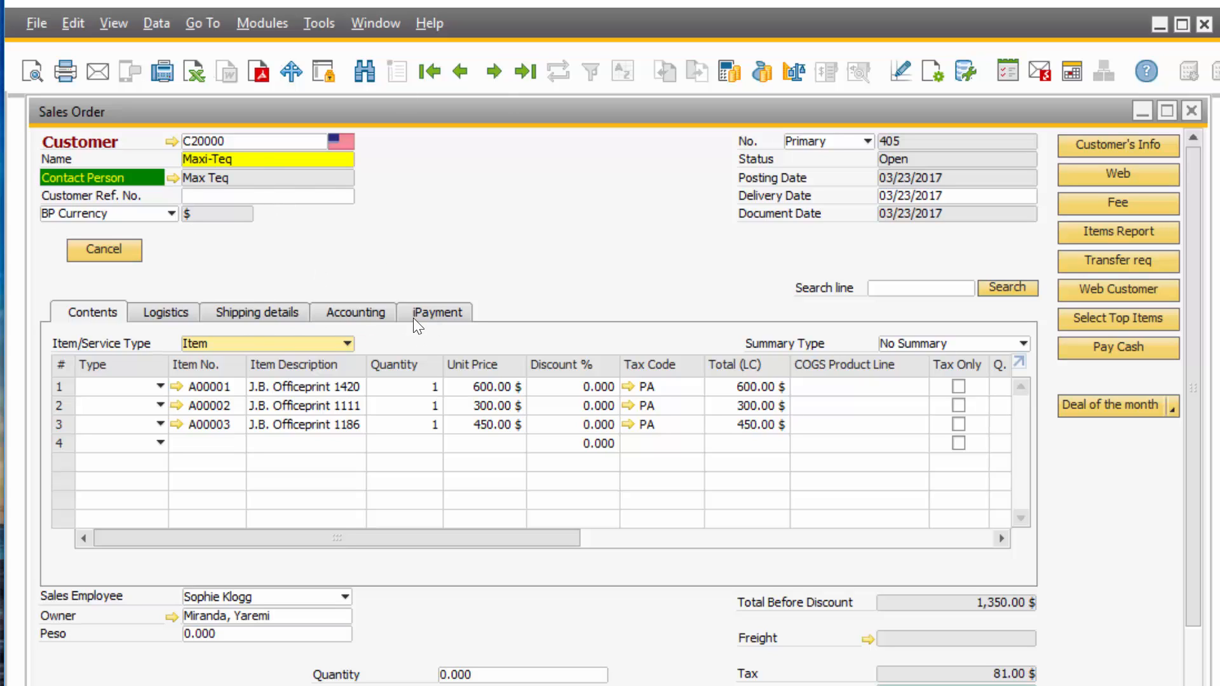
mouse_move(446, 319)
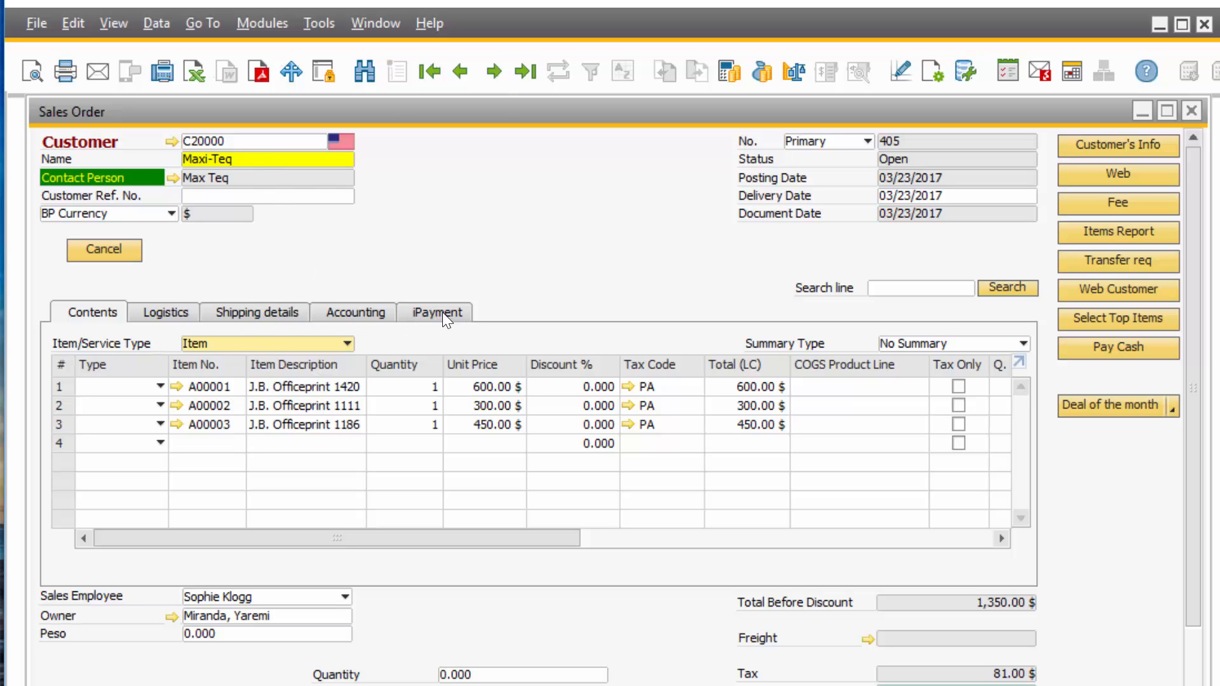
Step: Review the sales order's iPayment card settings, with business partner card payment and no transactions
left_click(437, 313)
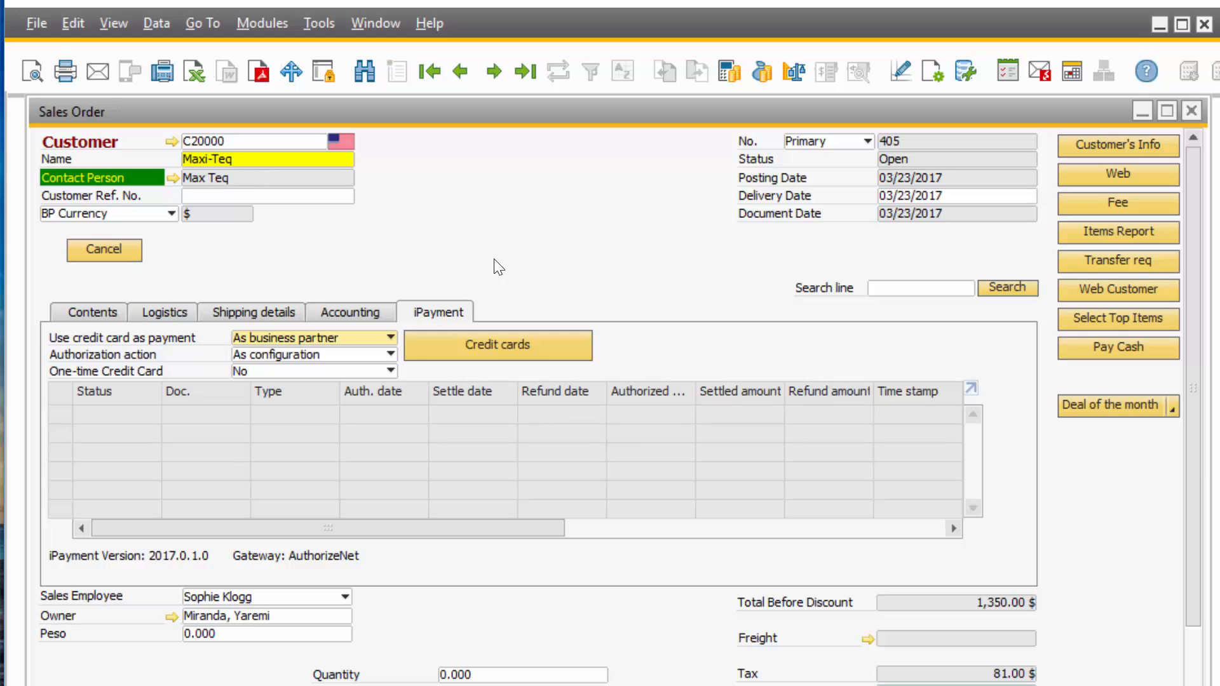
mouse_move(289, 362)
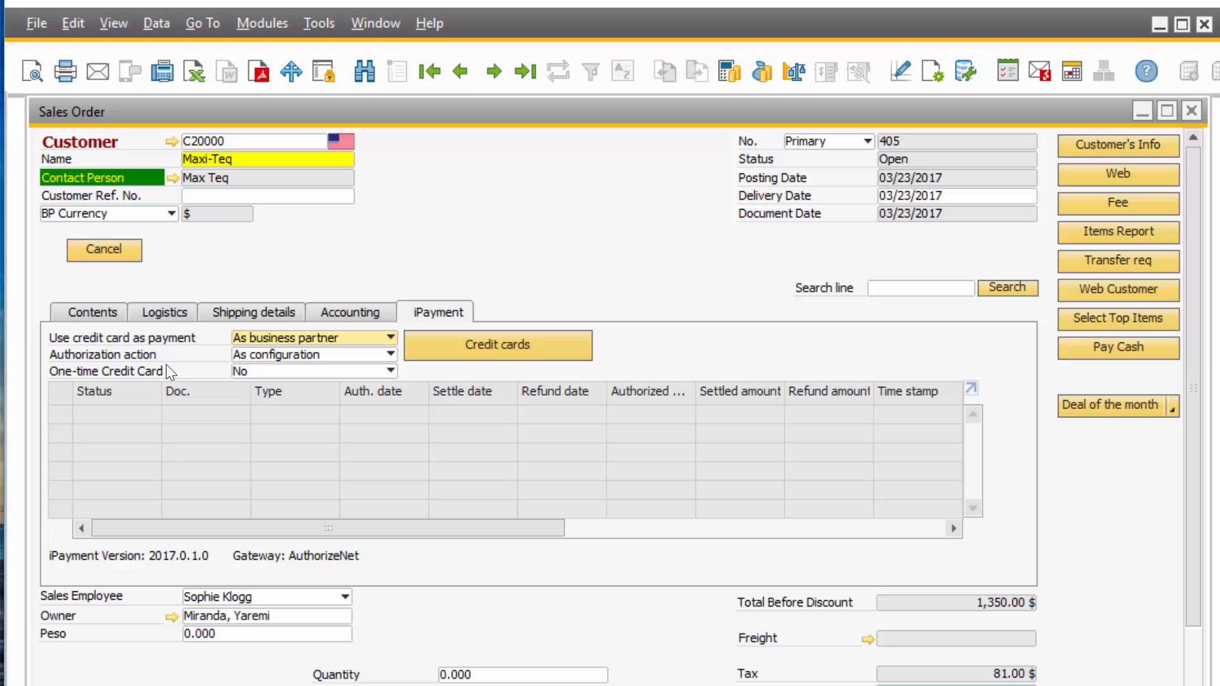
mouse_move(246, 364)
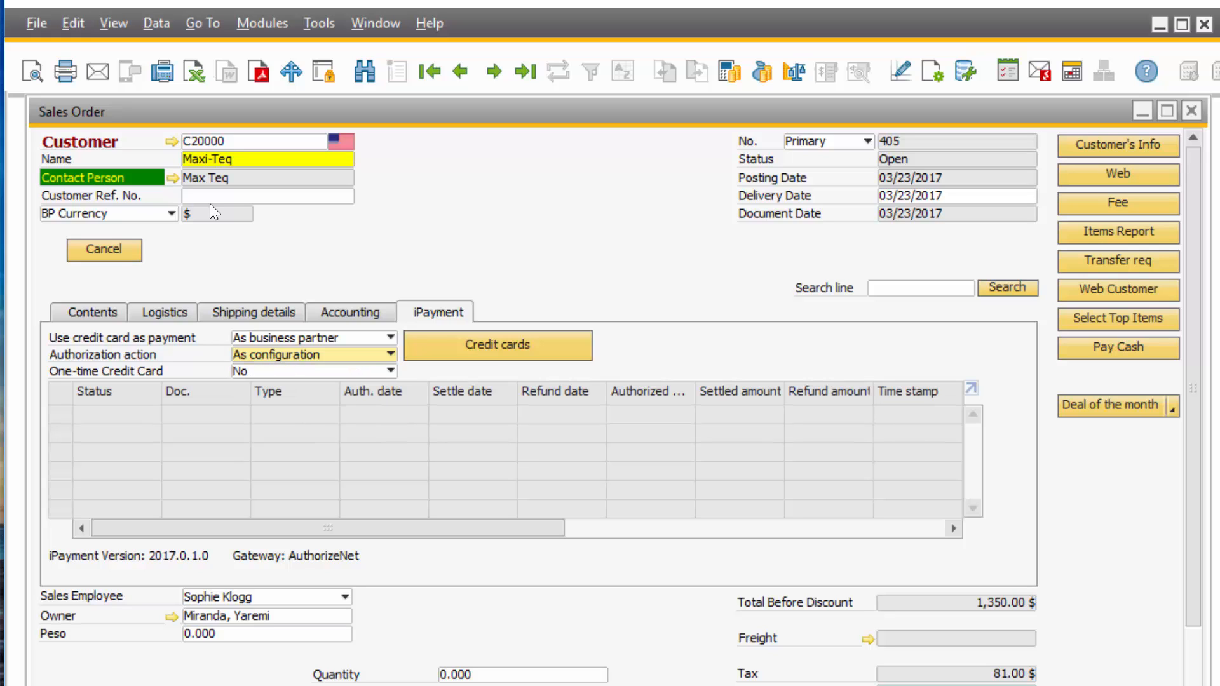
left_click(91, 313)
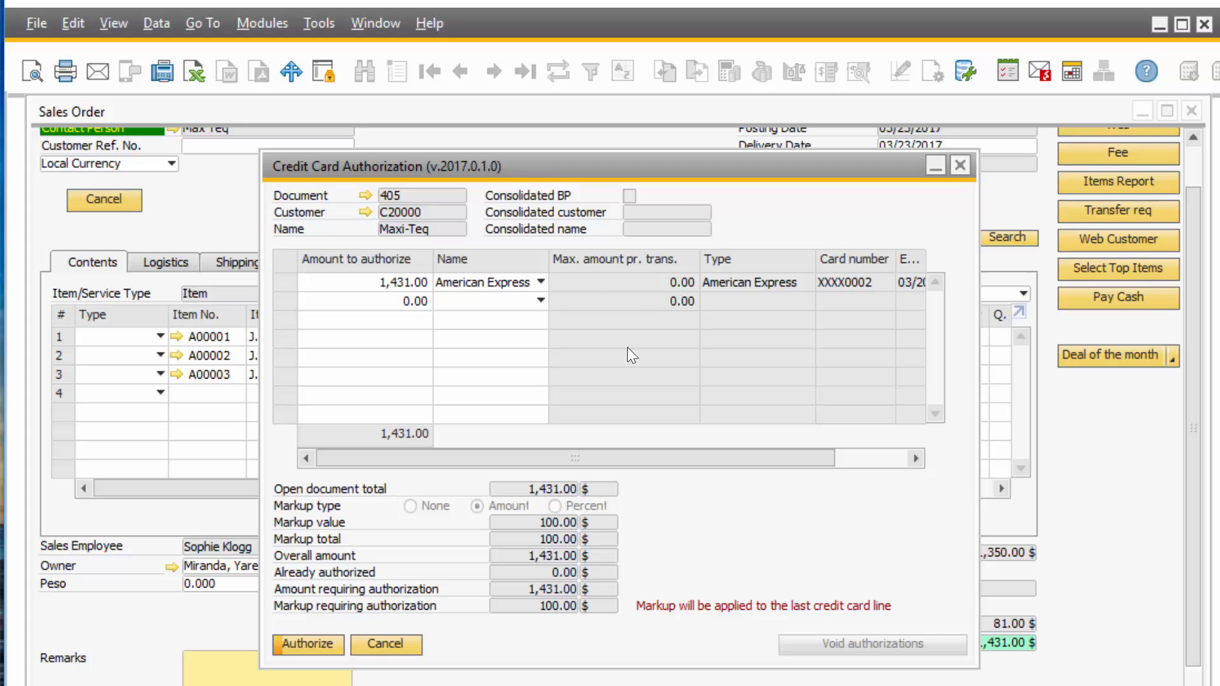
mouse_move(381, 292)
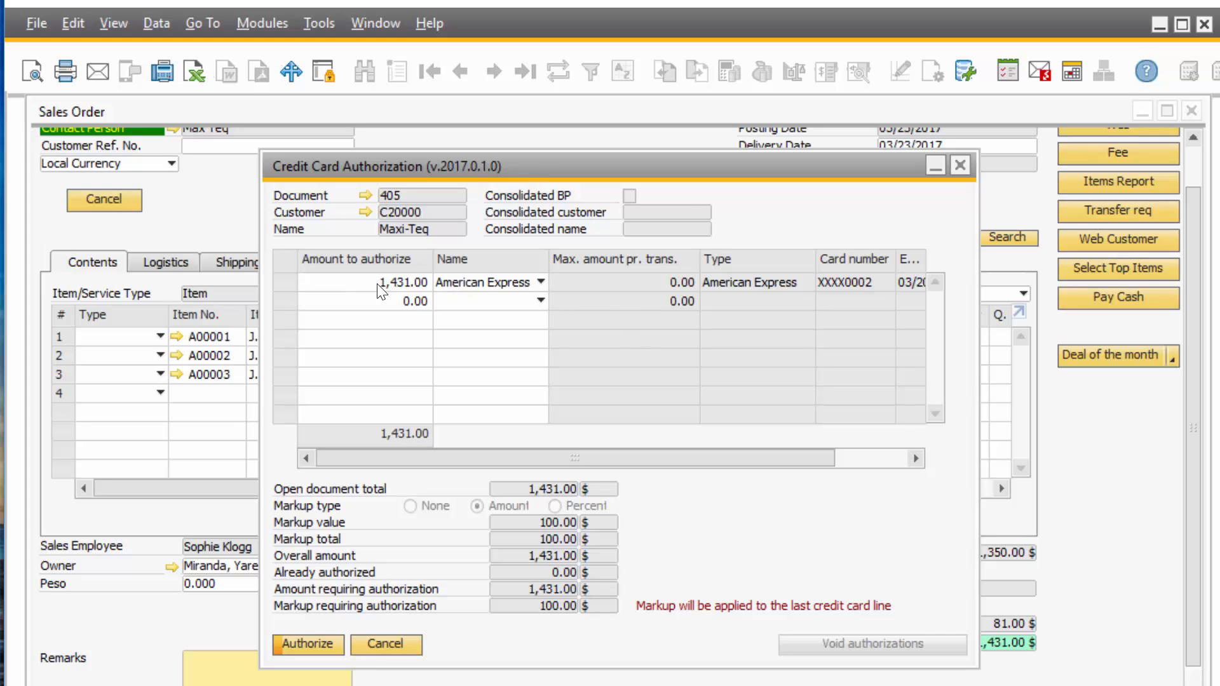
mouse_move(486, 286)
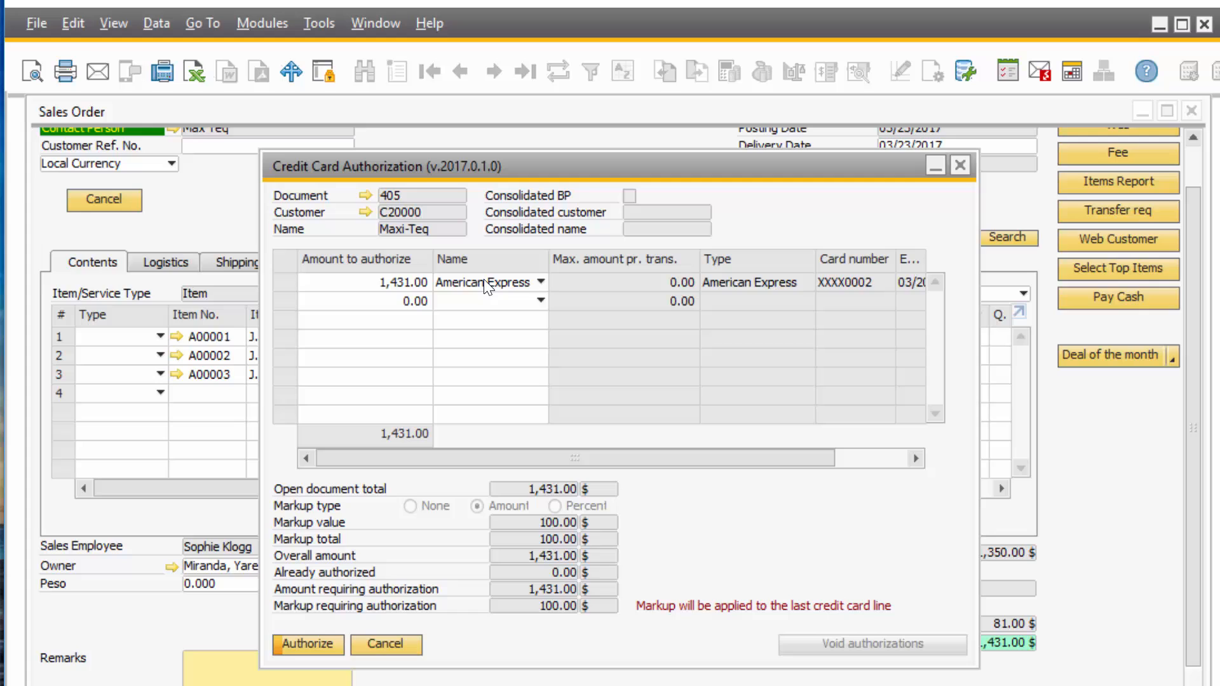
Step: Authorize 1,431.00 on the American Express card line for sales order 405
left_click(538, 301)
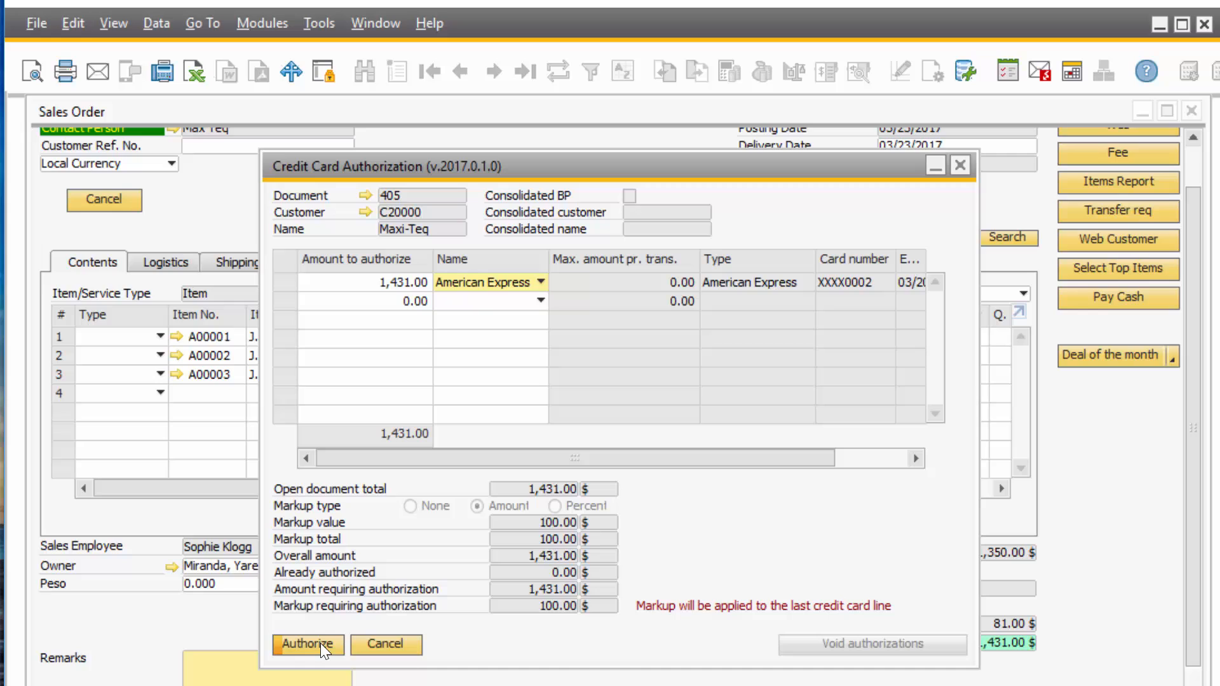
left_click(307, 644)
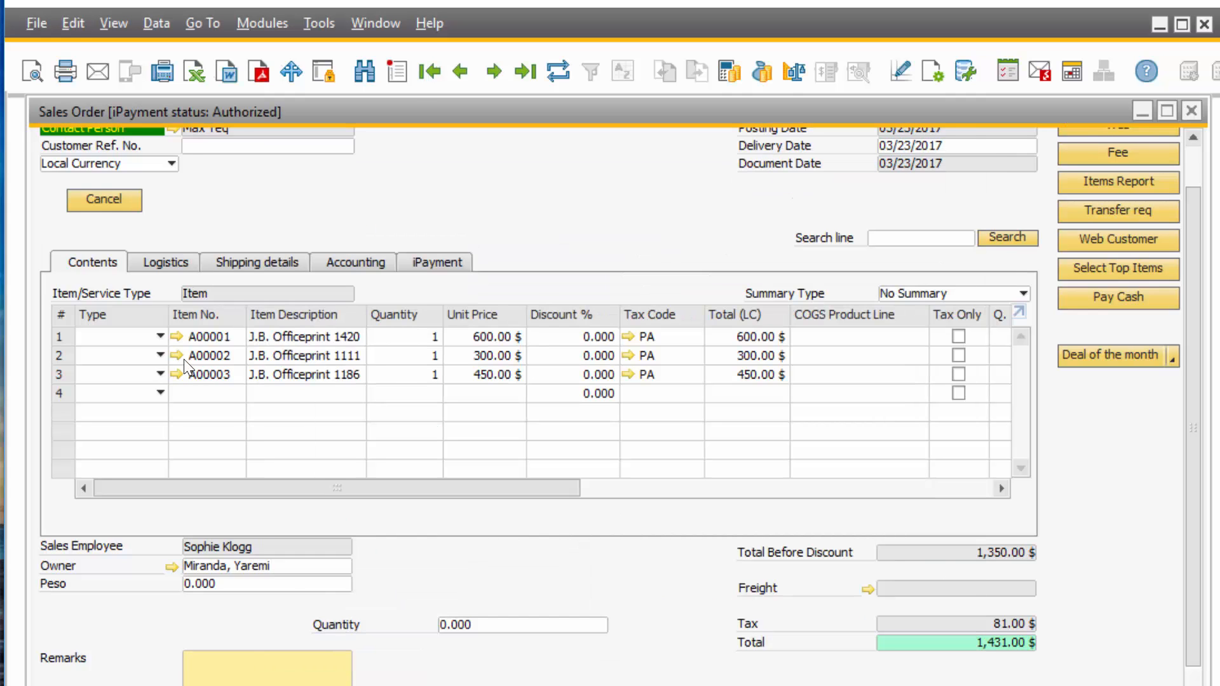
Step: Review the Authorized iPayment line, then copy sales order 405 to an A/R Invoice
left_click(267, 667)
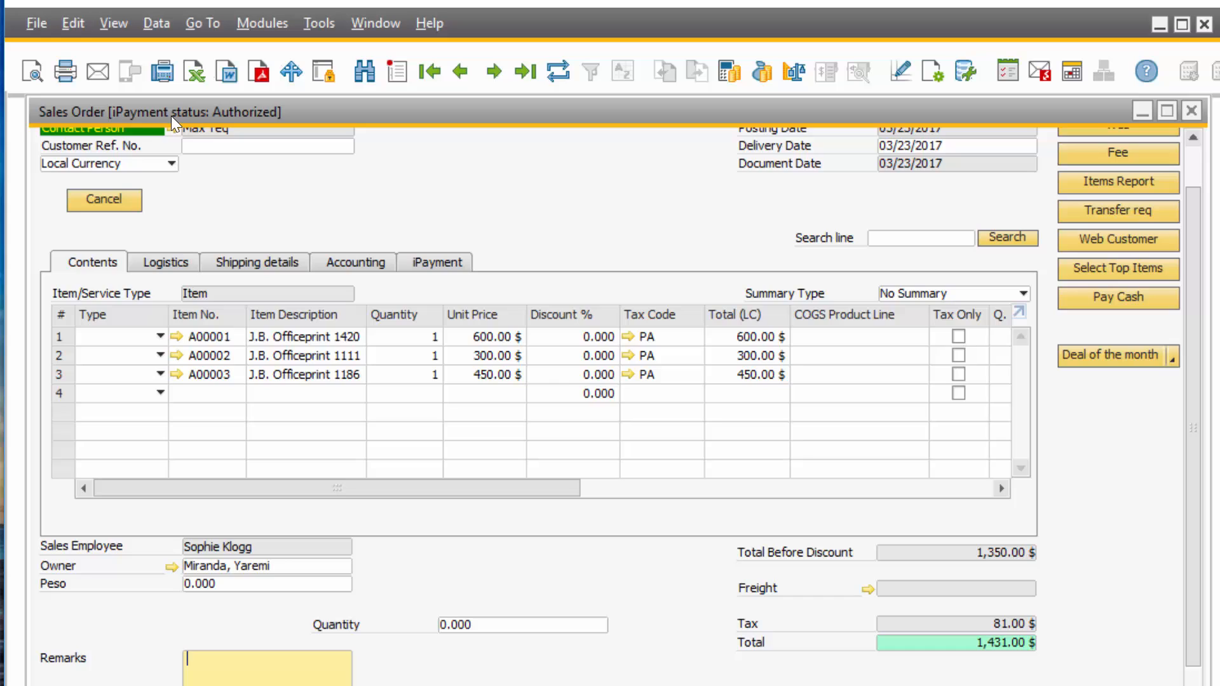
mouse_move(275, 125)
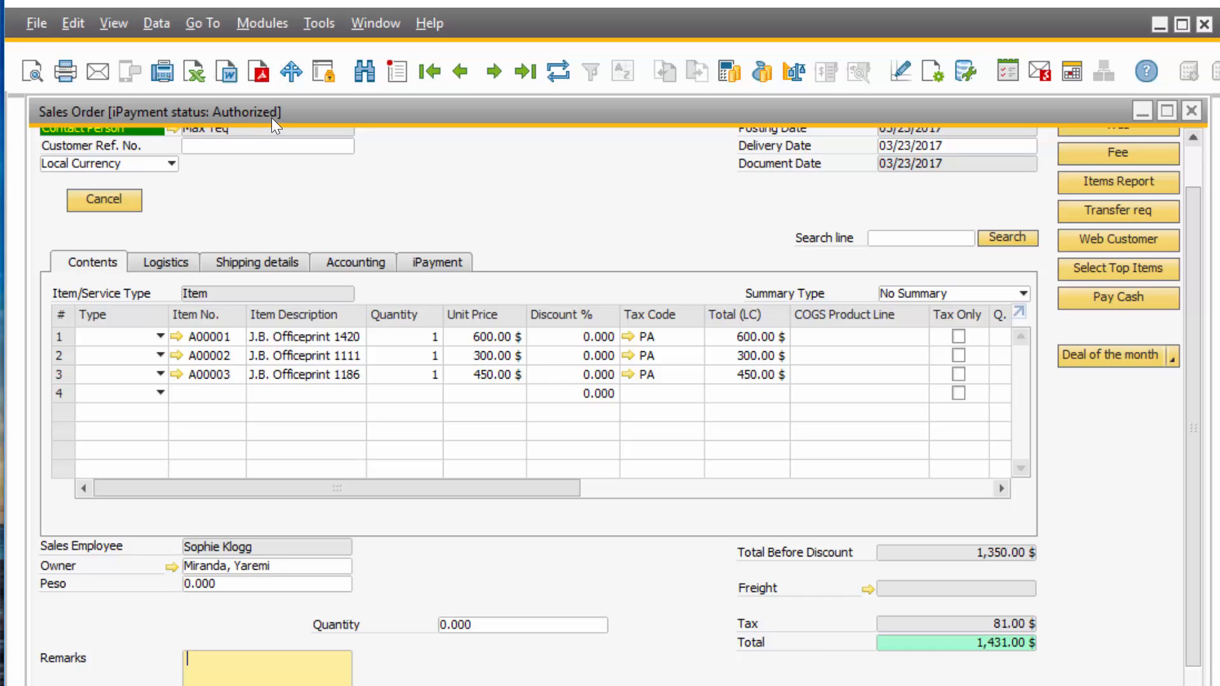
left_click(437, 262)
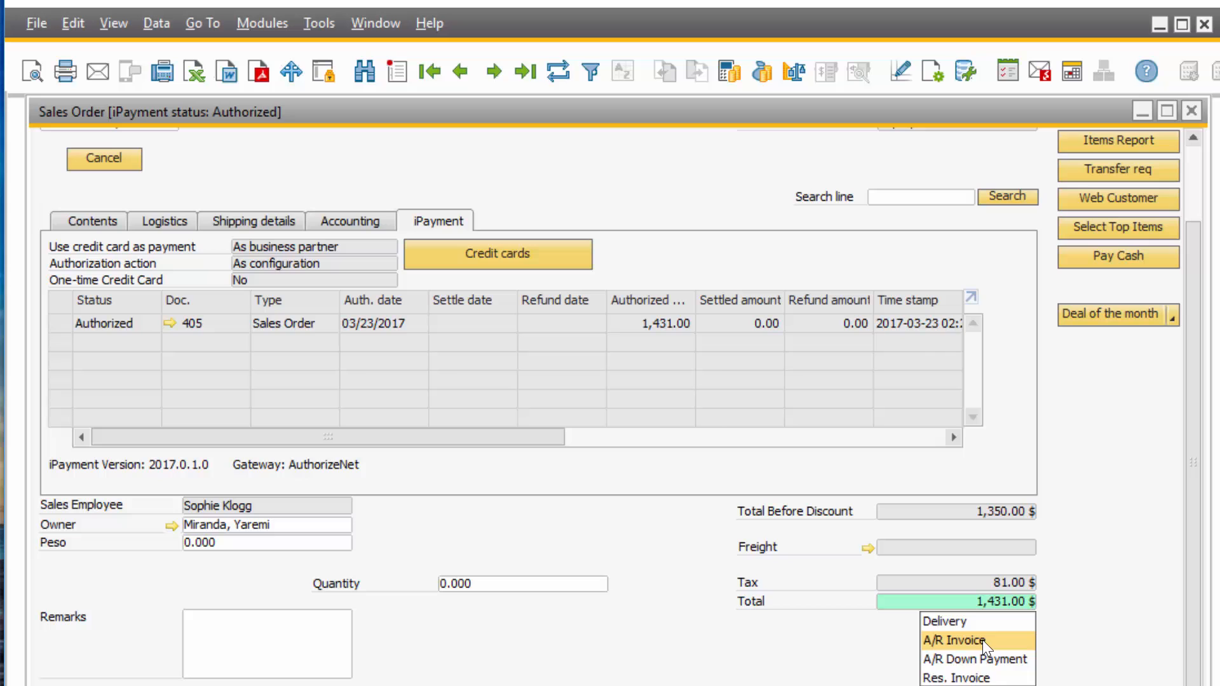
left_click(954, 641)
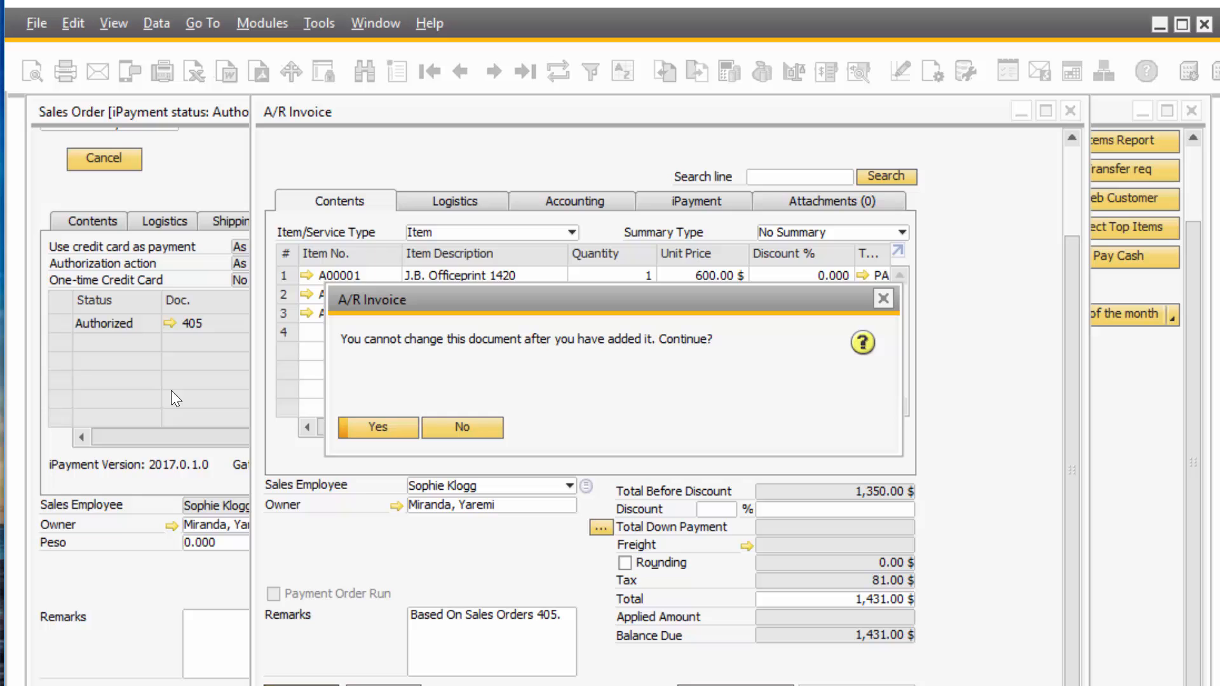
Step: Add A/R invoice 385 for Maxi-Teq, confirming the document cannot be changed
left_click(376, 427)
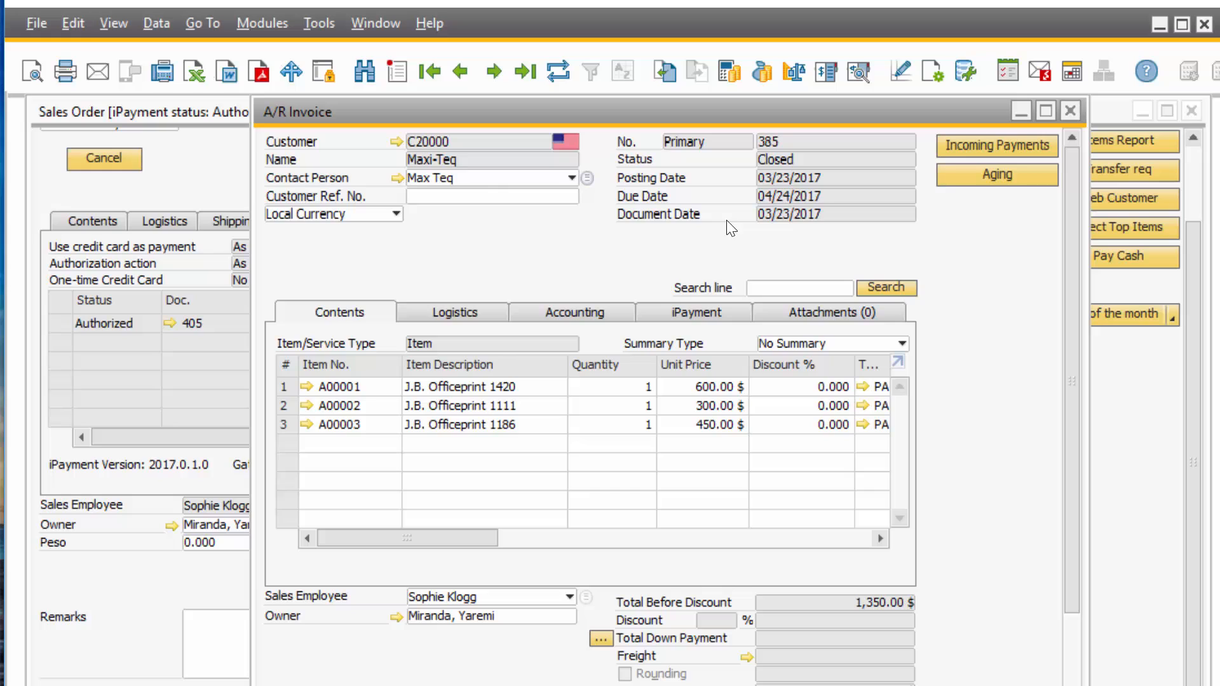
mouse_move(247, 385)
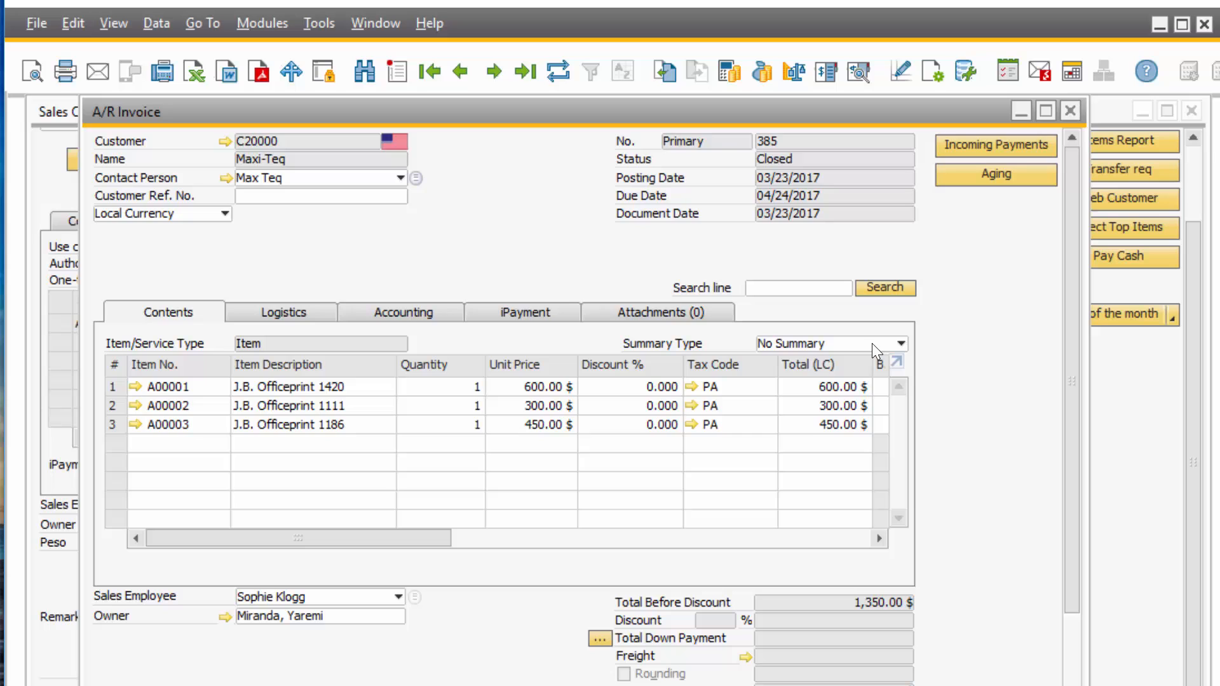
Step: View invoice 385's iPayment transactions showing the settled 1,431.00 charge and payment 243
left_click(522, 312)
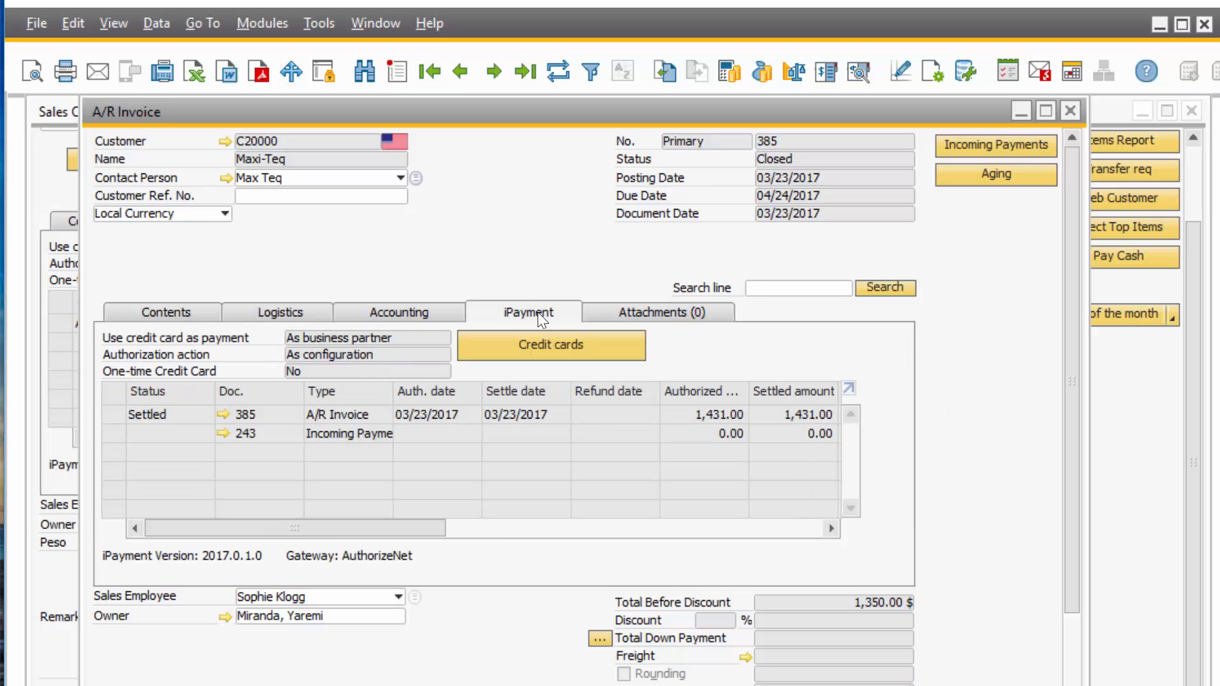
mouse_move(179, 436)
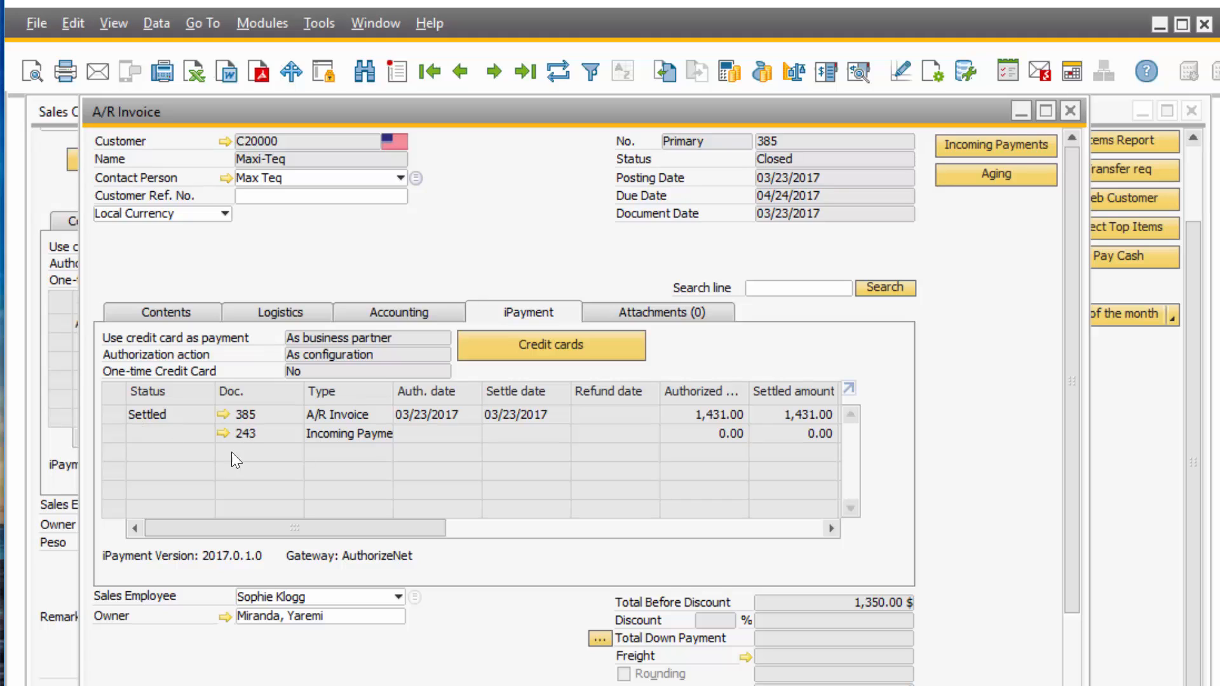
mouse_move(256, 447)
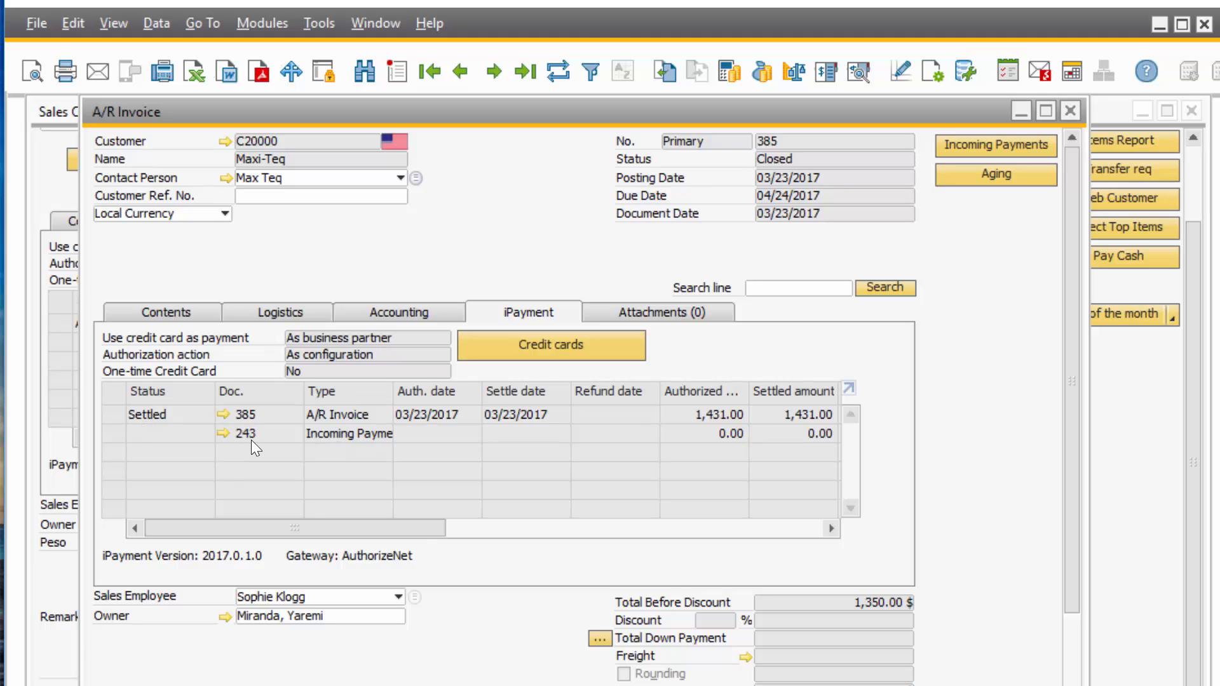
left_click_drag(289, 527, 491, 528)
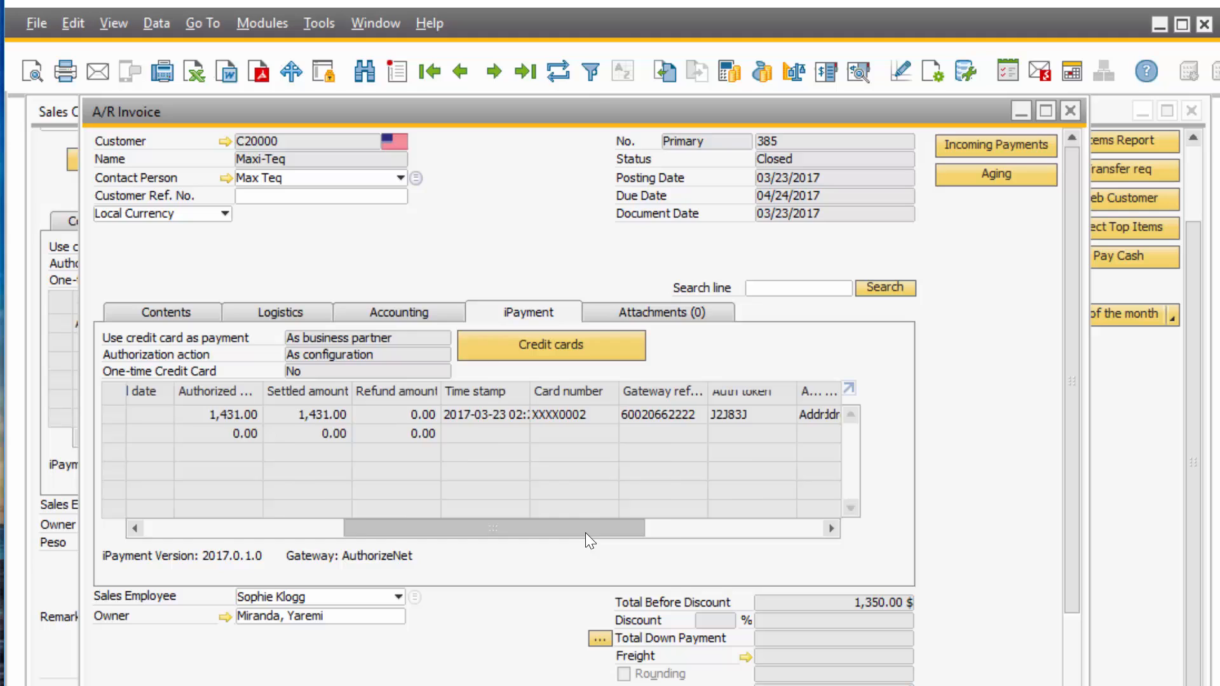
left_click_drag(492, 528, 573, 528)
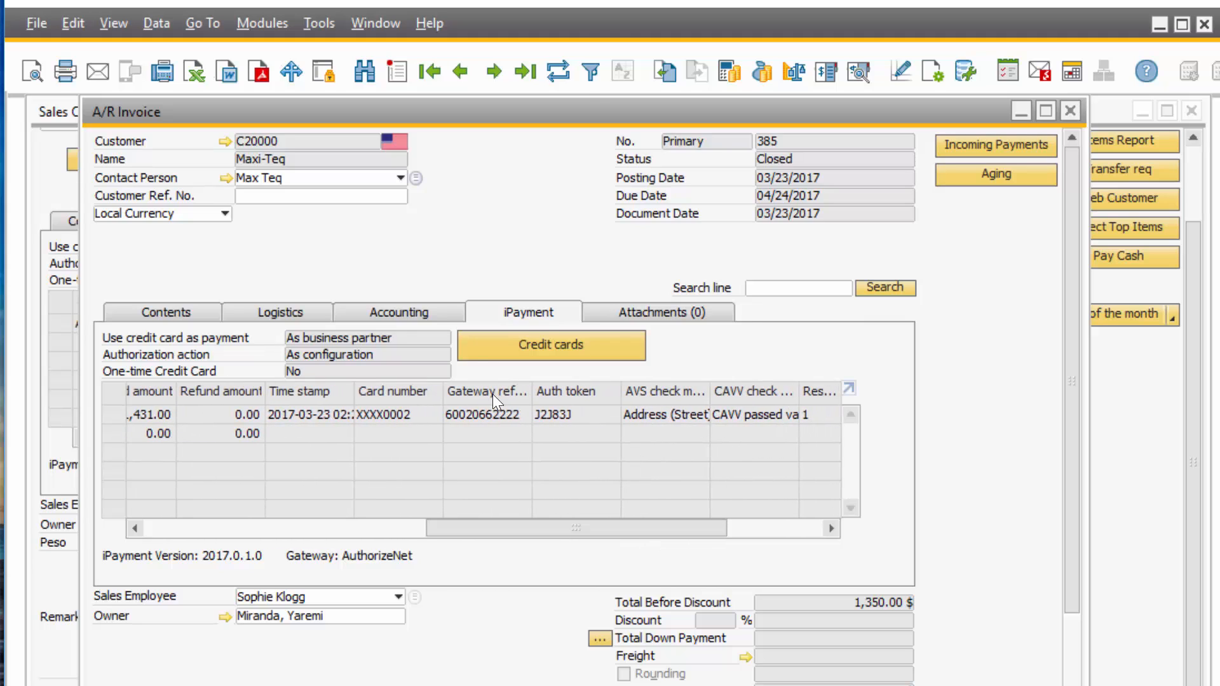
mouse_move(585, 432)
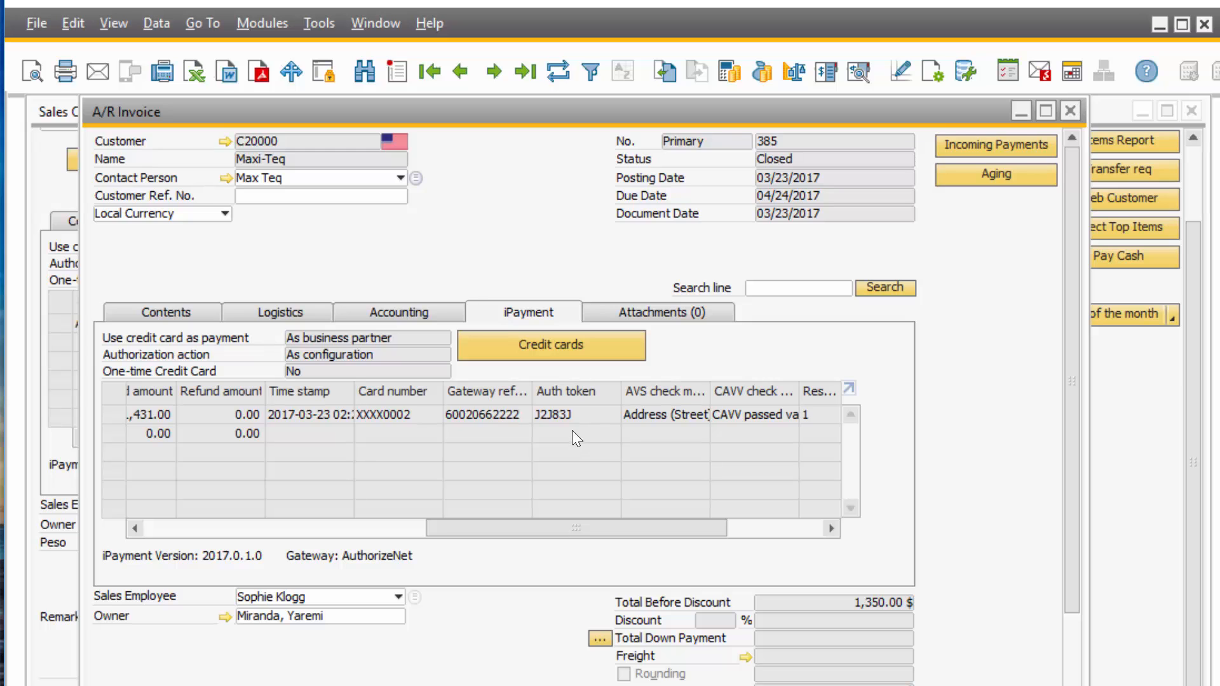
scroll("down", 3)
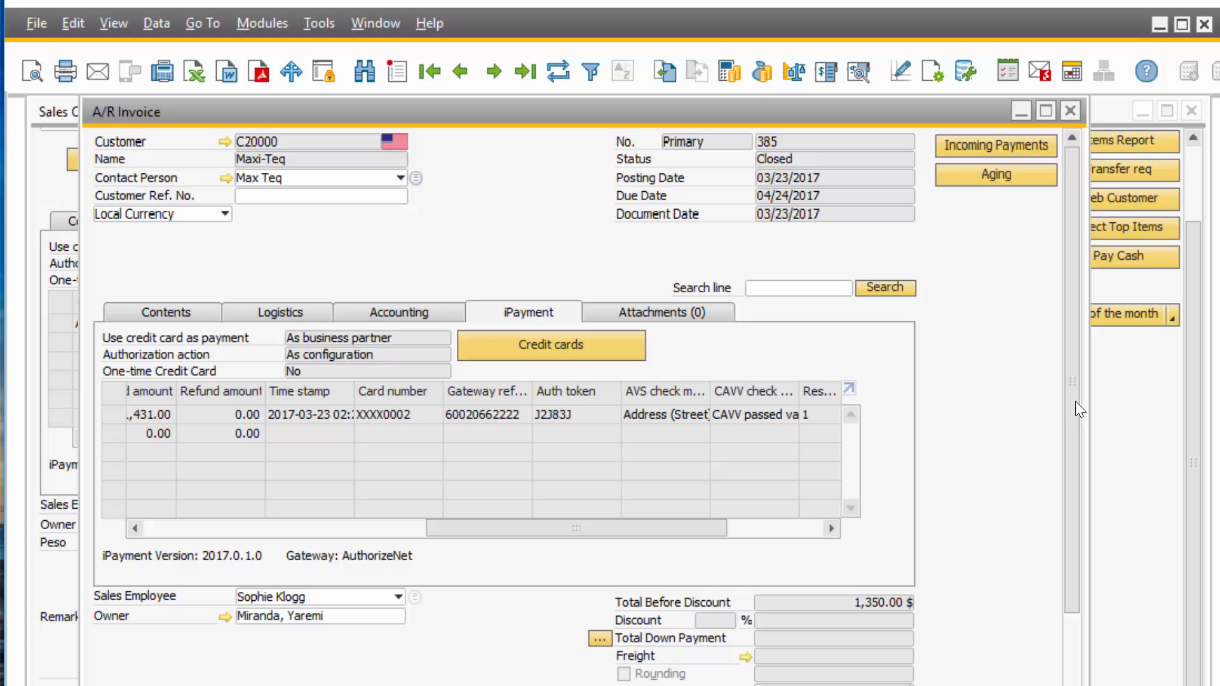
mouse_move(1026, 401)
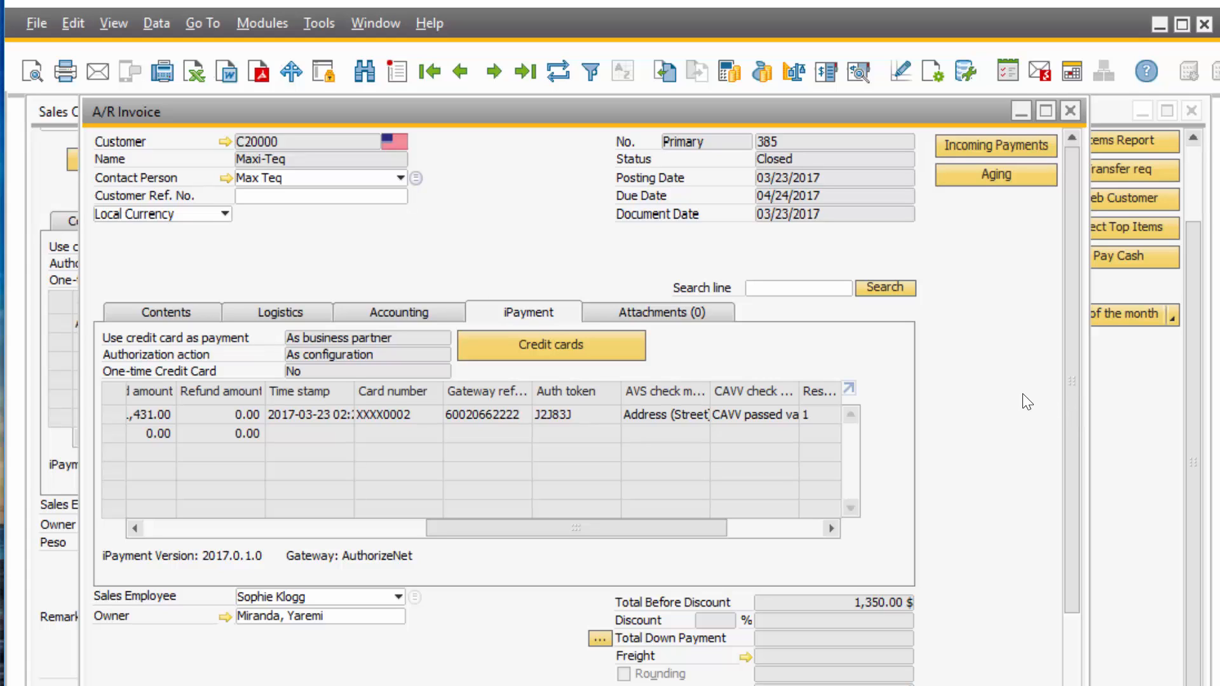
mouse_move(282, 132)
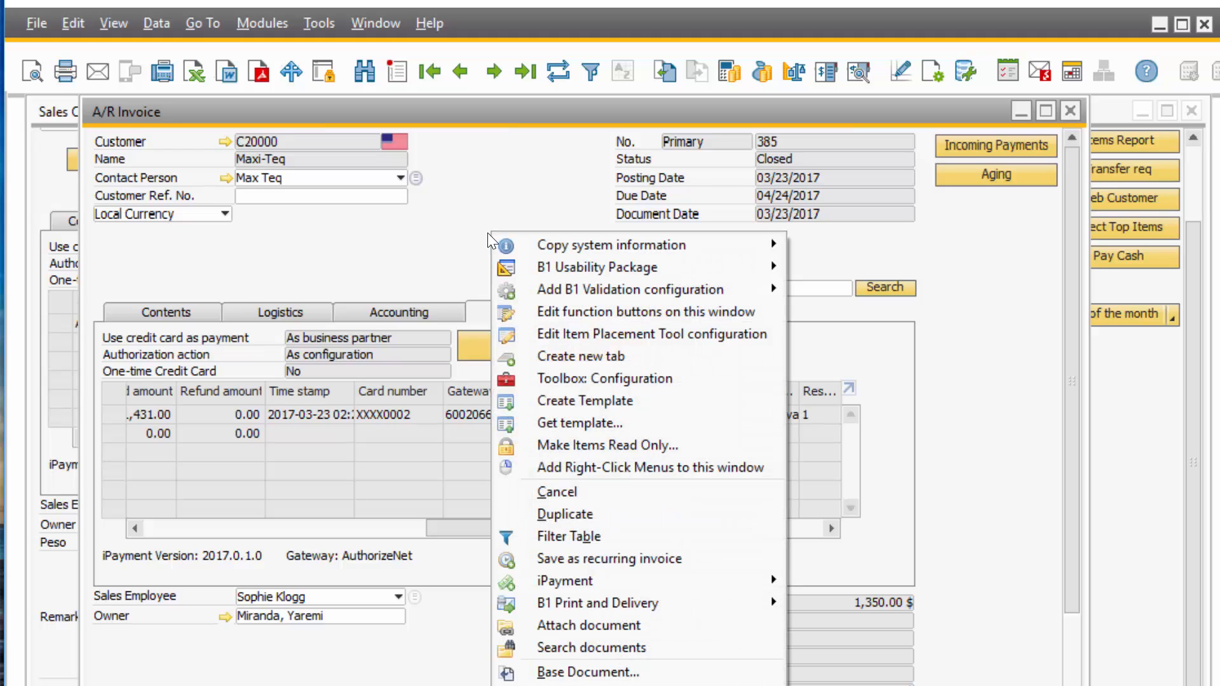
mouse_move(564, 581)
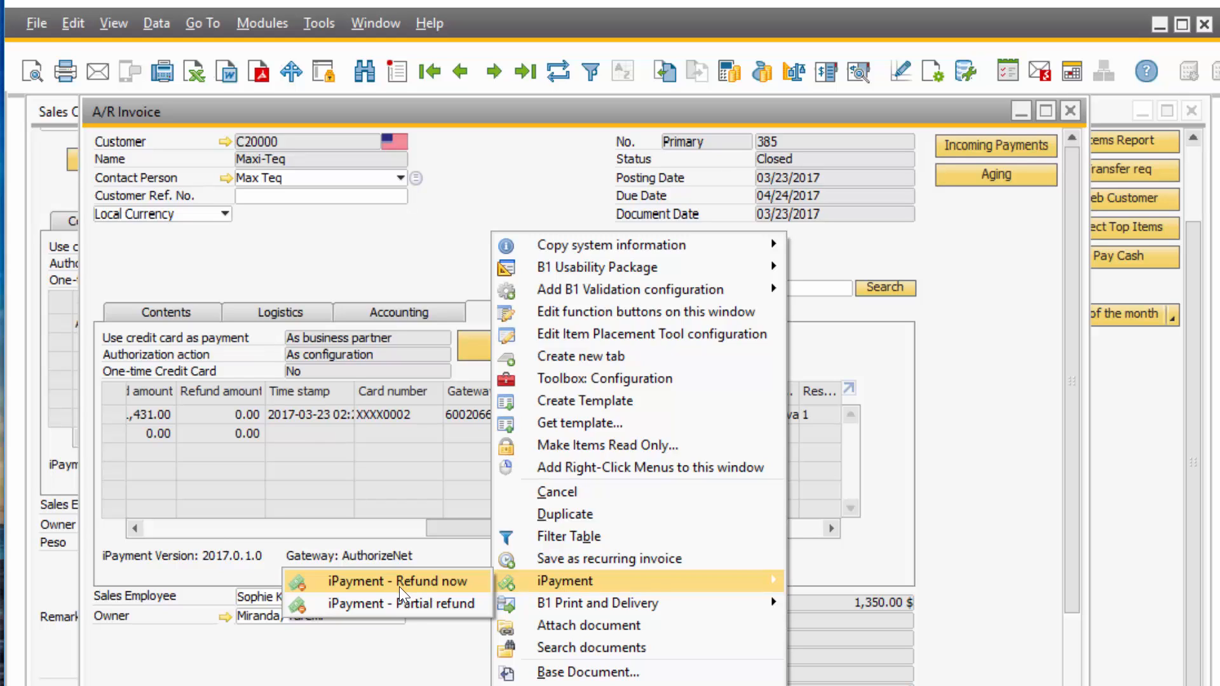
Step: Refund invoice 385 via iPayment and create A/R credit memo 14 for Maxi-Teq
left_click(399, 581)
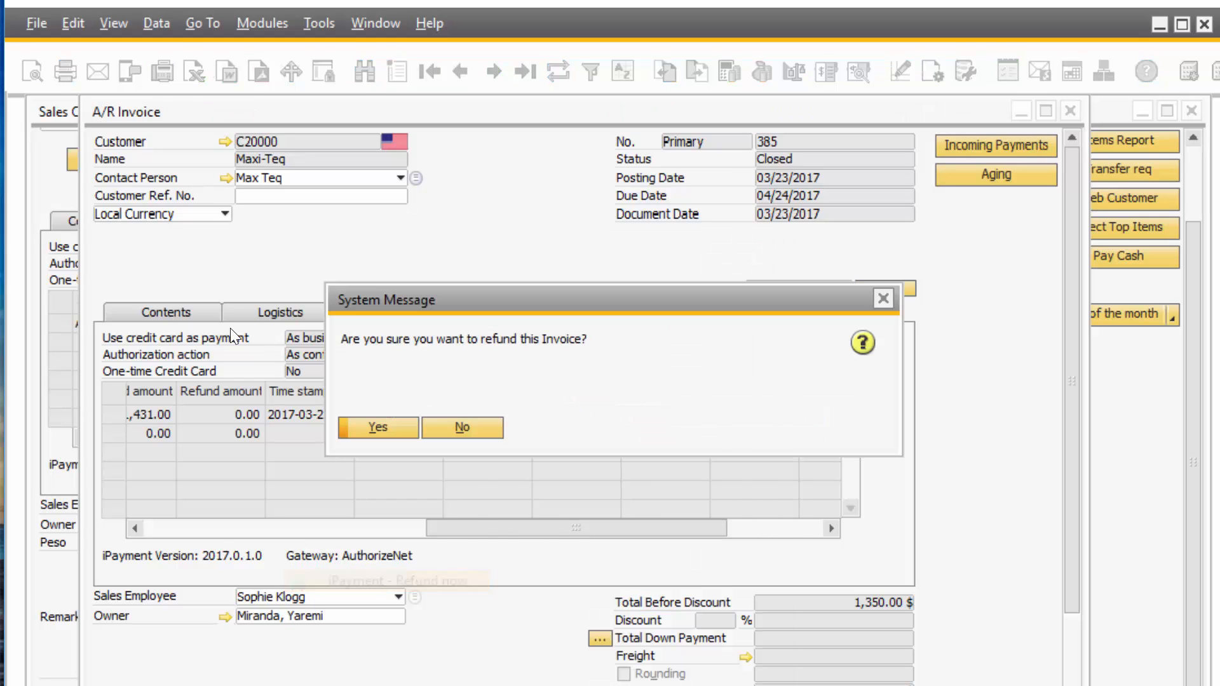
mouse_move(512, 366)
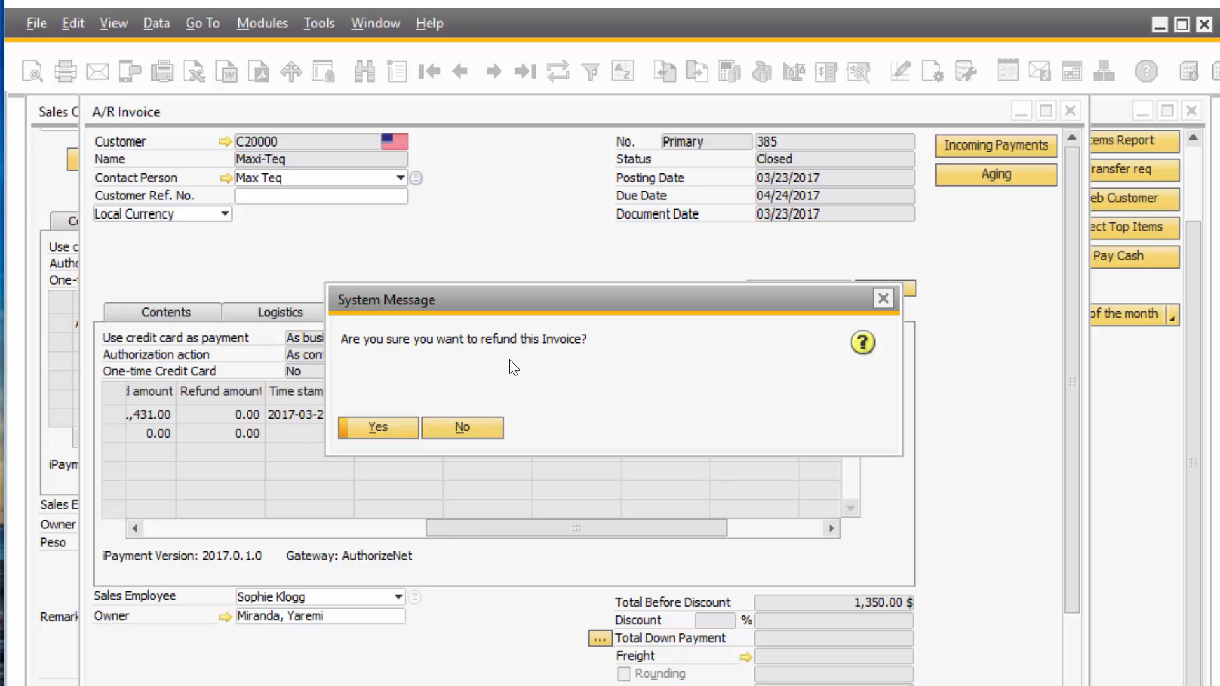
left_click(462, 427)
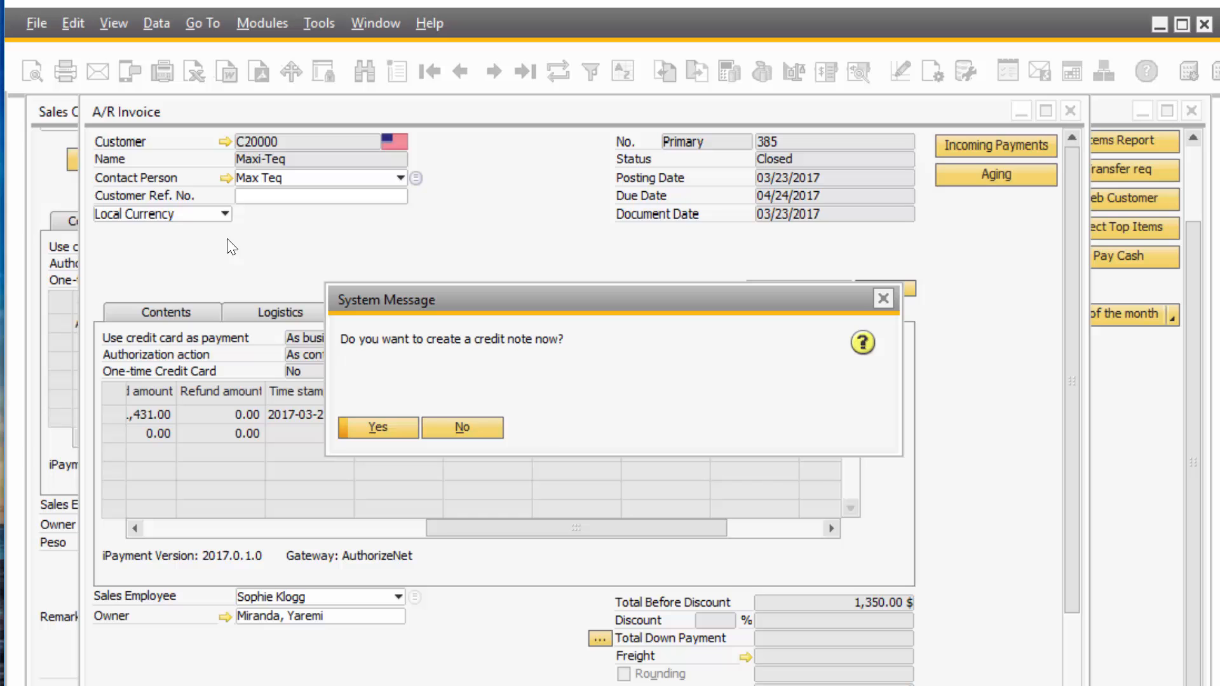
mouse_move(420, 389)
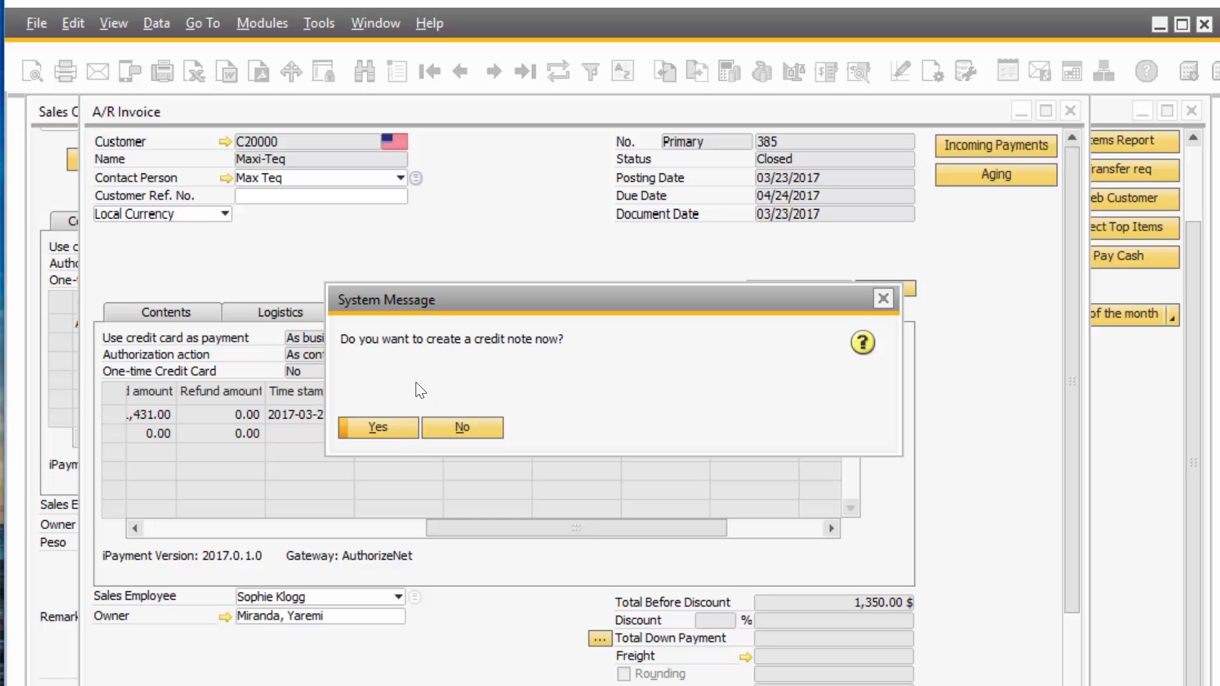
left_click(461, 427)
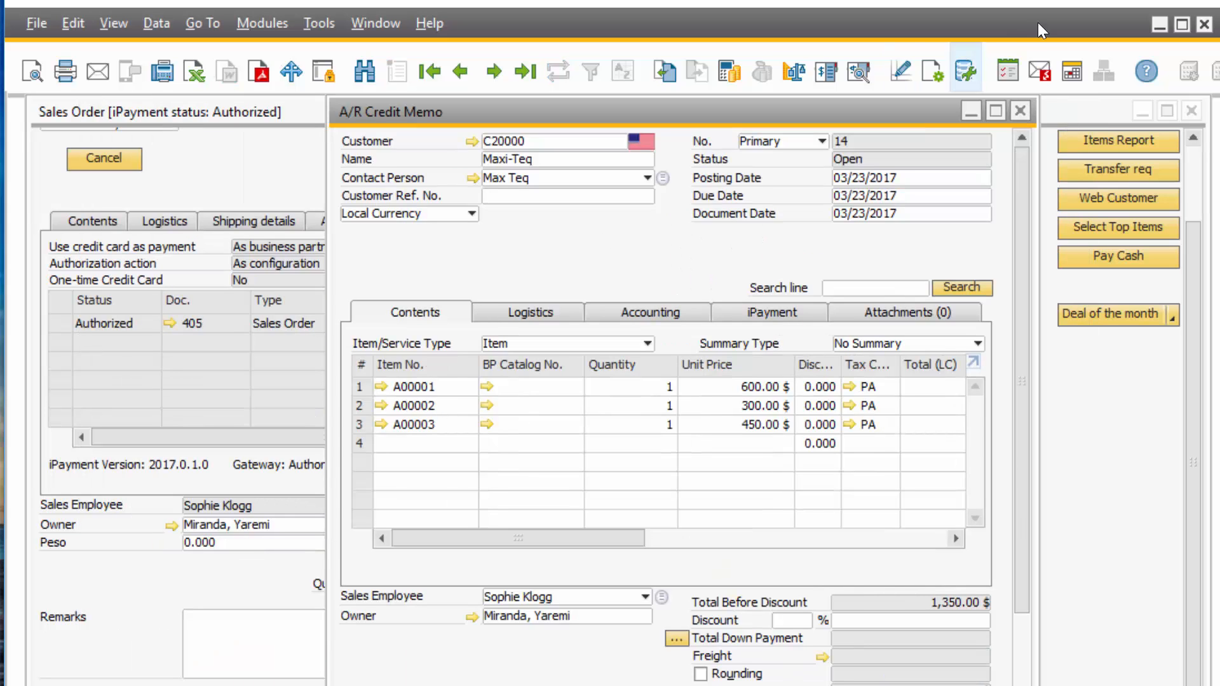
Step: Close the open documents and show Banking's Credit Card Processing (iPayment) menu functions
left_click(1018, 111)
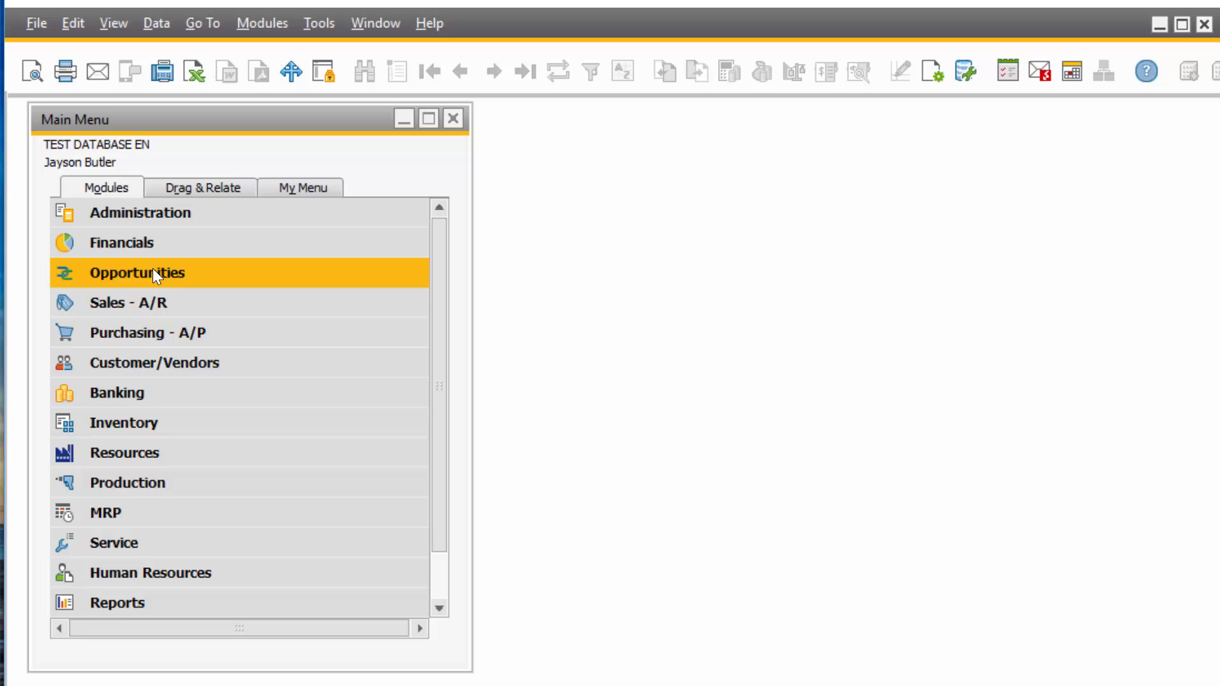
left_click(116, 393)
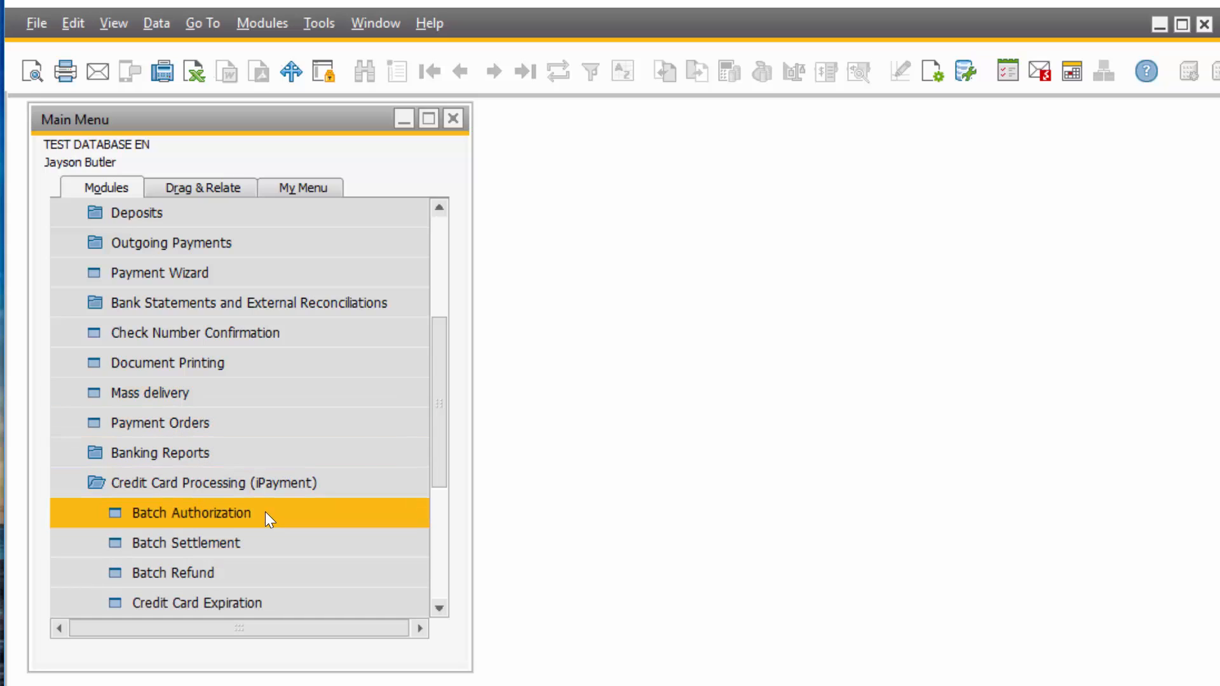
mouse_move(268, 542)
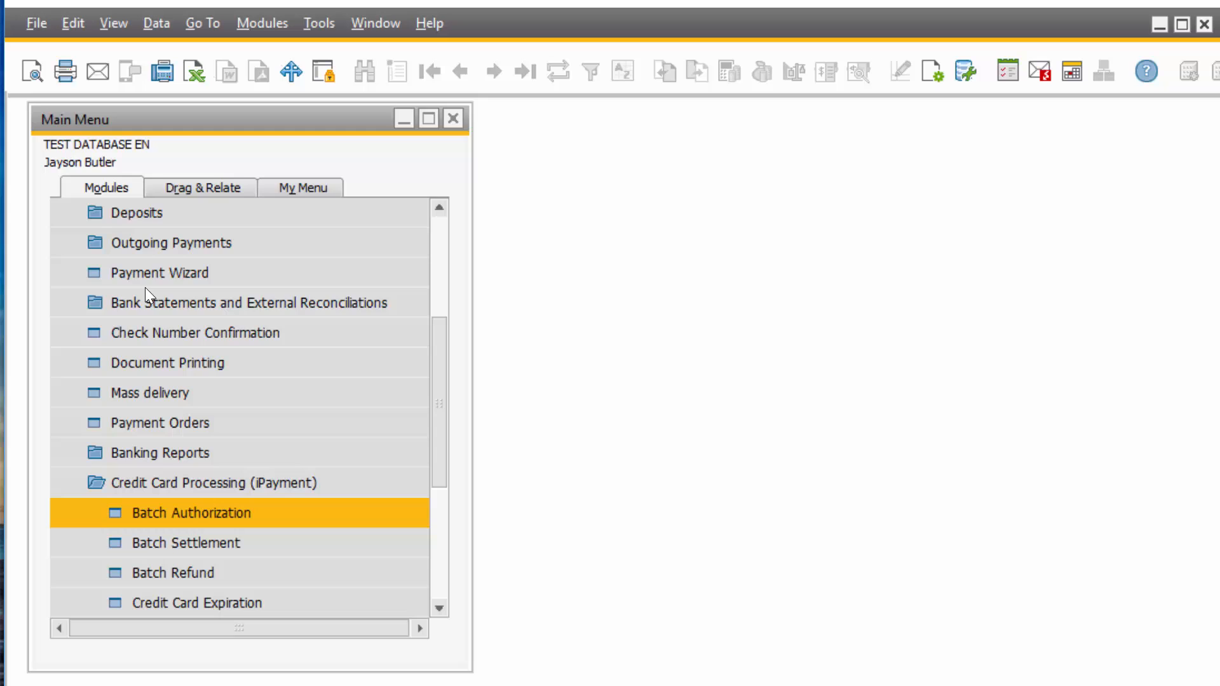
double_click(191, 512)
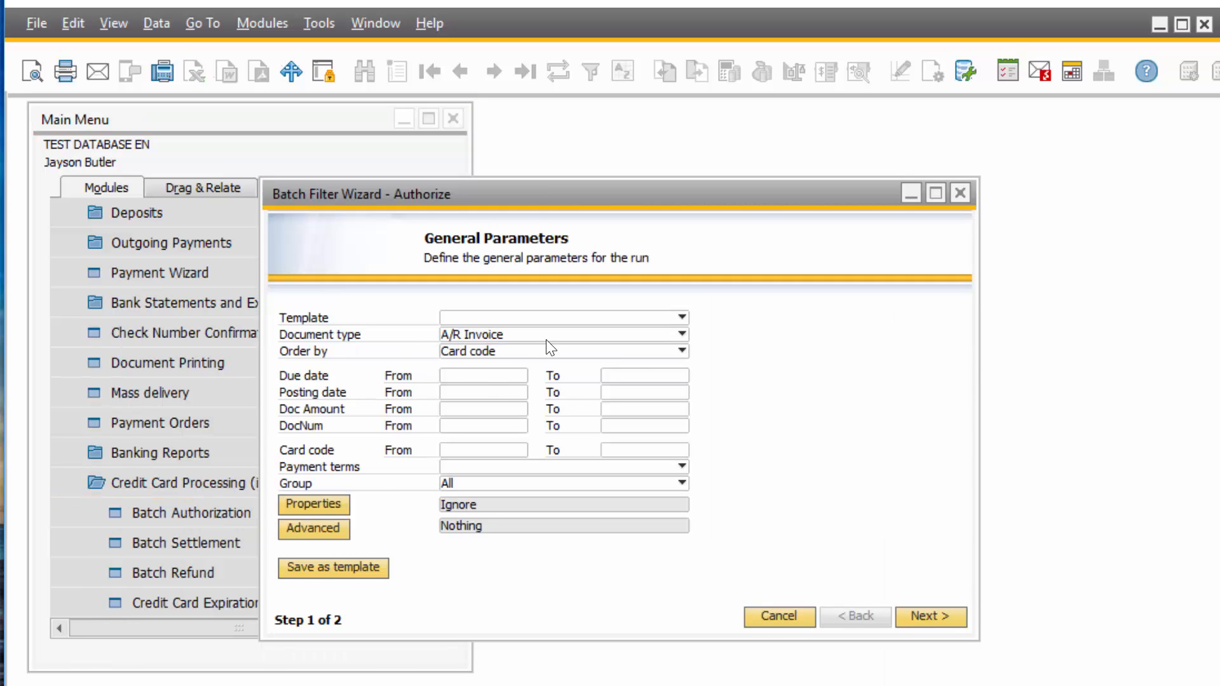
left_click(681, 334)
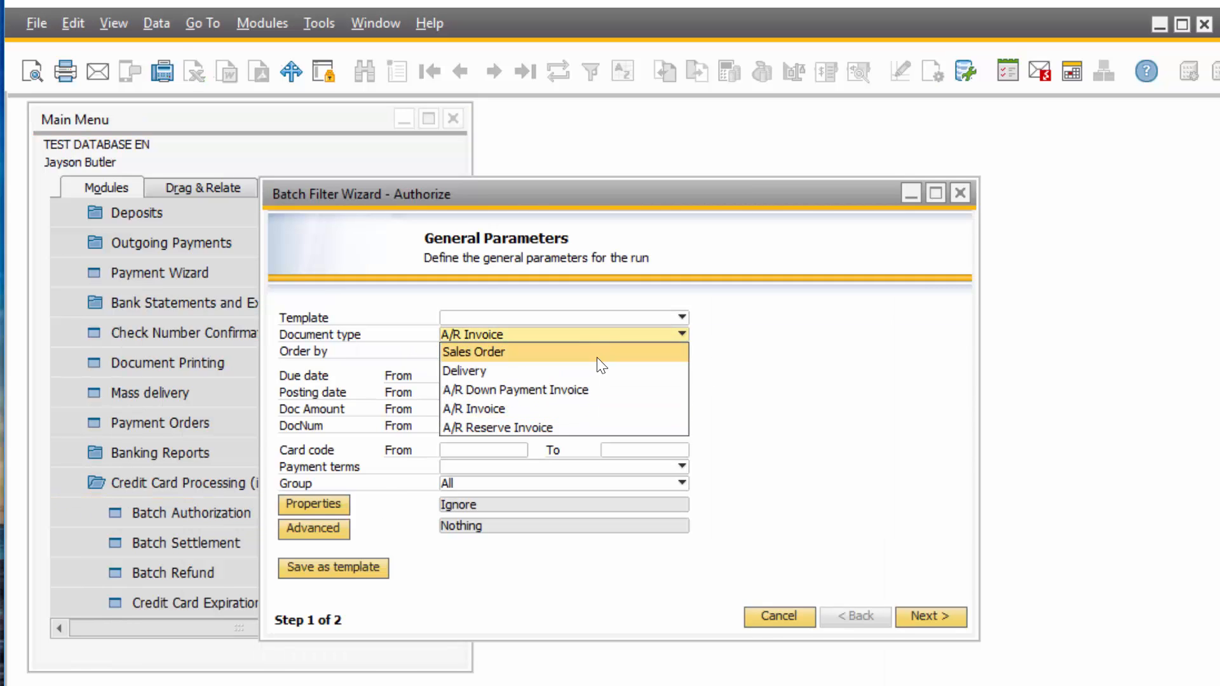
left_click(473, 352)
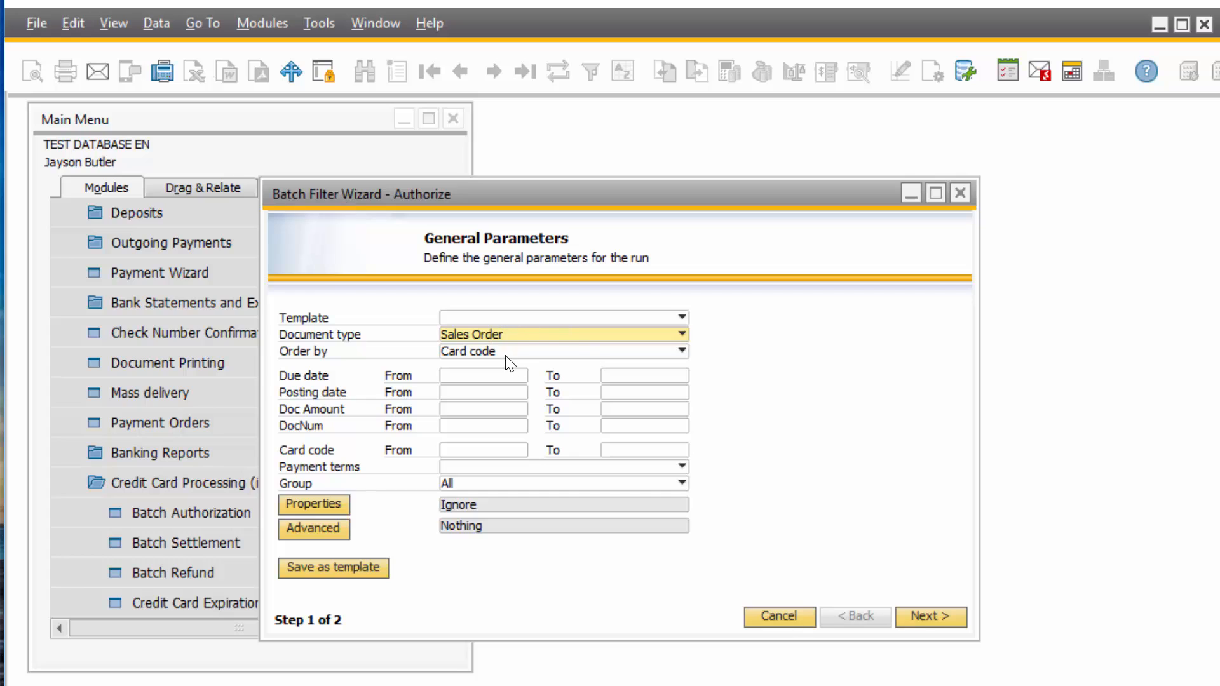
mouse_move(520, 346)
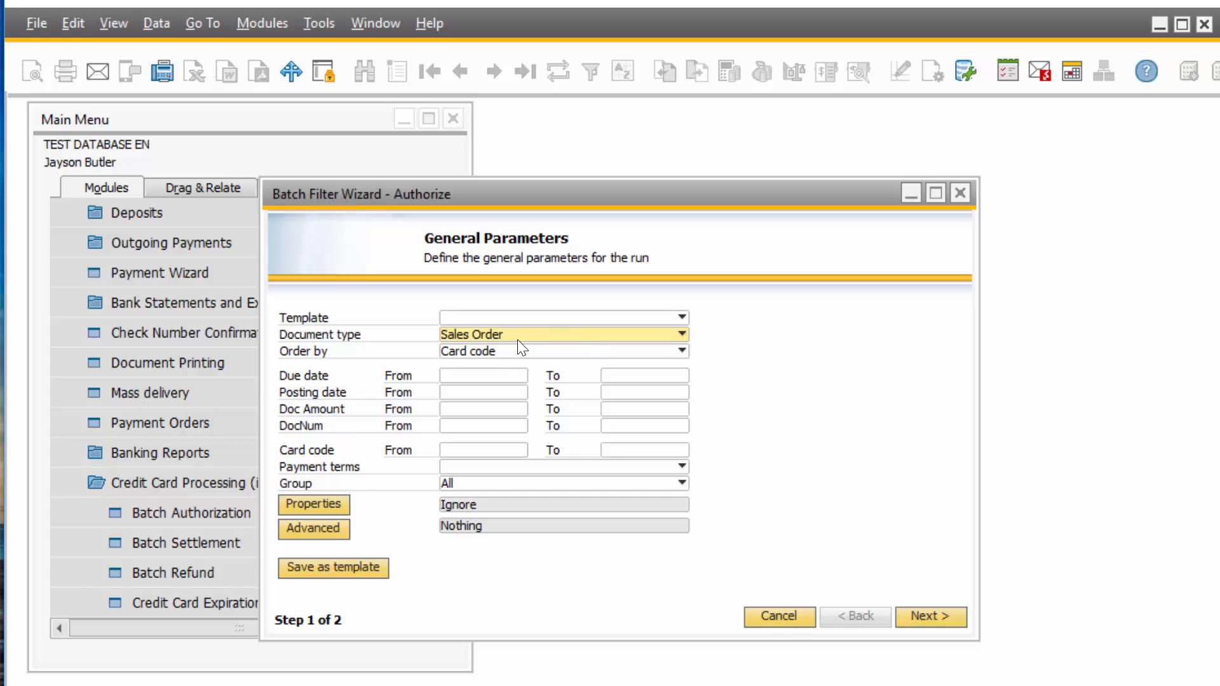
mouse_move(948, 608)
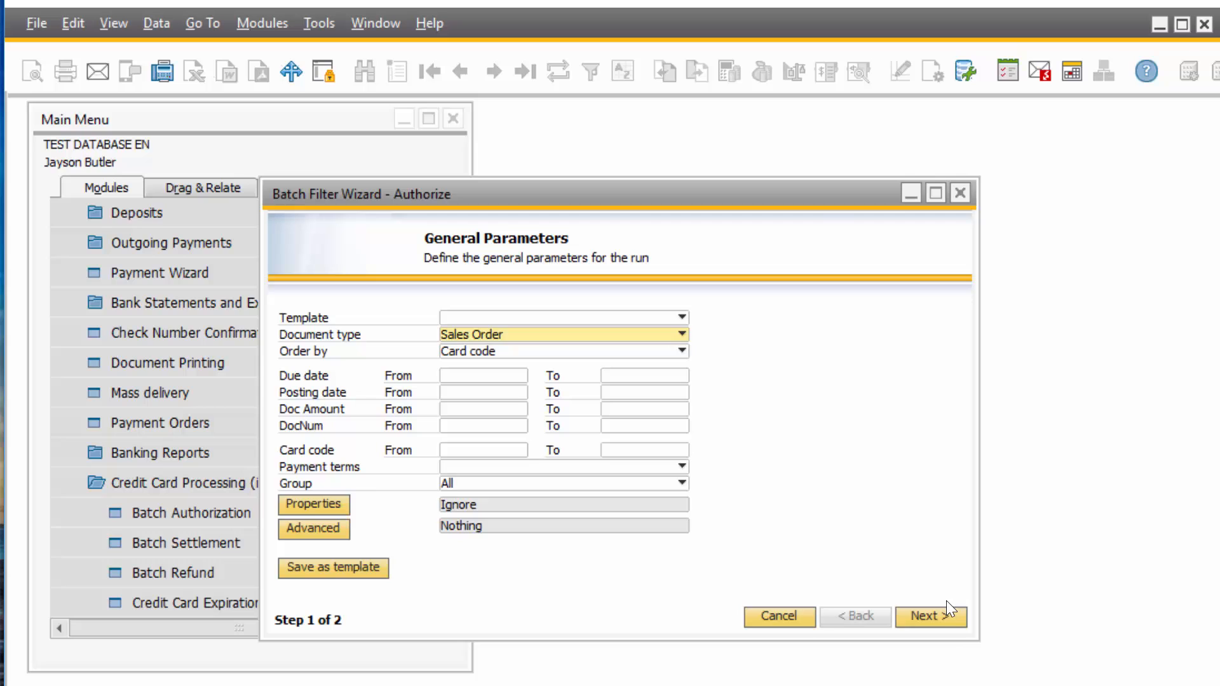
left_click(930, 616)
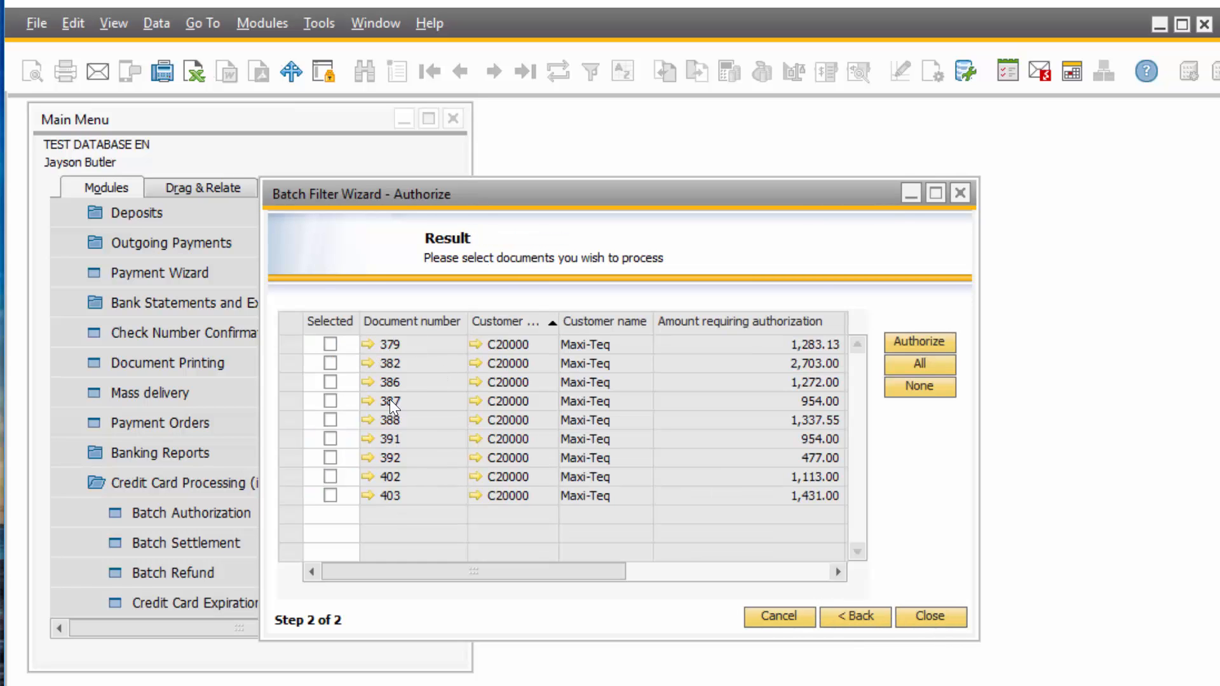
mouse_move(342, 459)
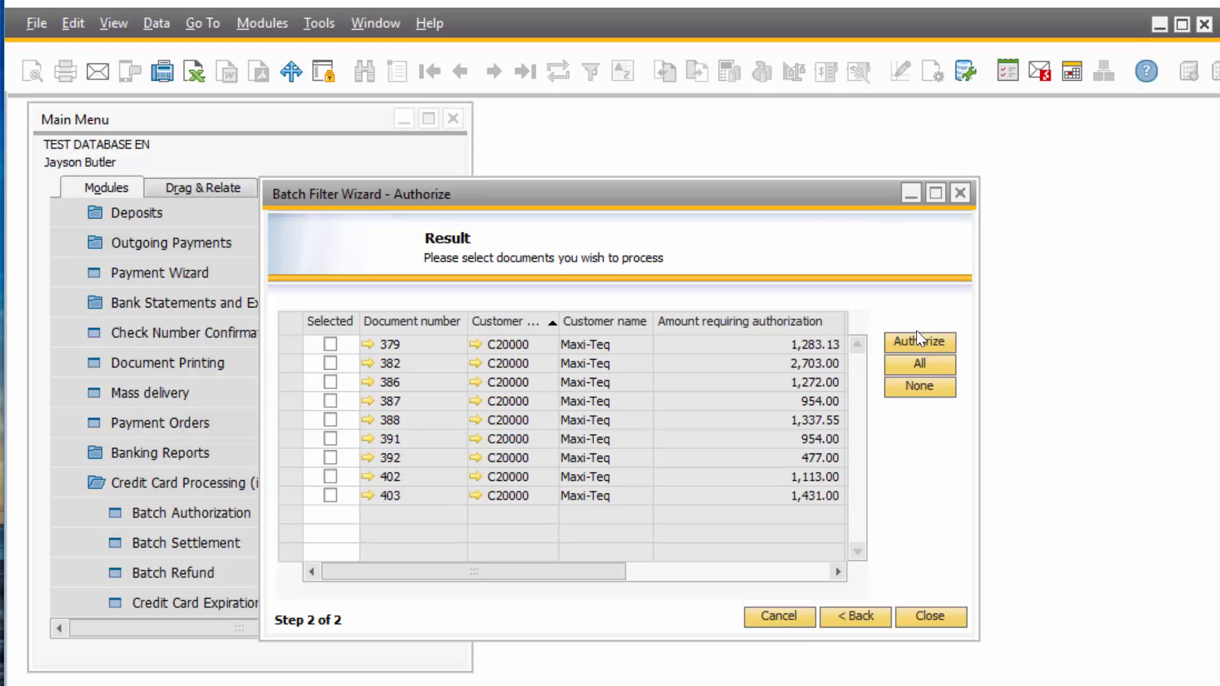
mouse_move(920, 348)
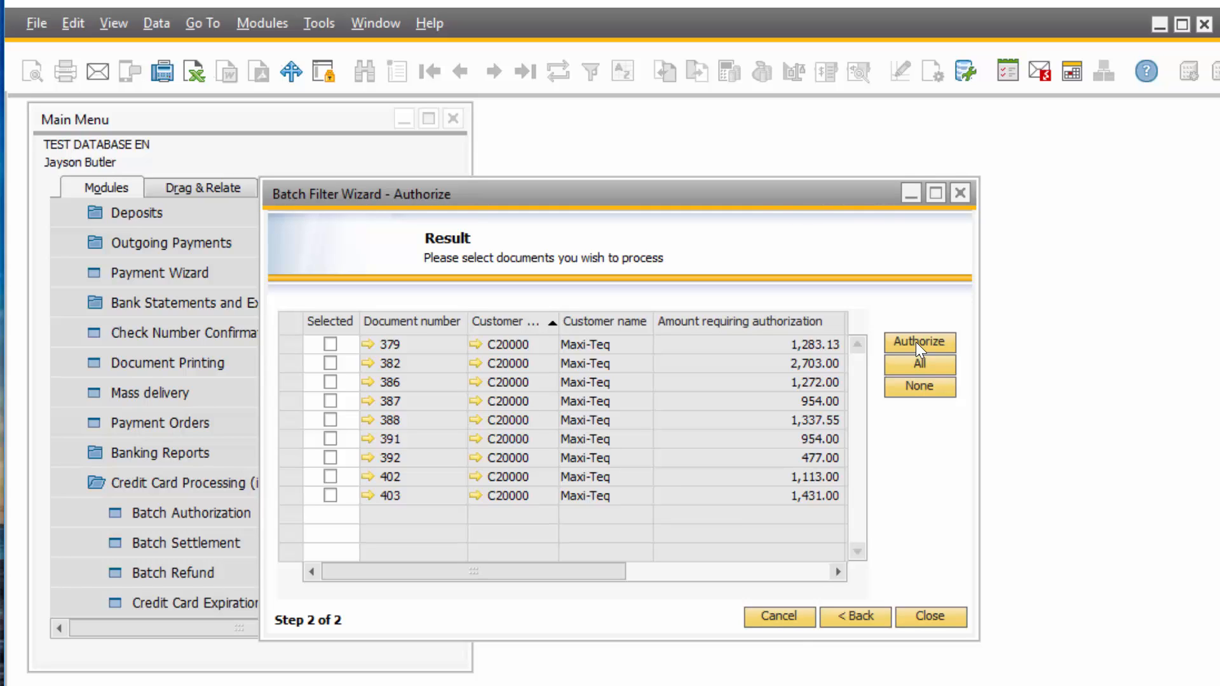
left_click(929, 617)
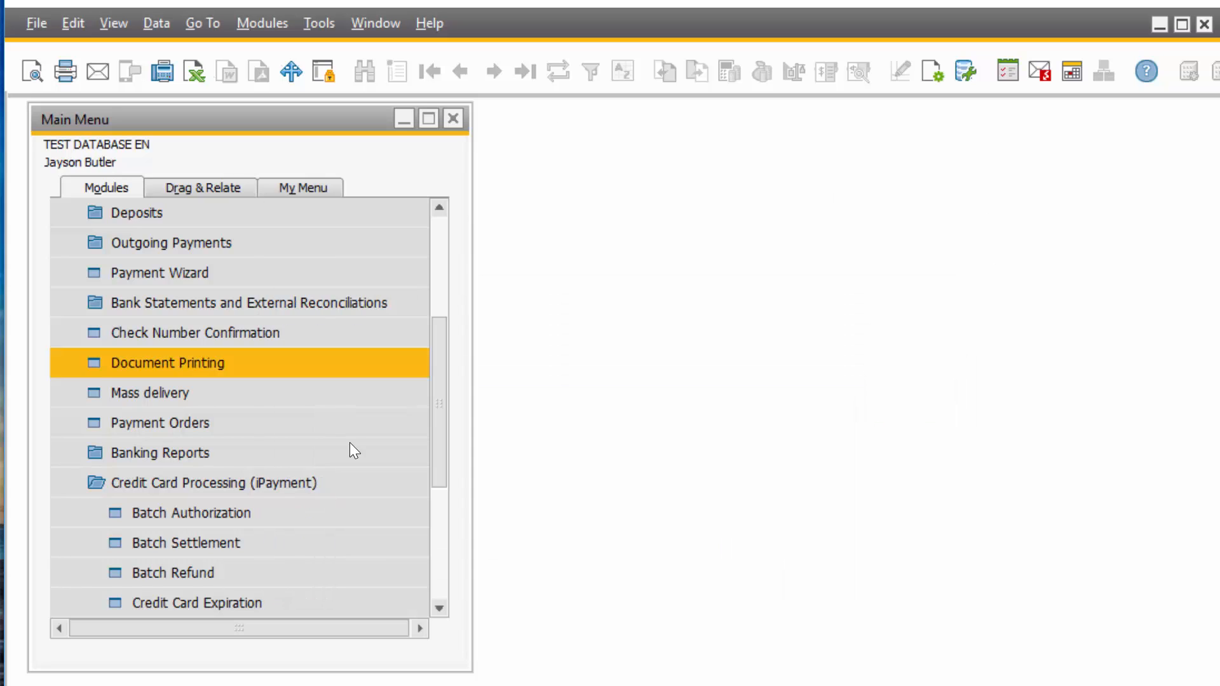
left_click(186, 542)
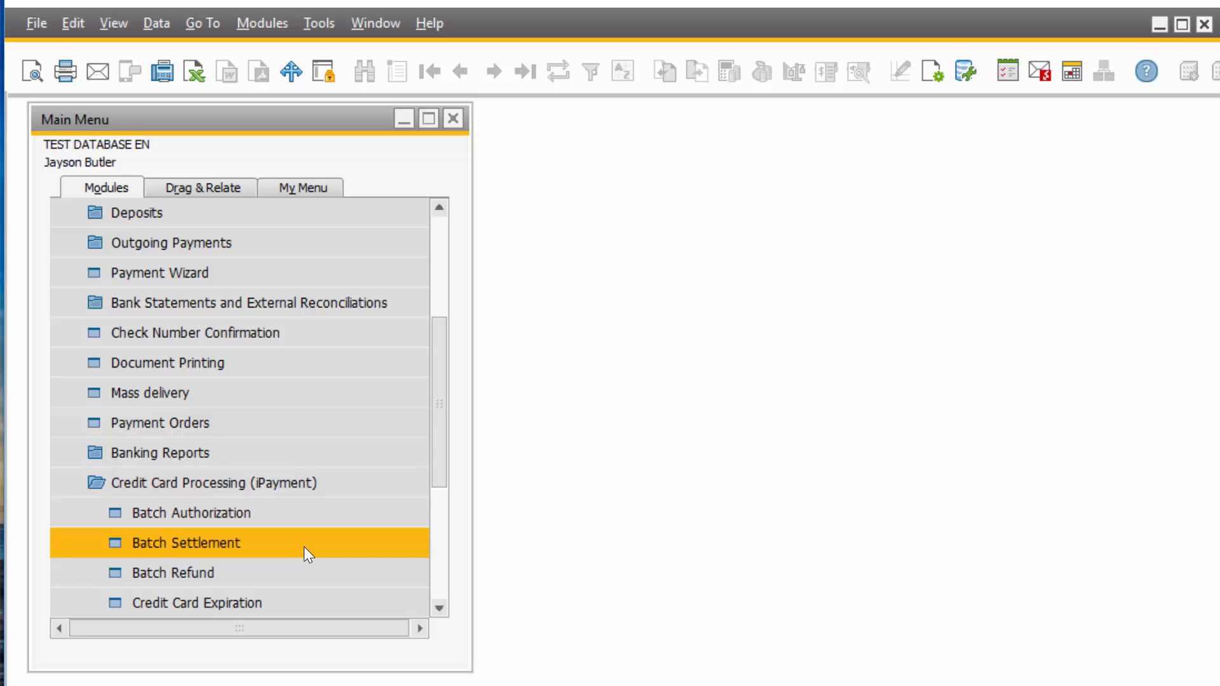
double_click(187, 542)
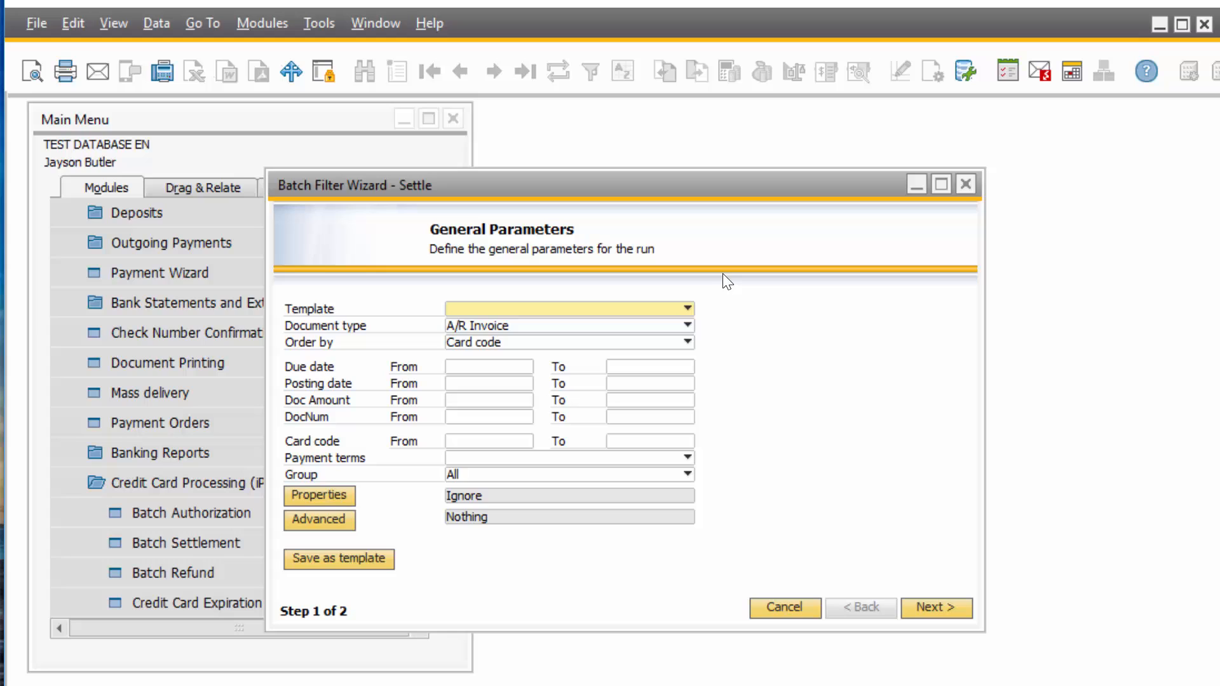
mouse_move(713, 272)
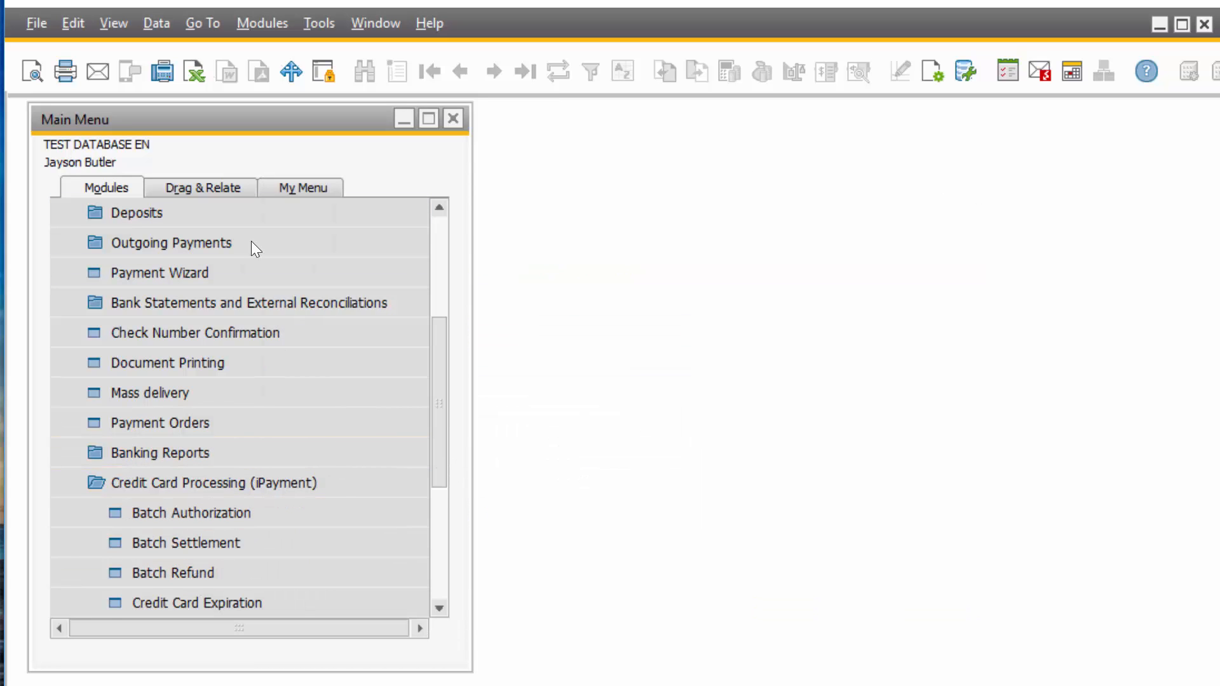
scroll("down", 3)
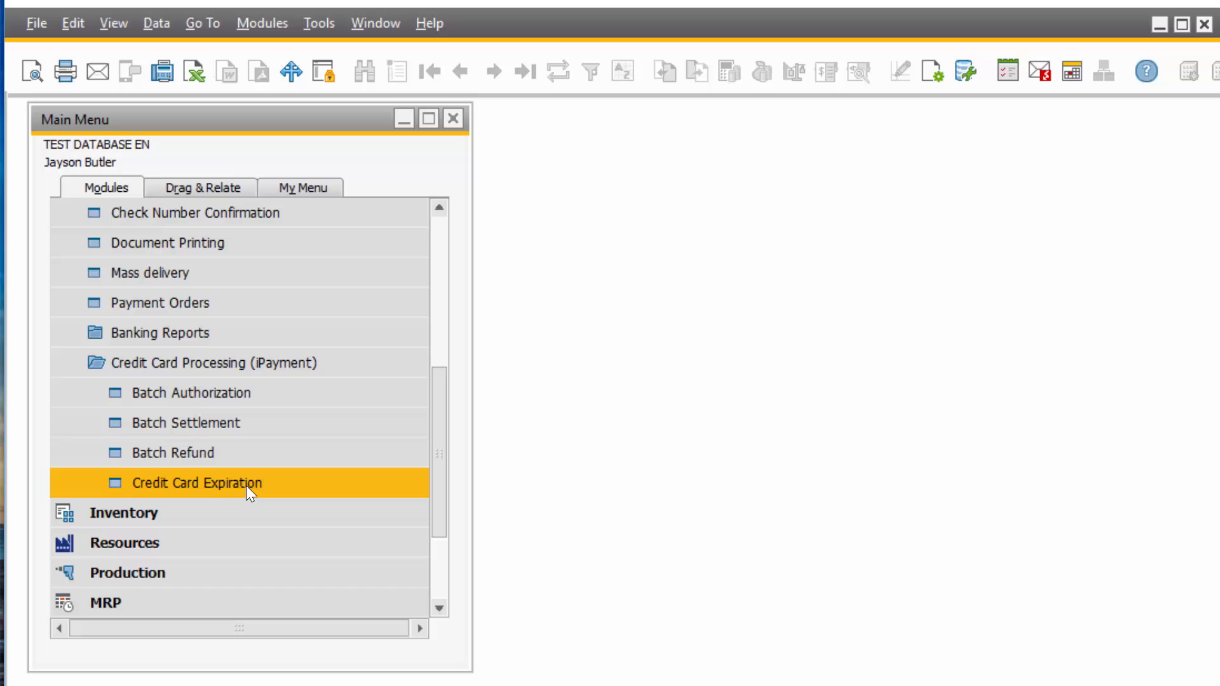
mouse_move(136, 278)
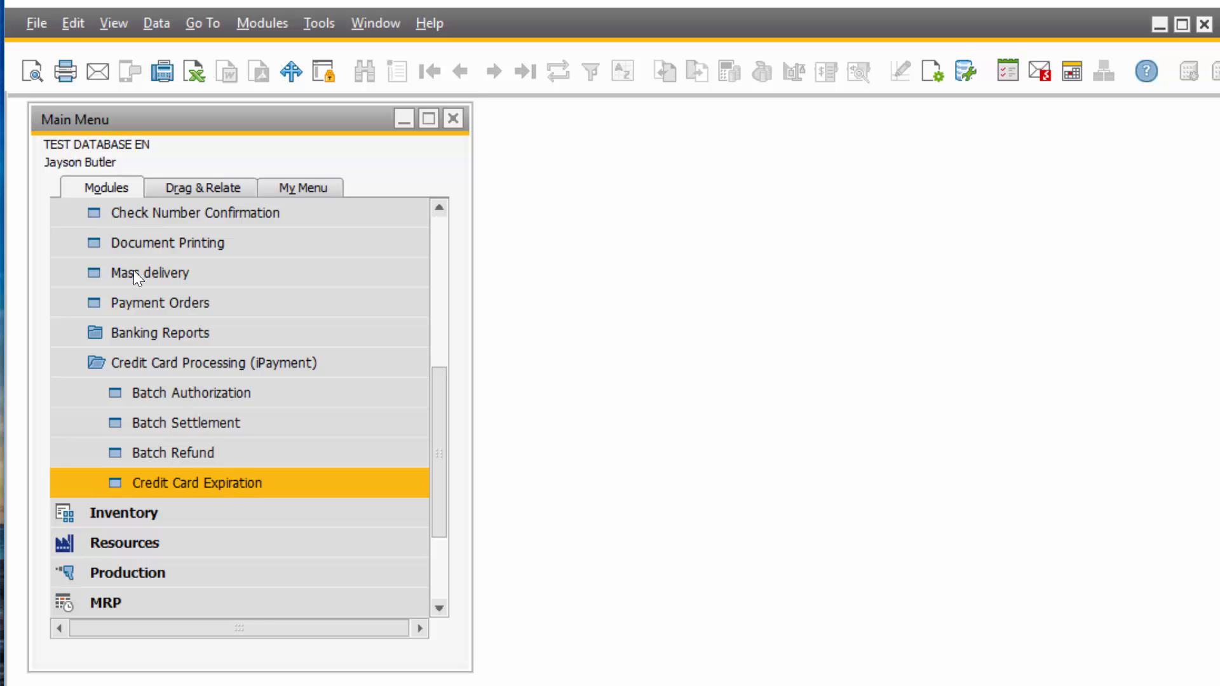
Step: Run the Credit Card Expiration search listing two expired Maxi-Teq cards, then close it
double_click(197, 483)
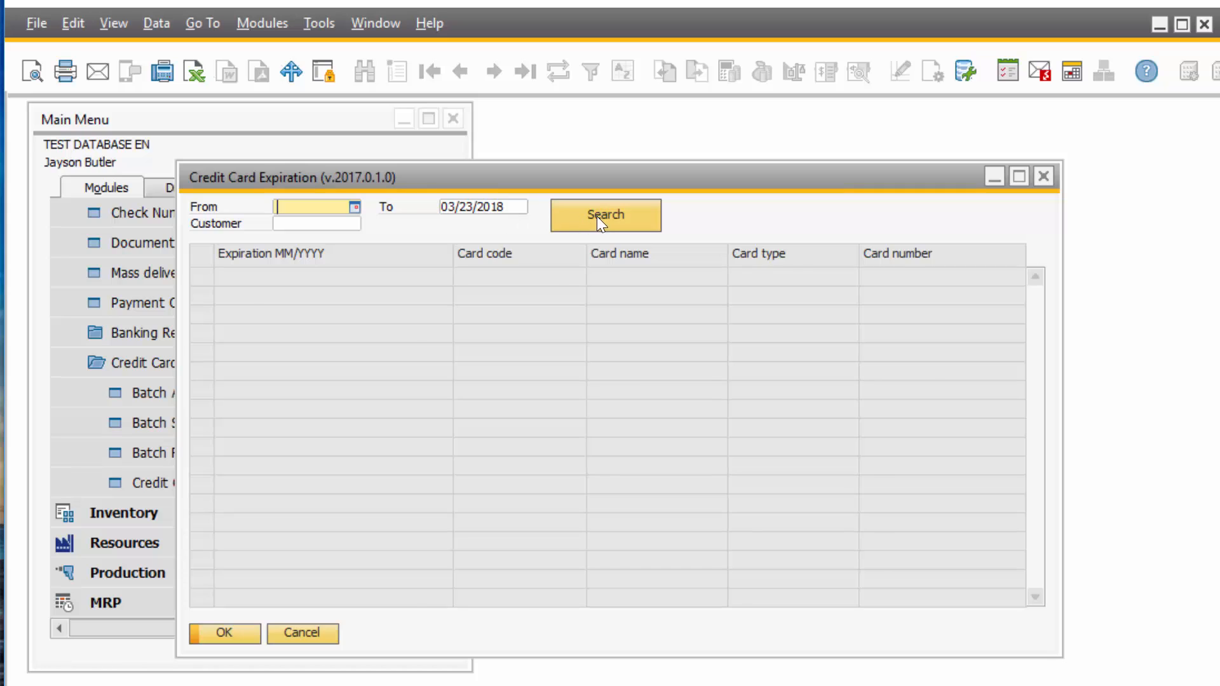
left_click(605, 214)
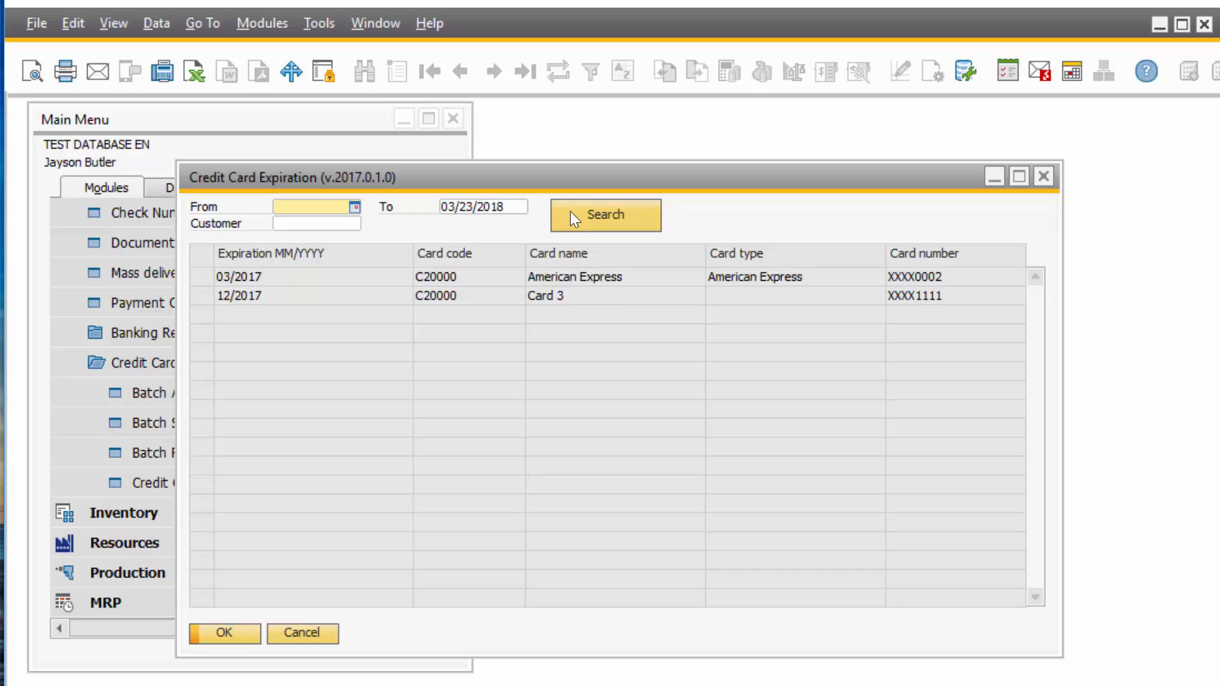
mouse_move(584, 194)
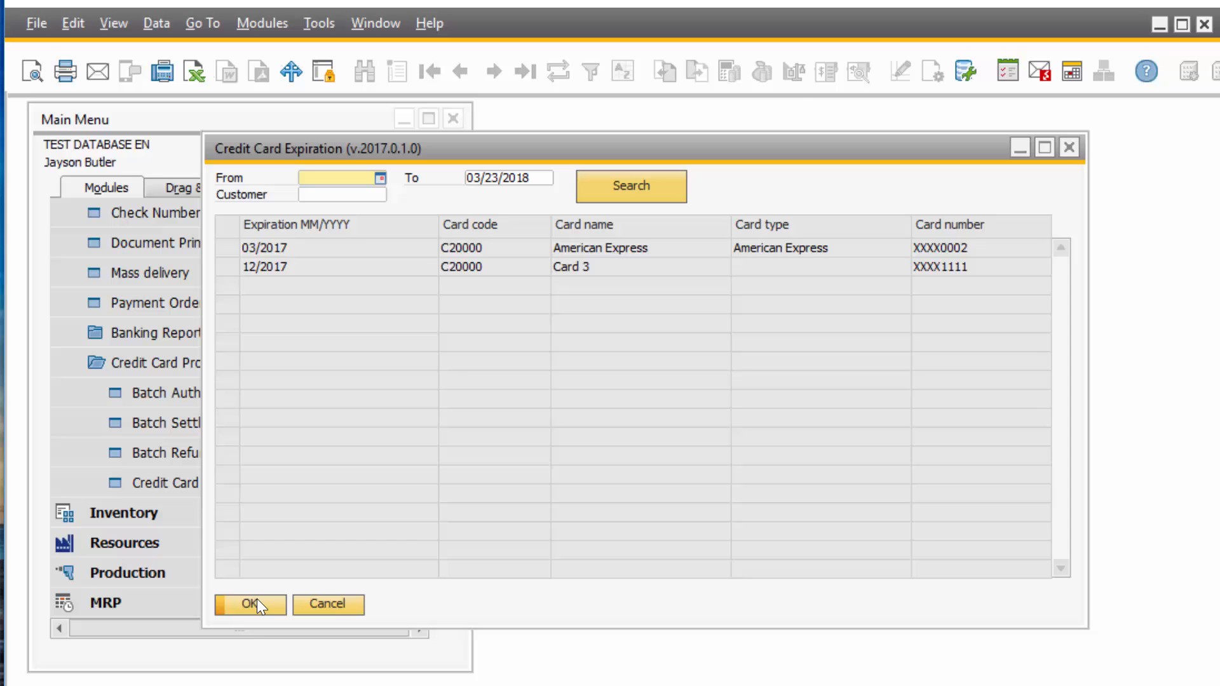
left_click(249, 605)
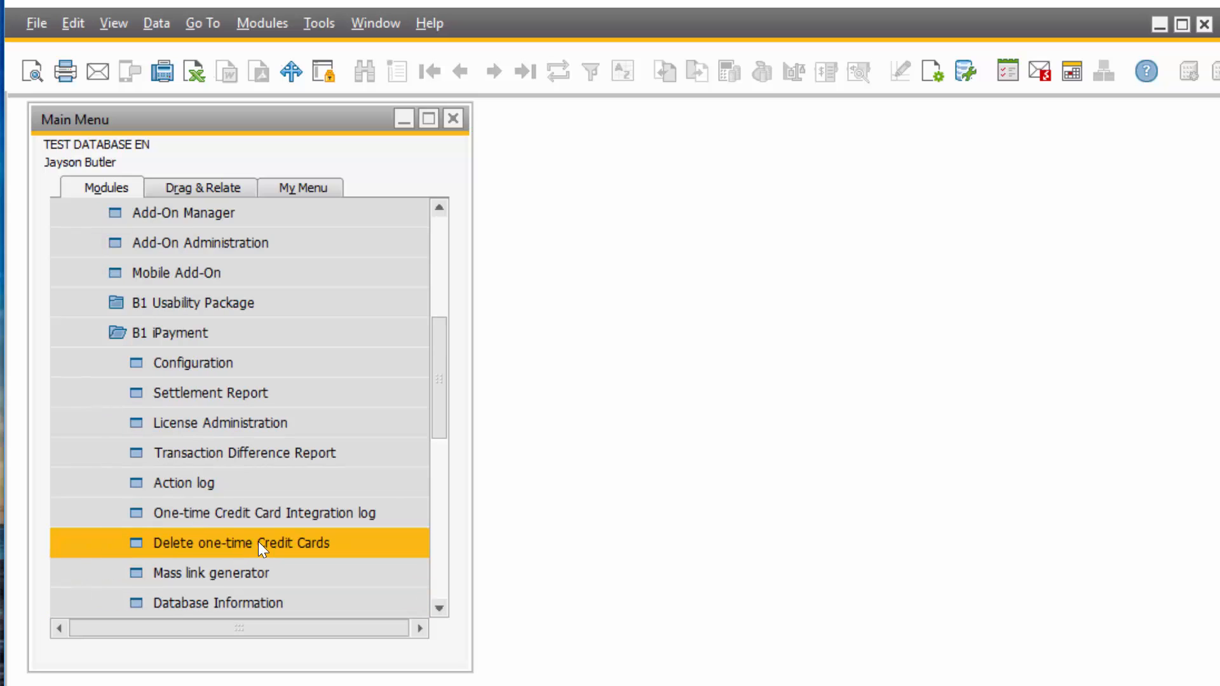
left_click(210, 392)
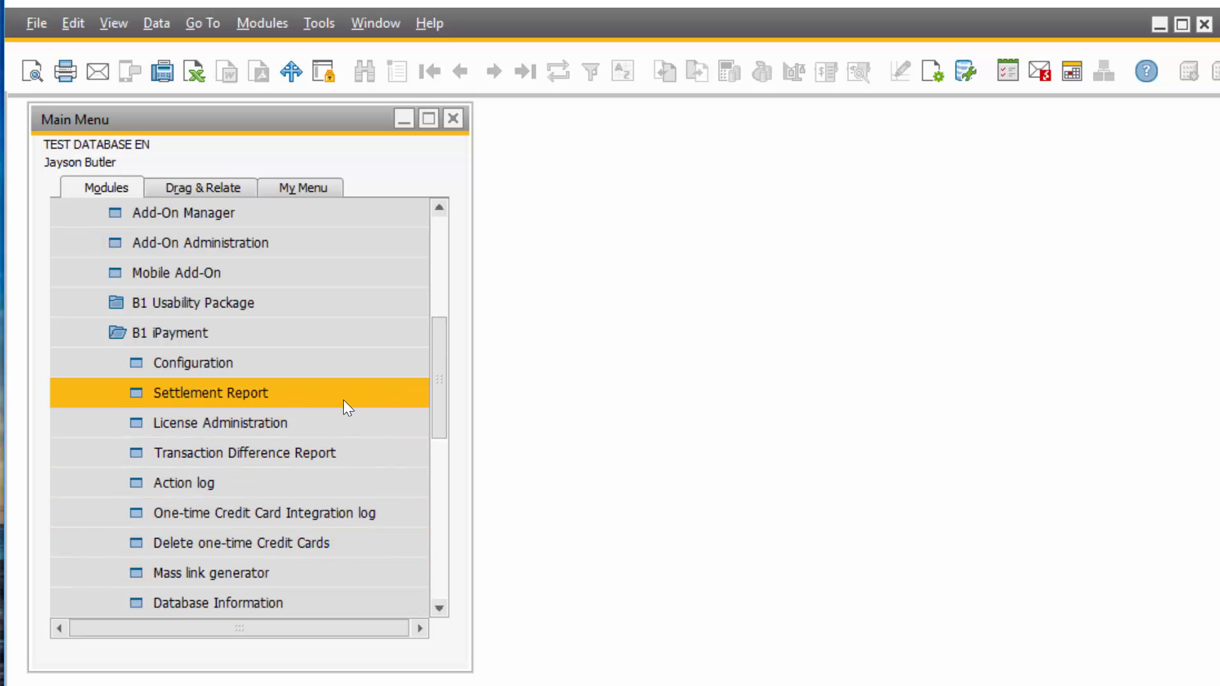
double_click(210, 393)
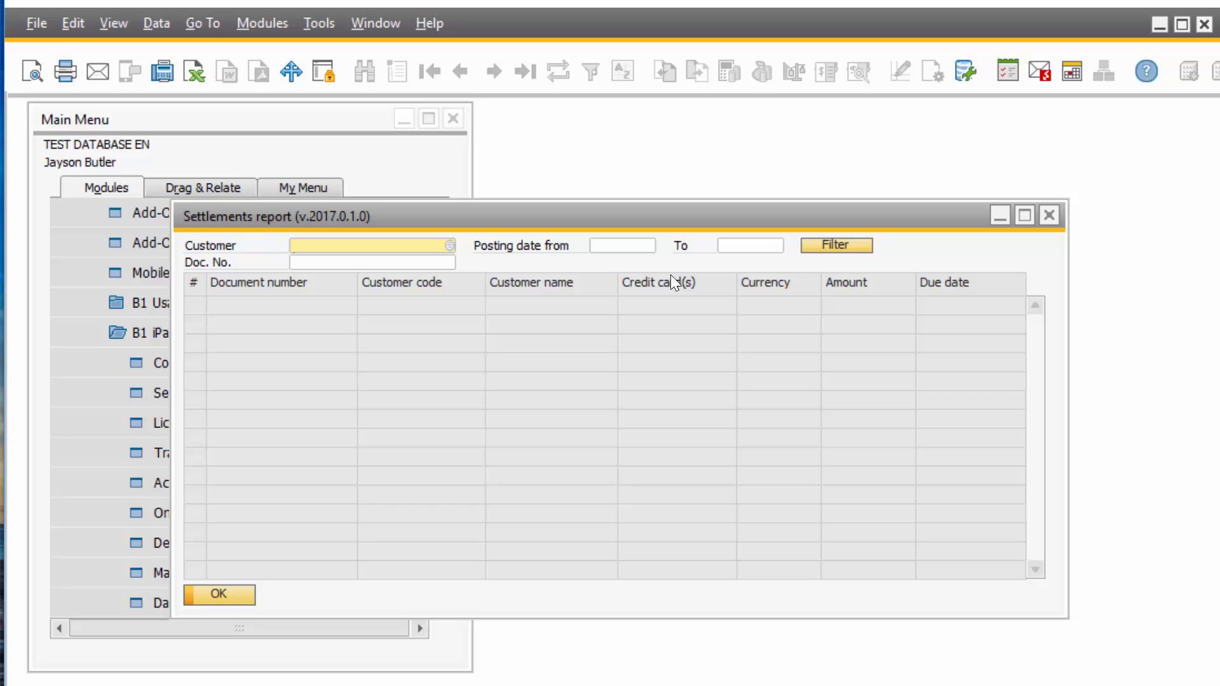
left_click(619, 245)
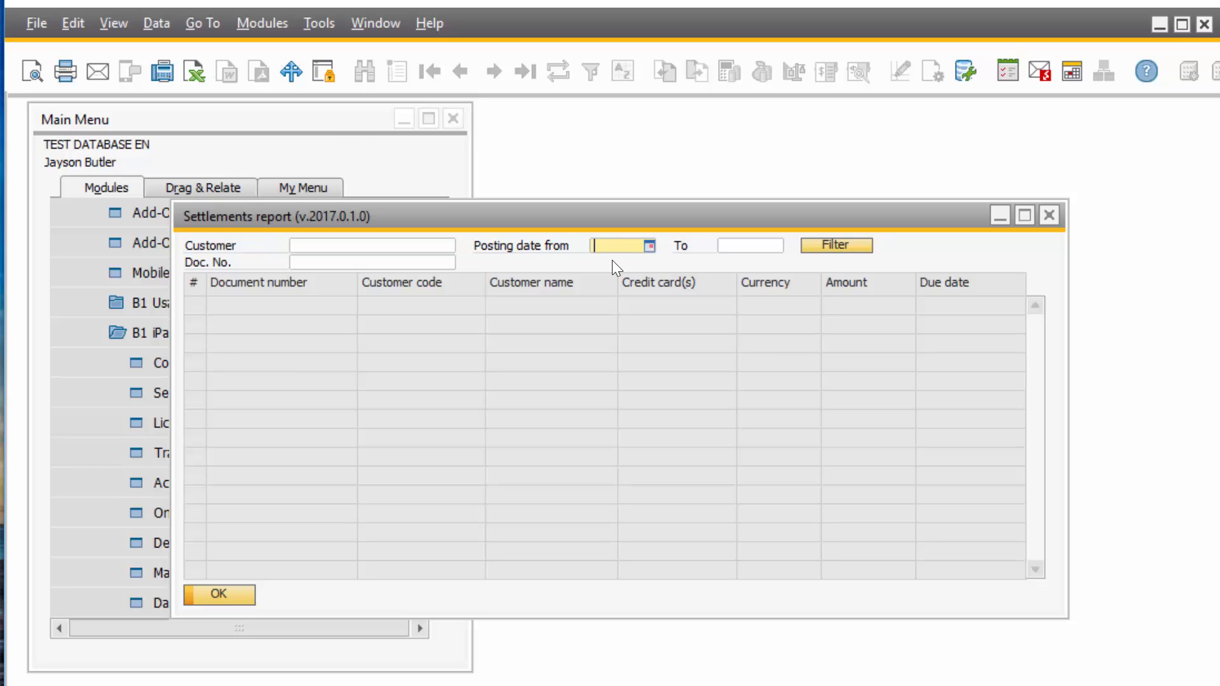
type("01/01/2017")
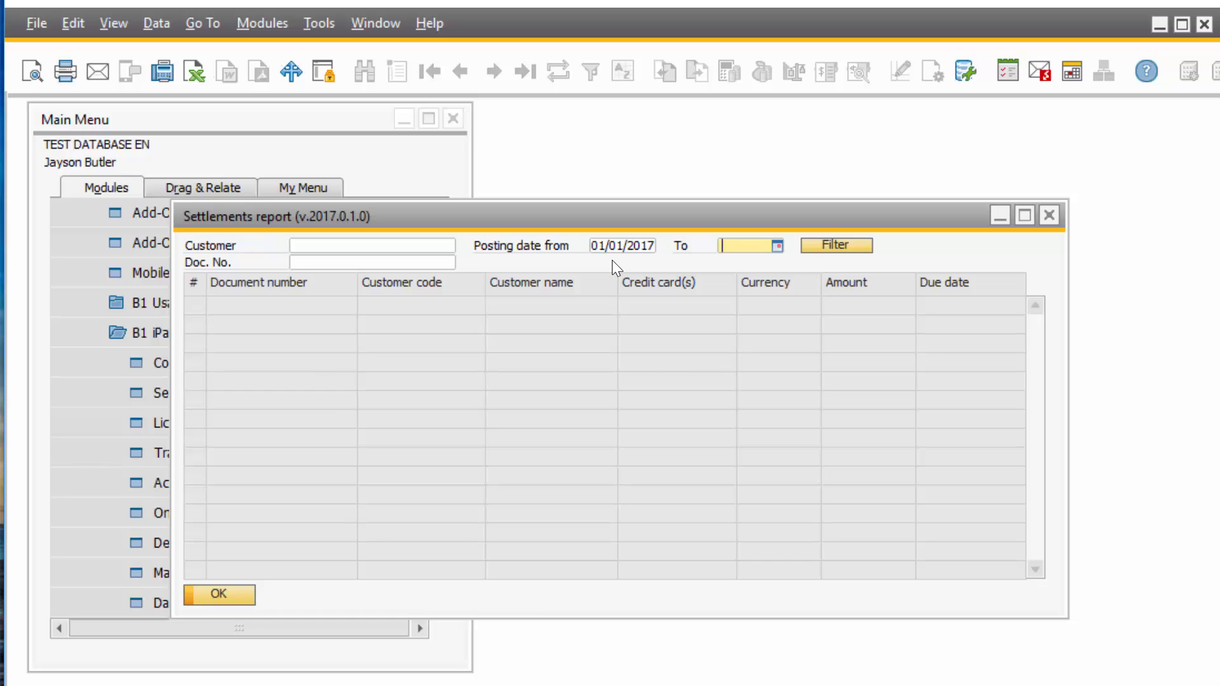
type("0323")
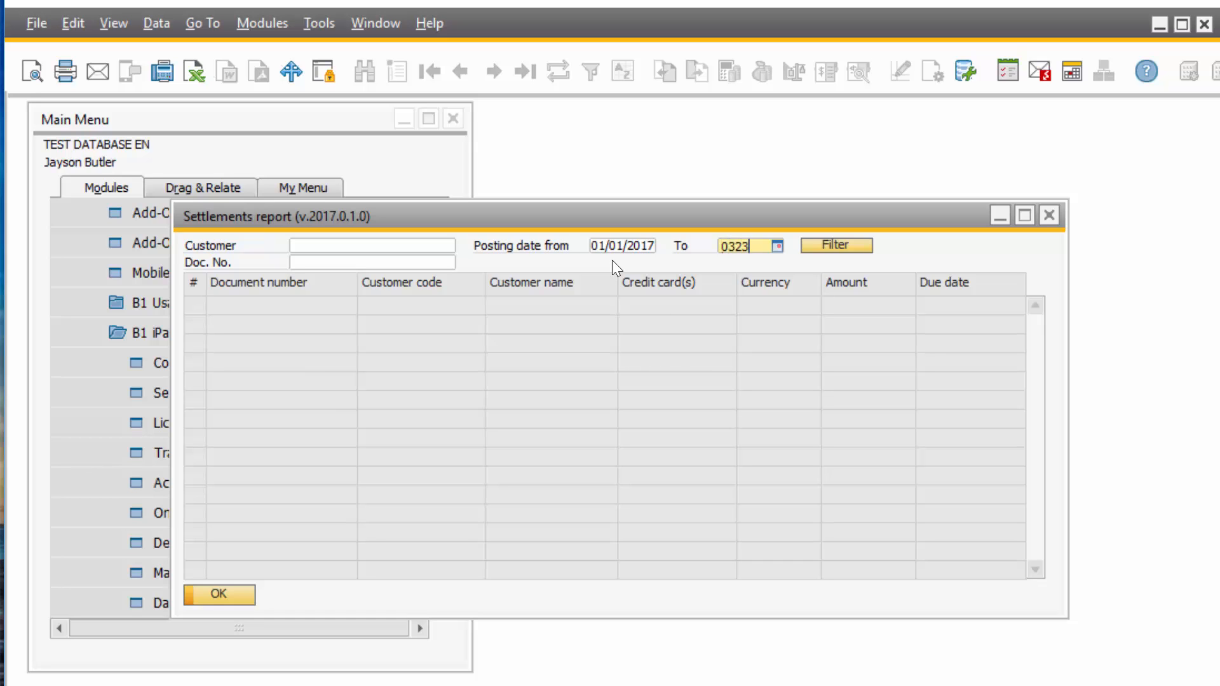
left_click(836, 245)
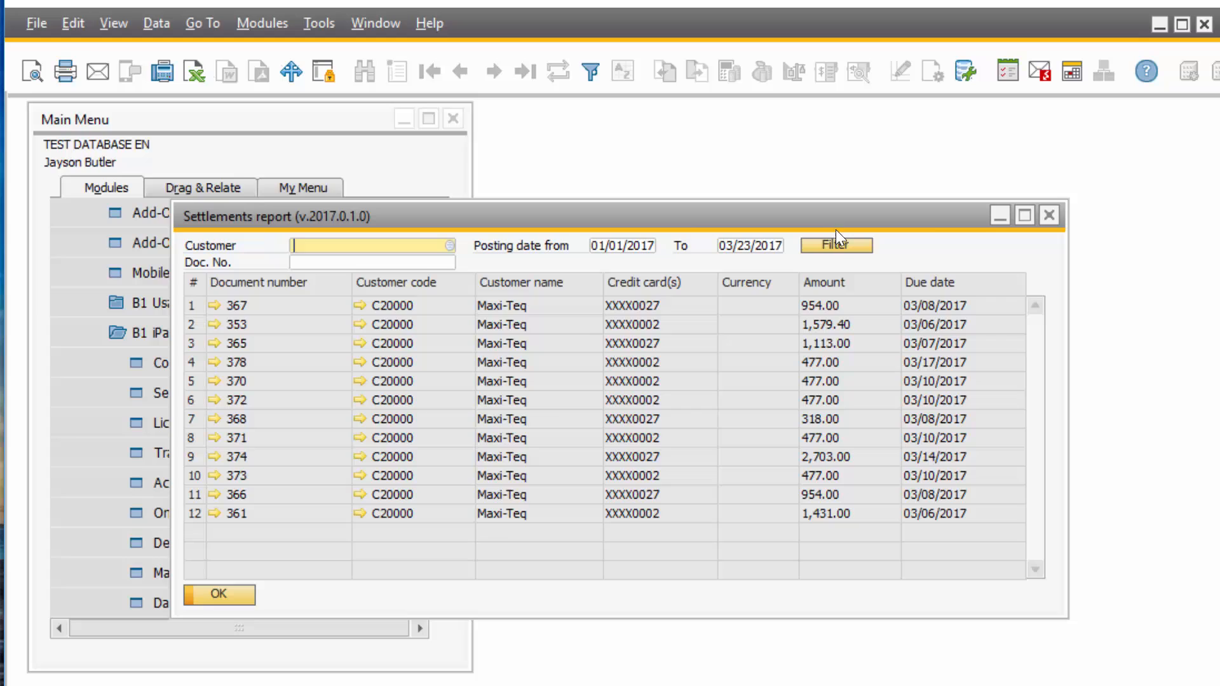
mouse_move(839, 467)
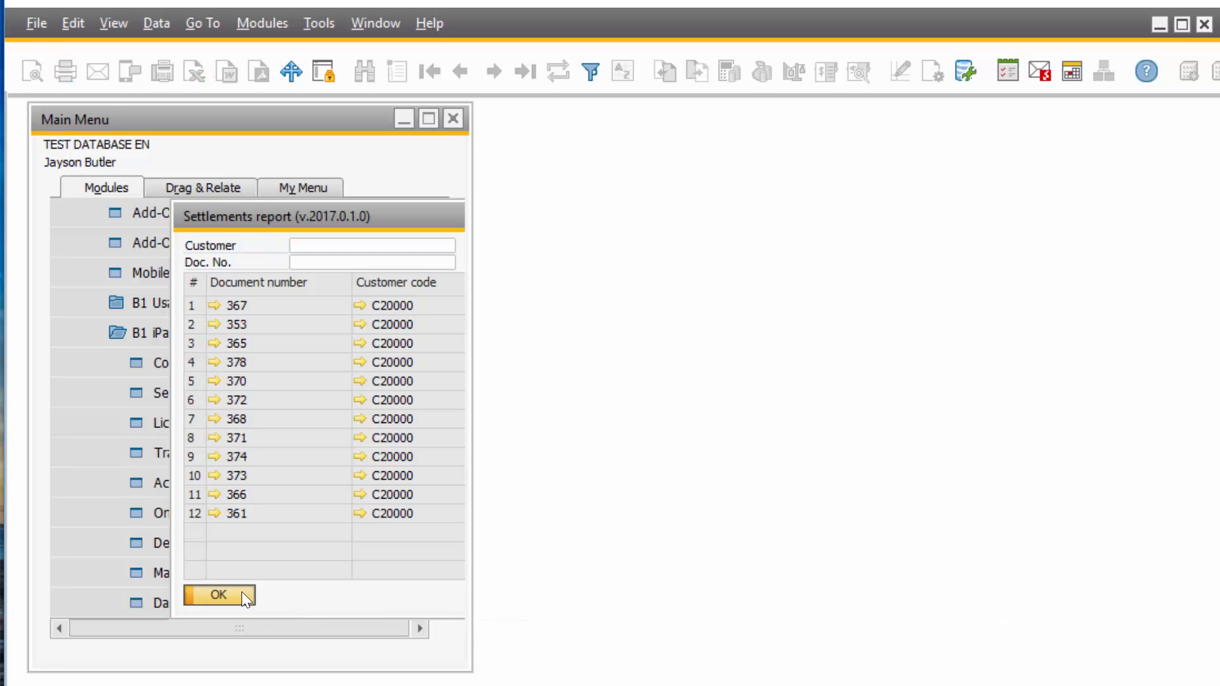
left_click(217, 595)
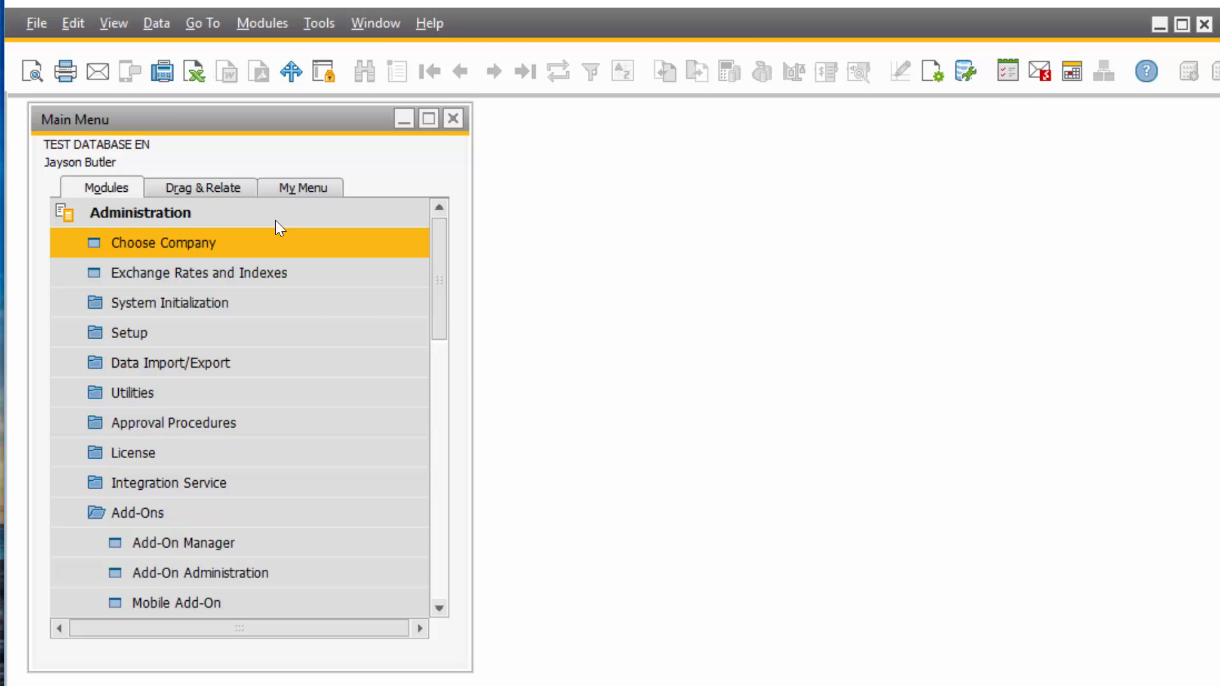